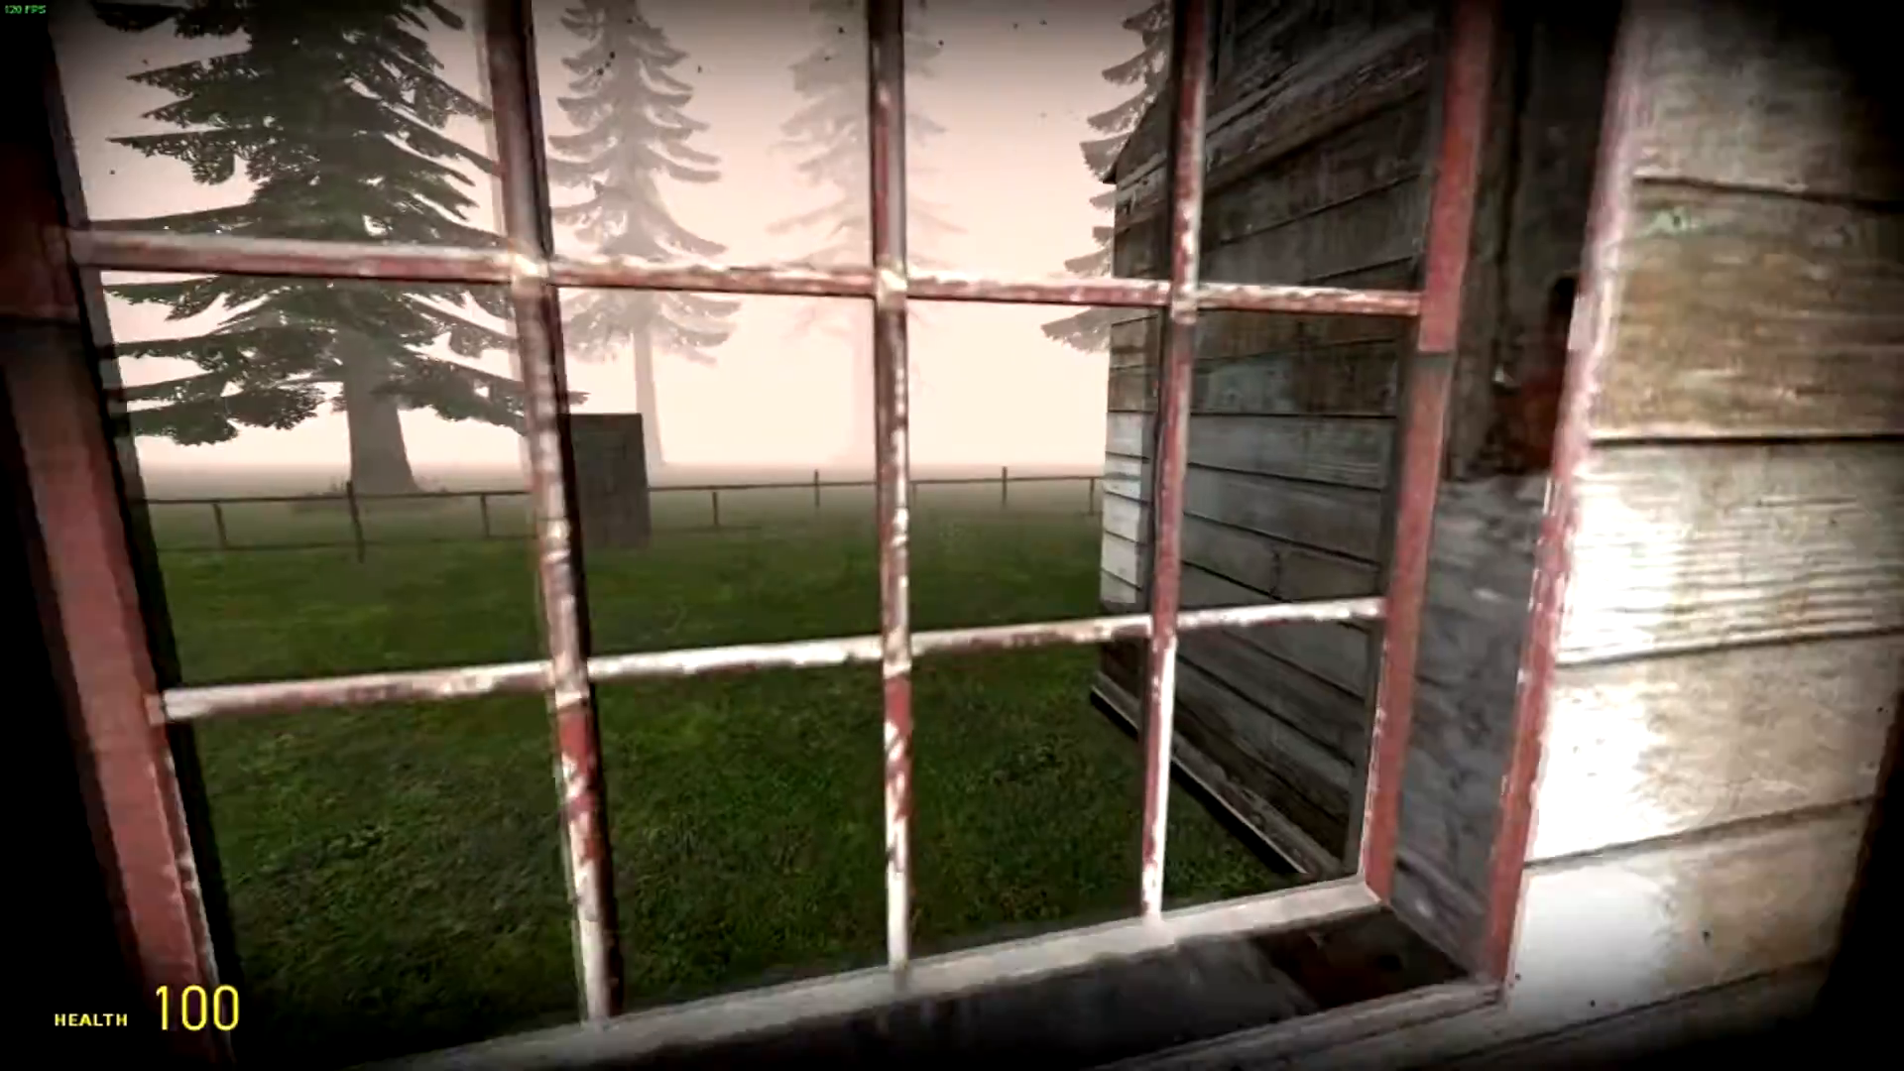
mouse_move(952, 535)
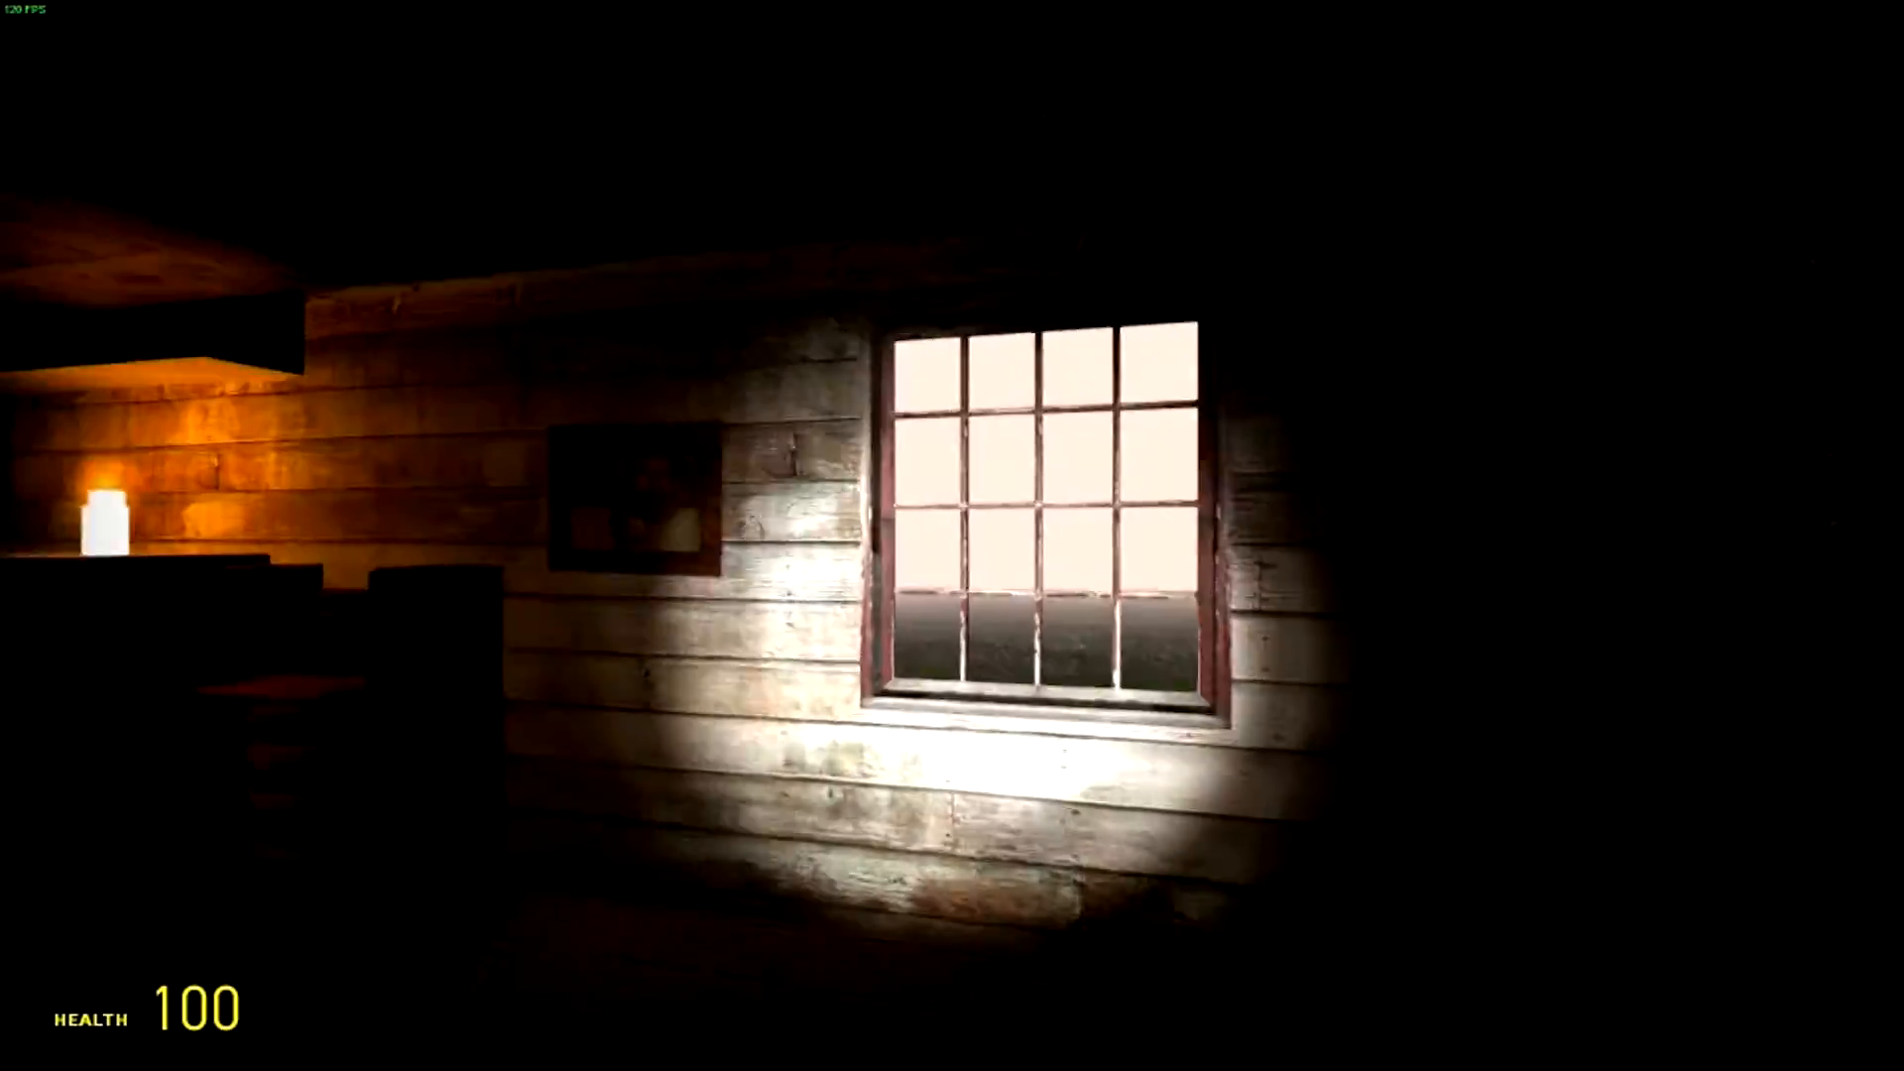
mouse_move(952, 536)
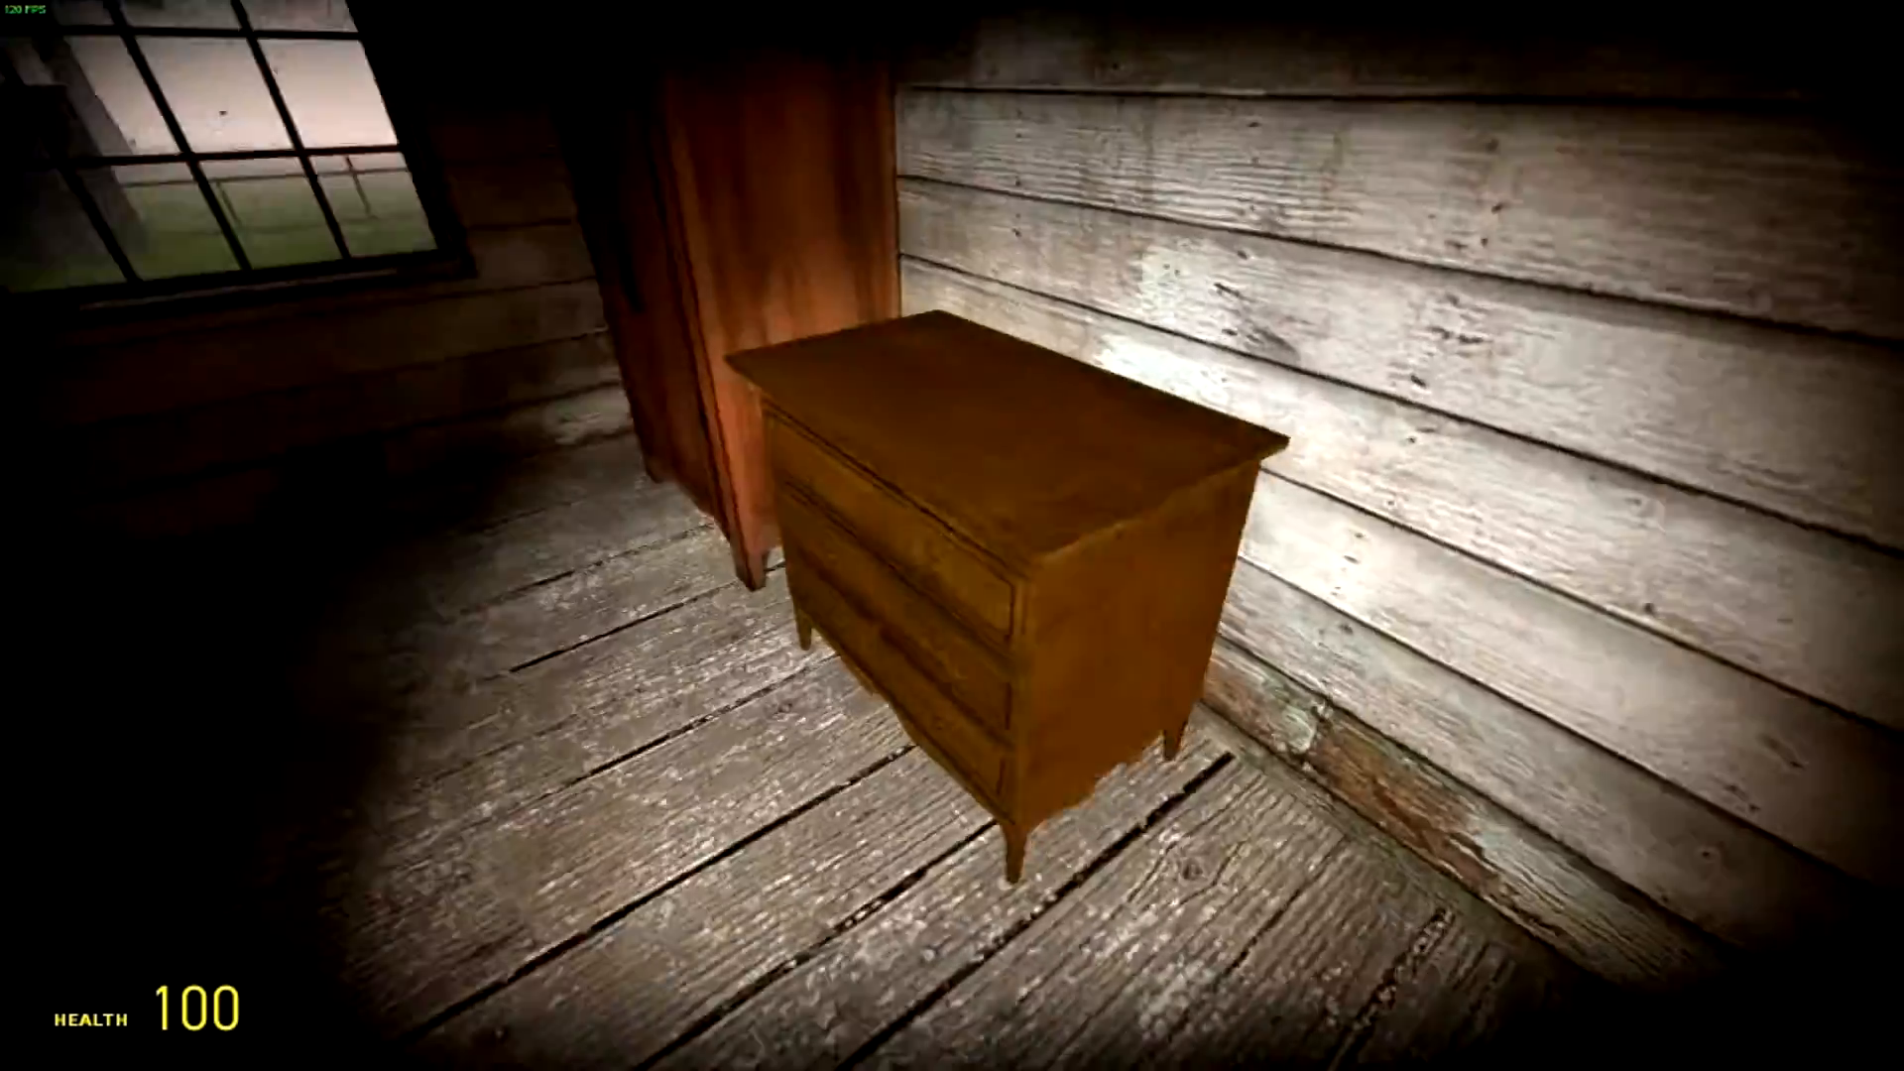
mouse_move(952, 535)
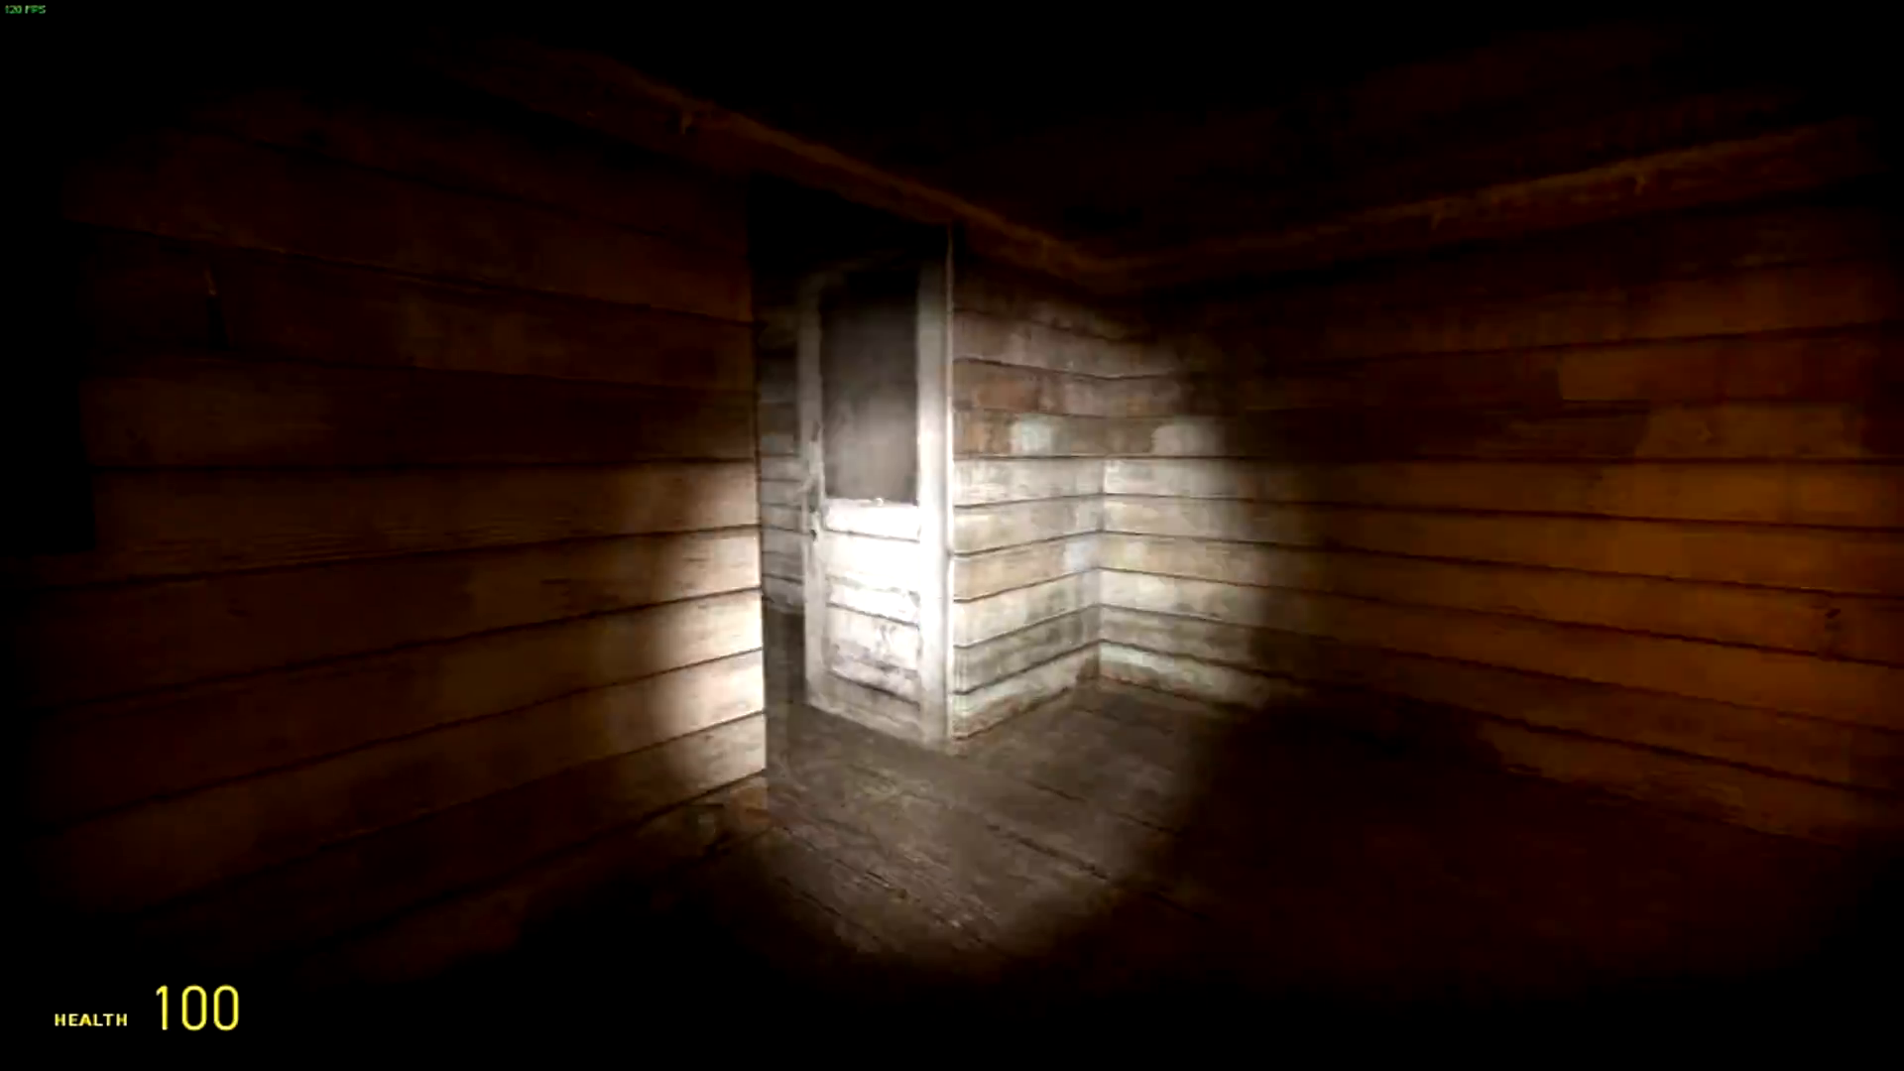
mouse_move(952, 536)
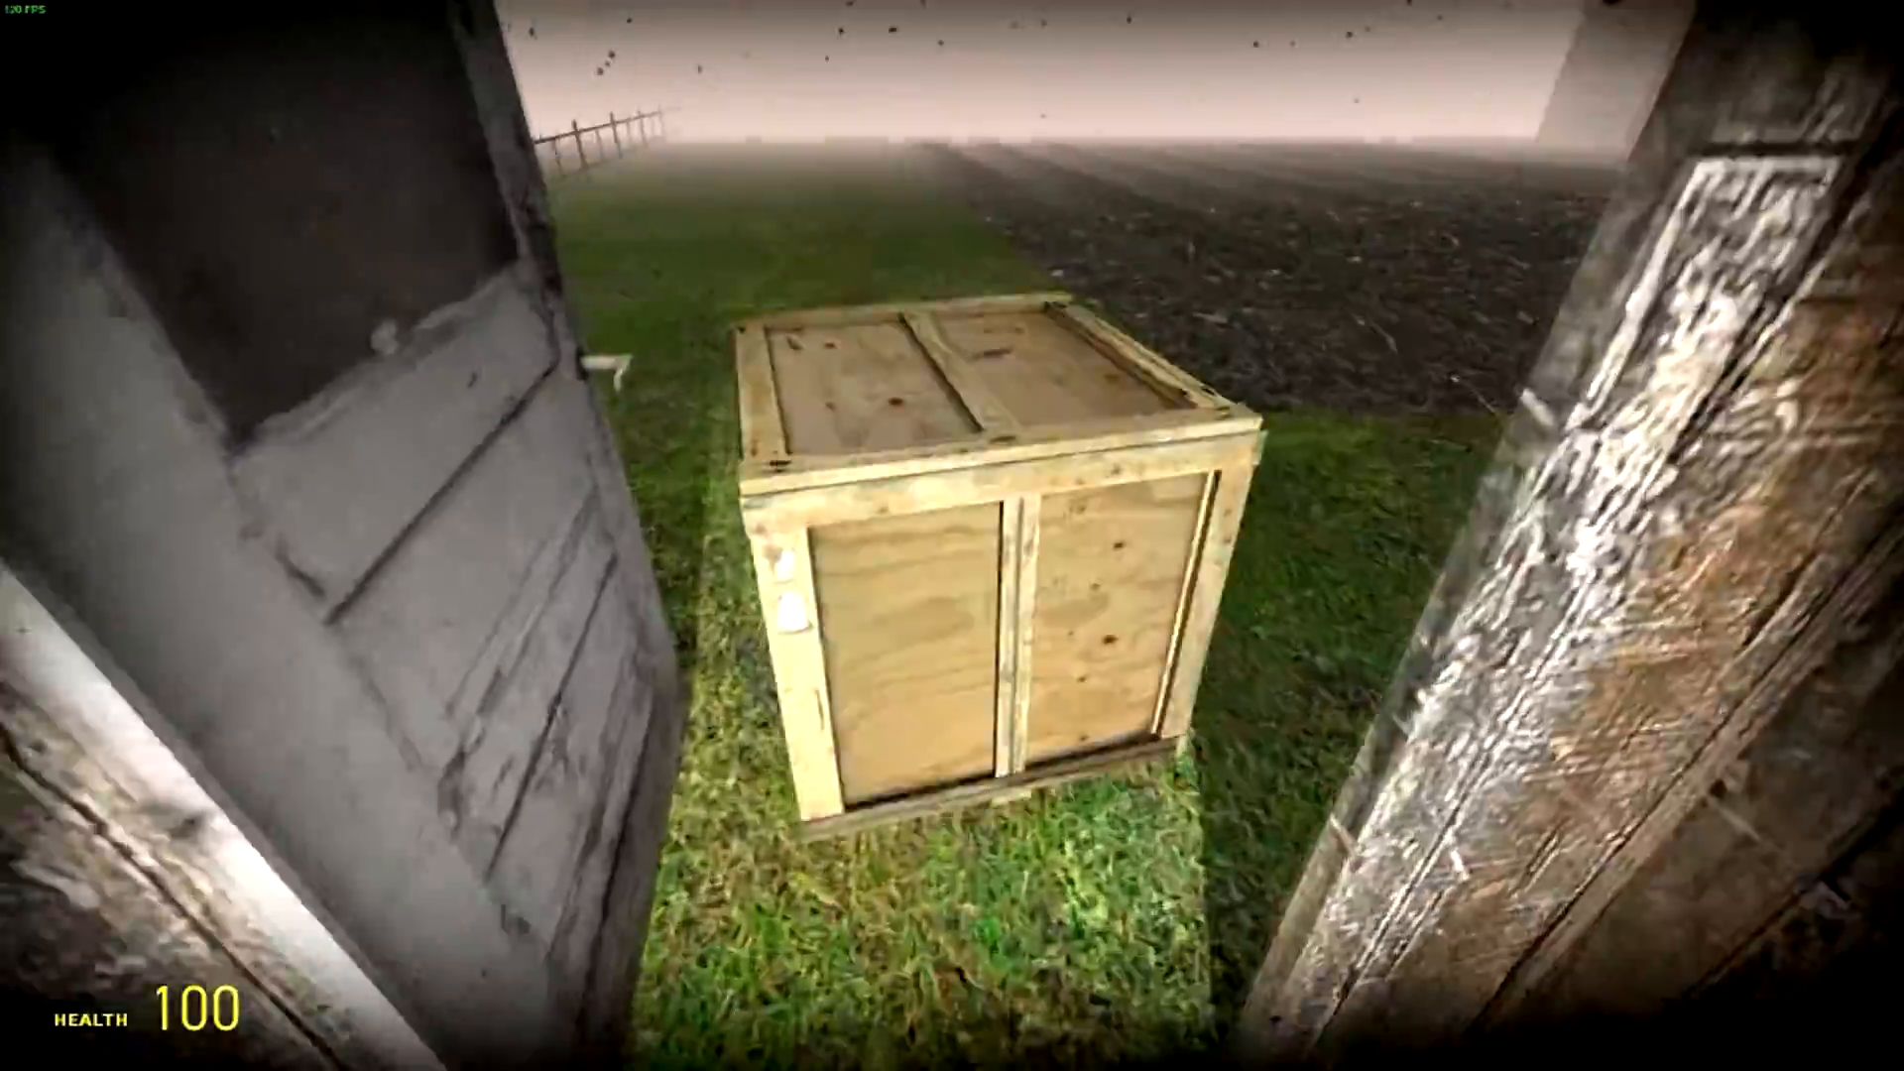
mouse_move(952, 535)
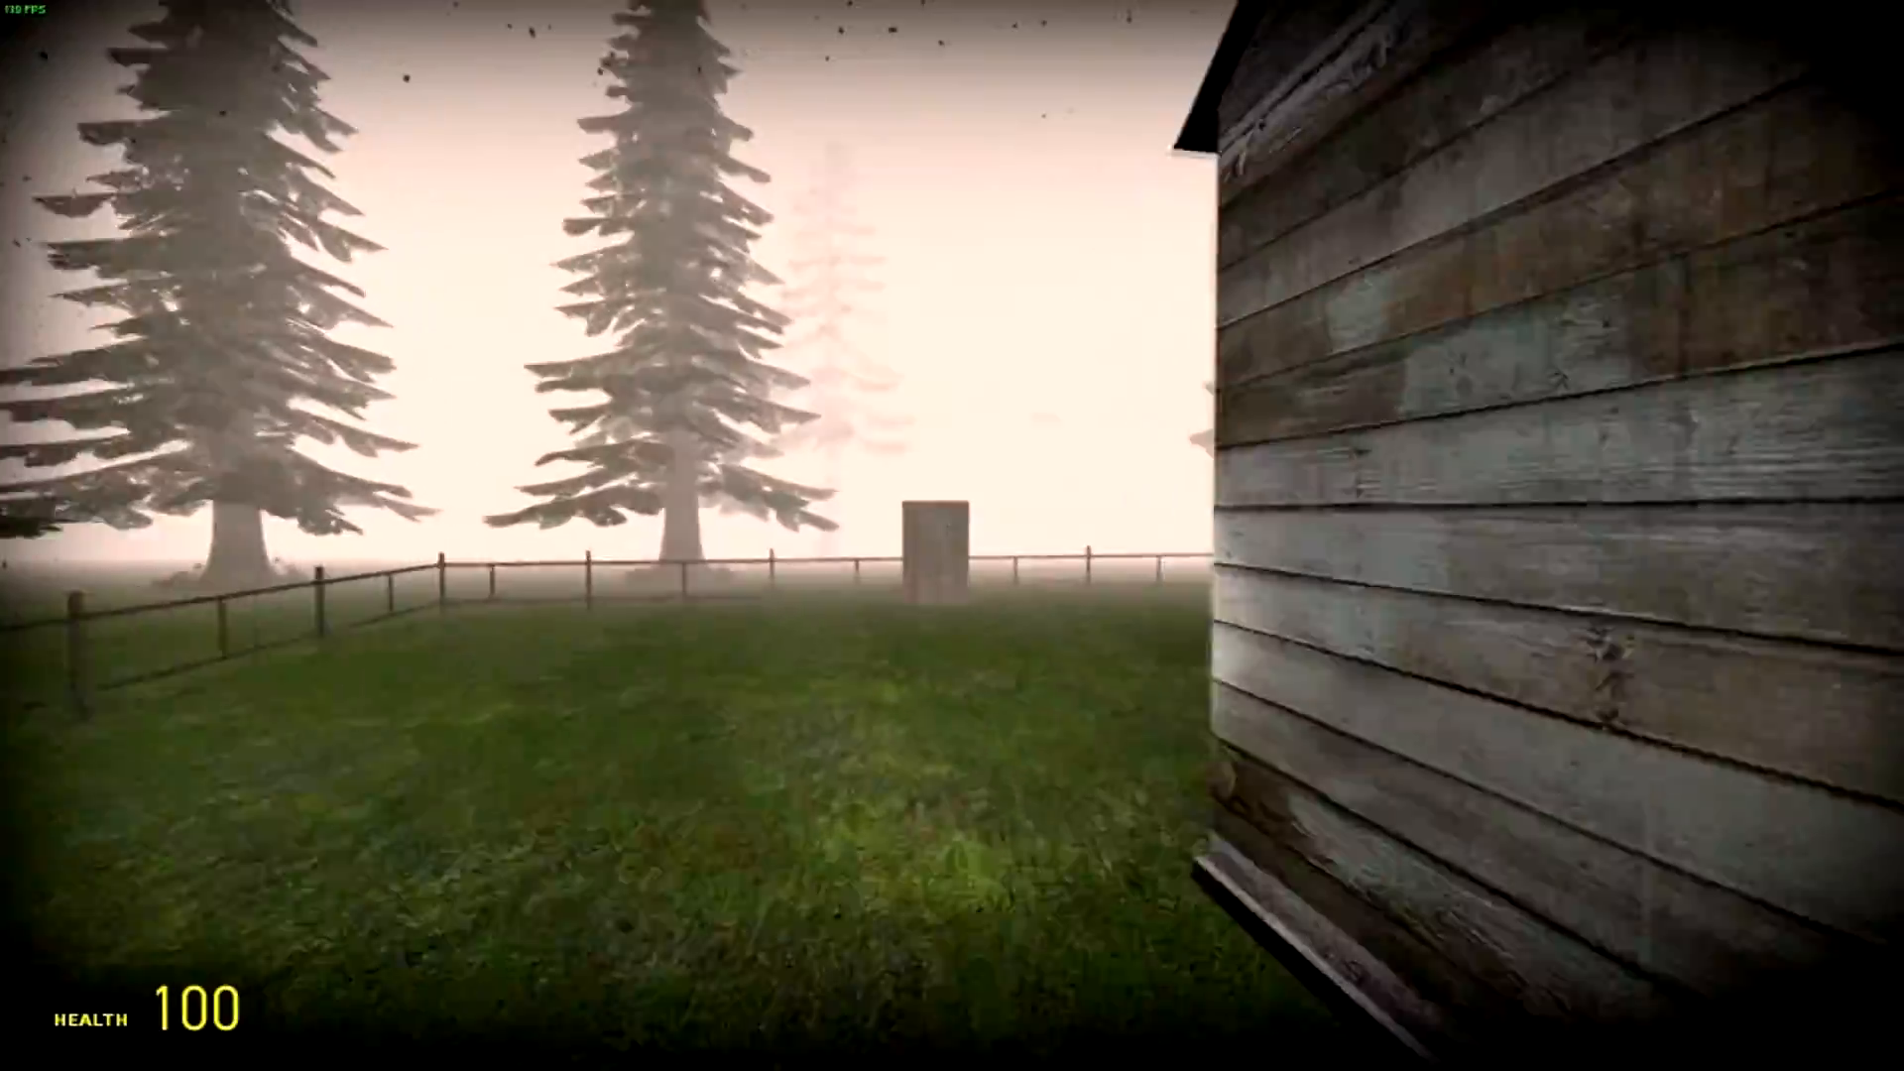
mouse_move(952, 535)
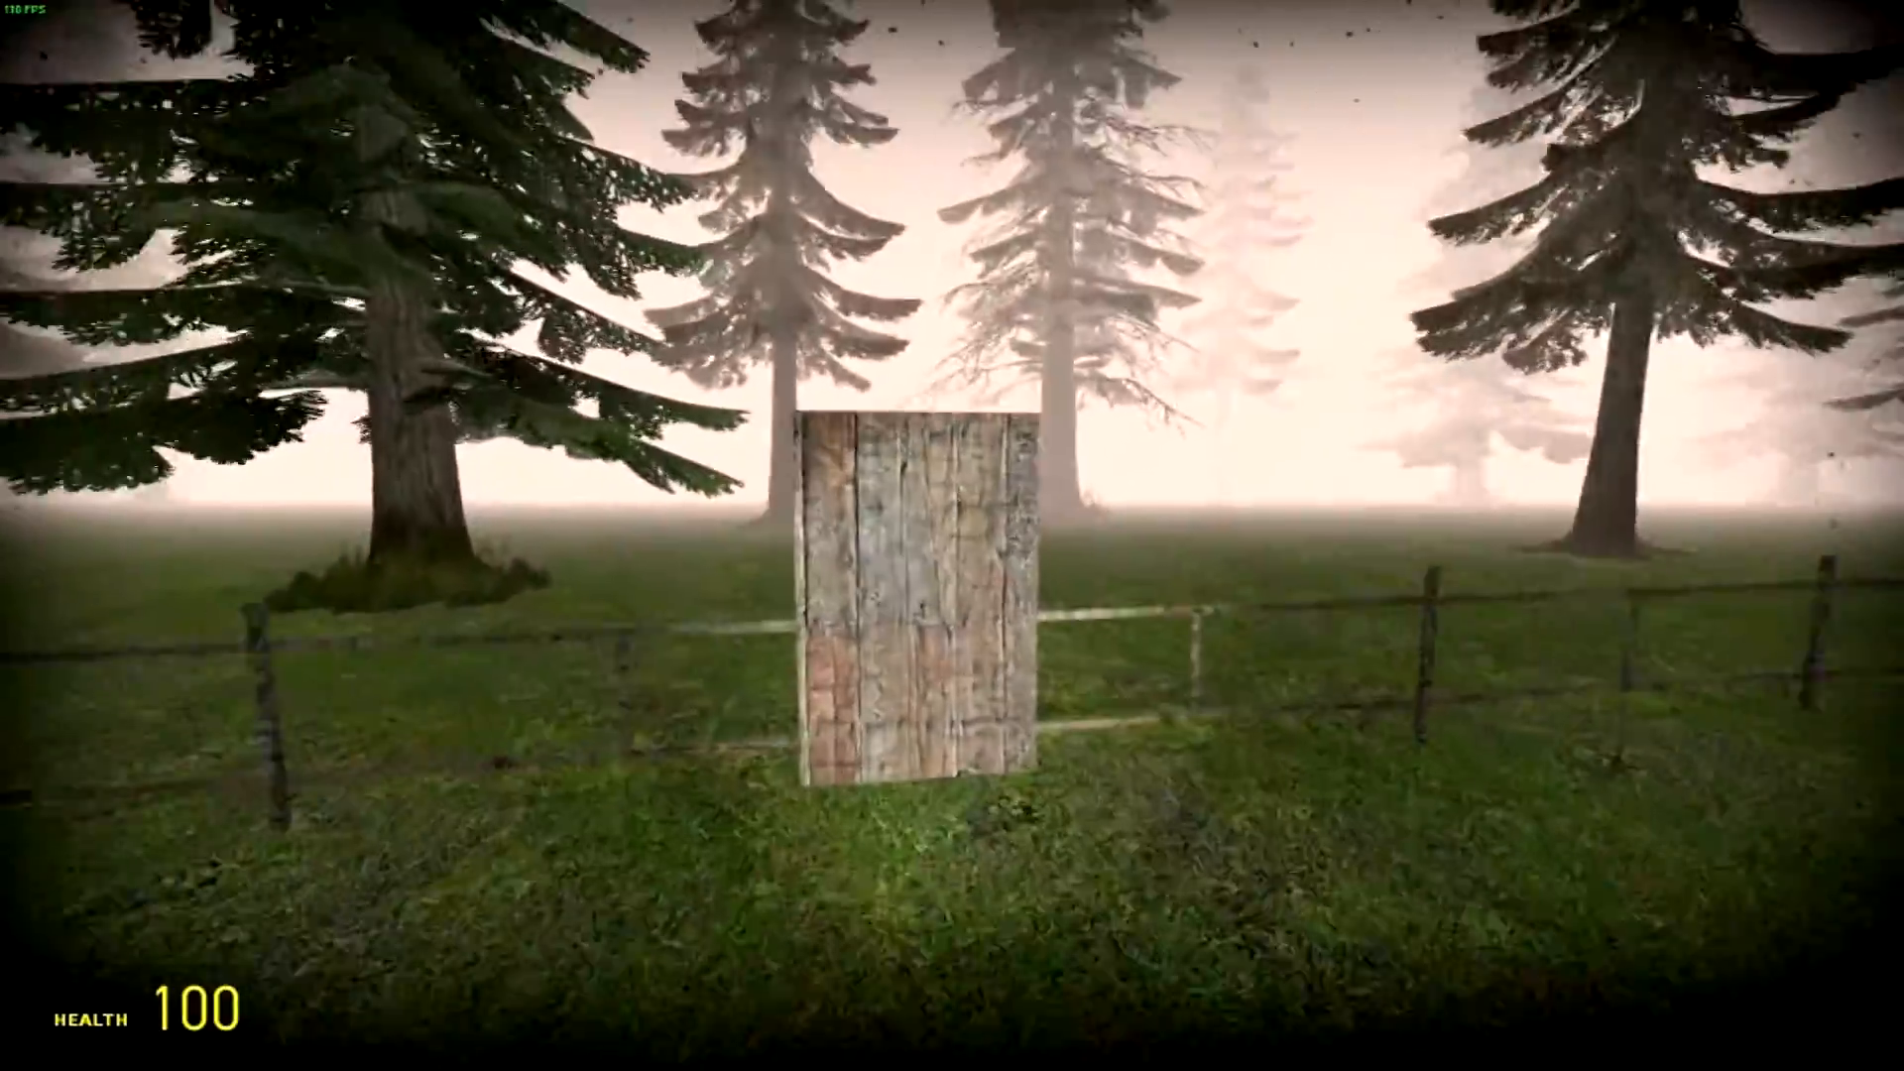
mouse_move(952, 536)
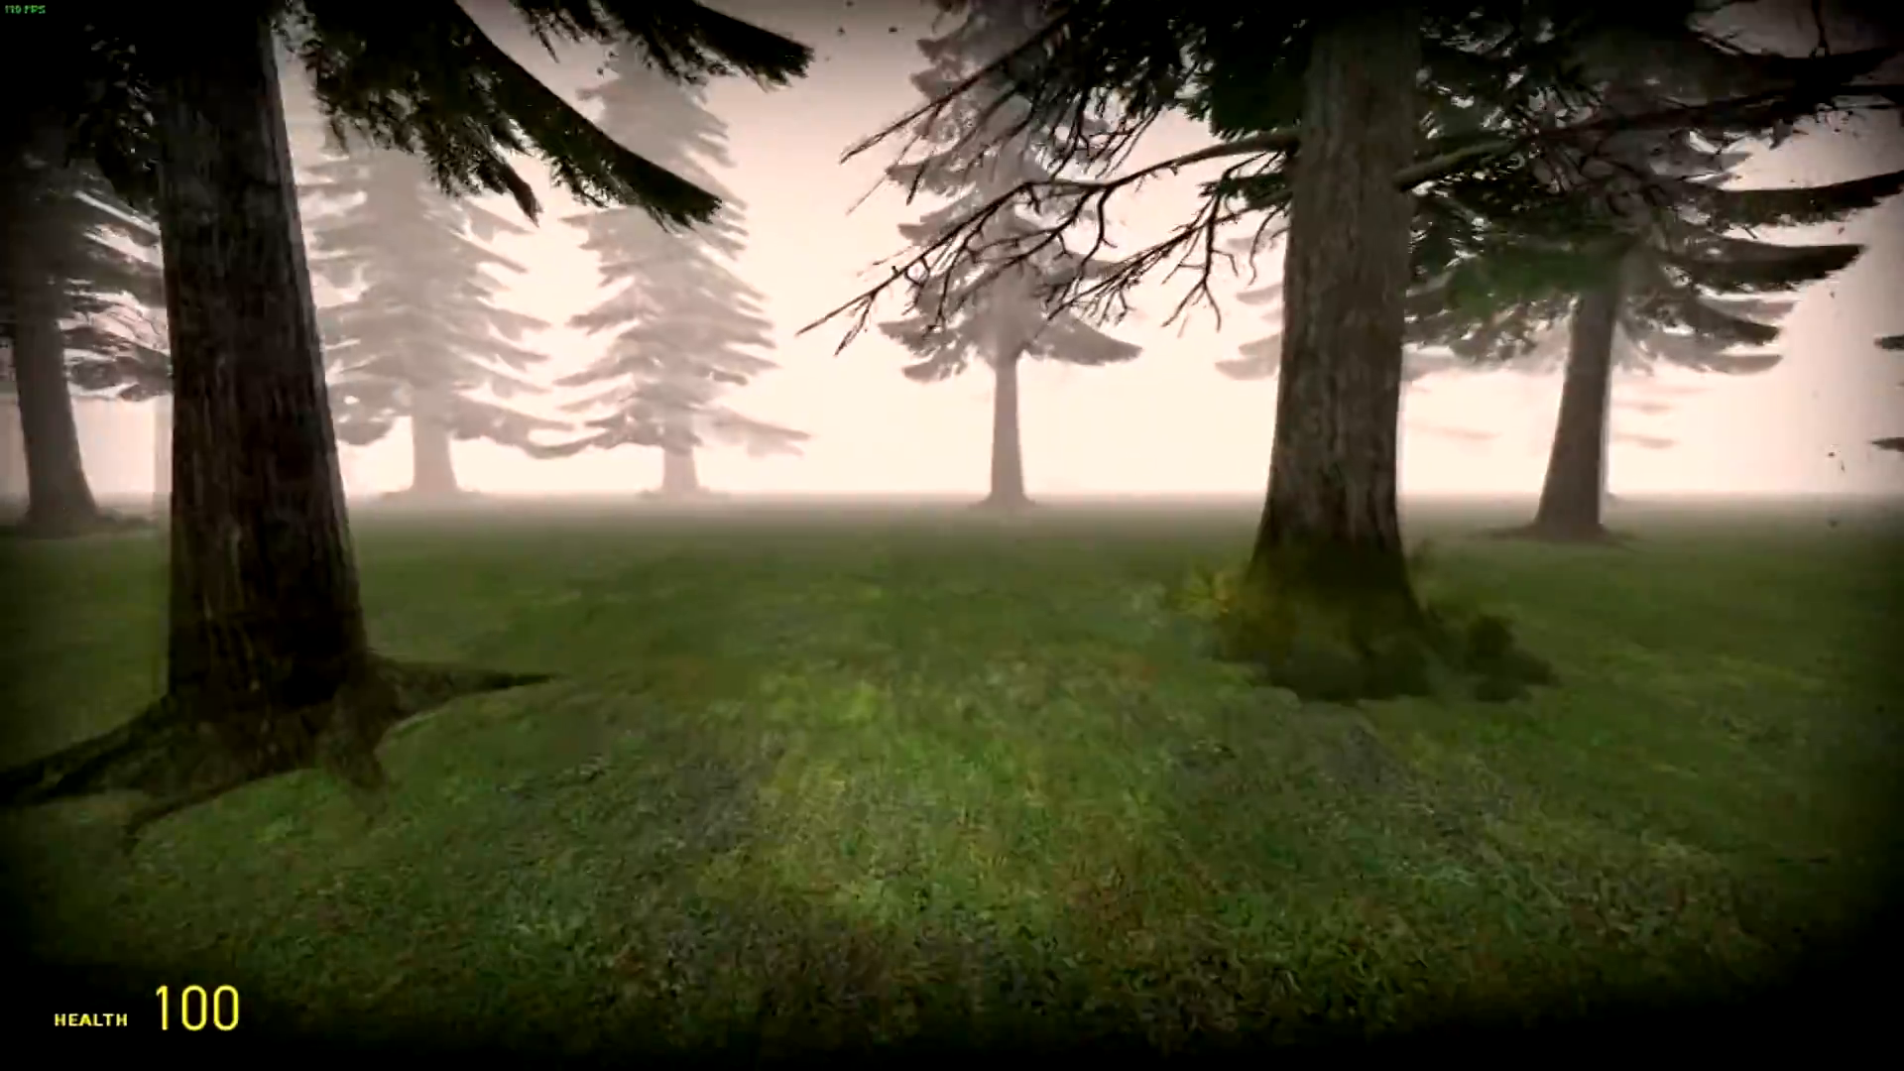
mouse_move(952, 536)
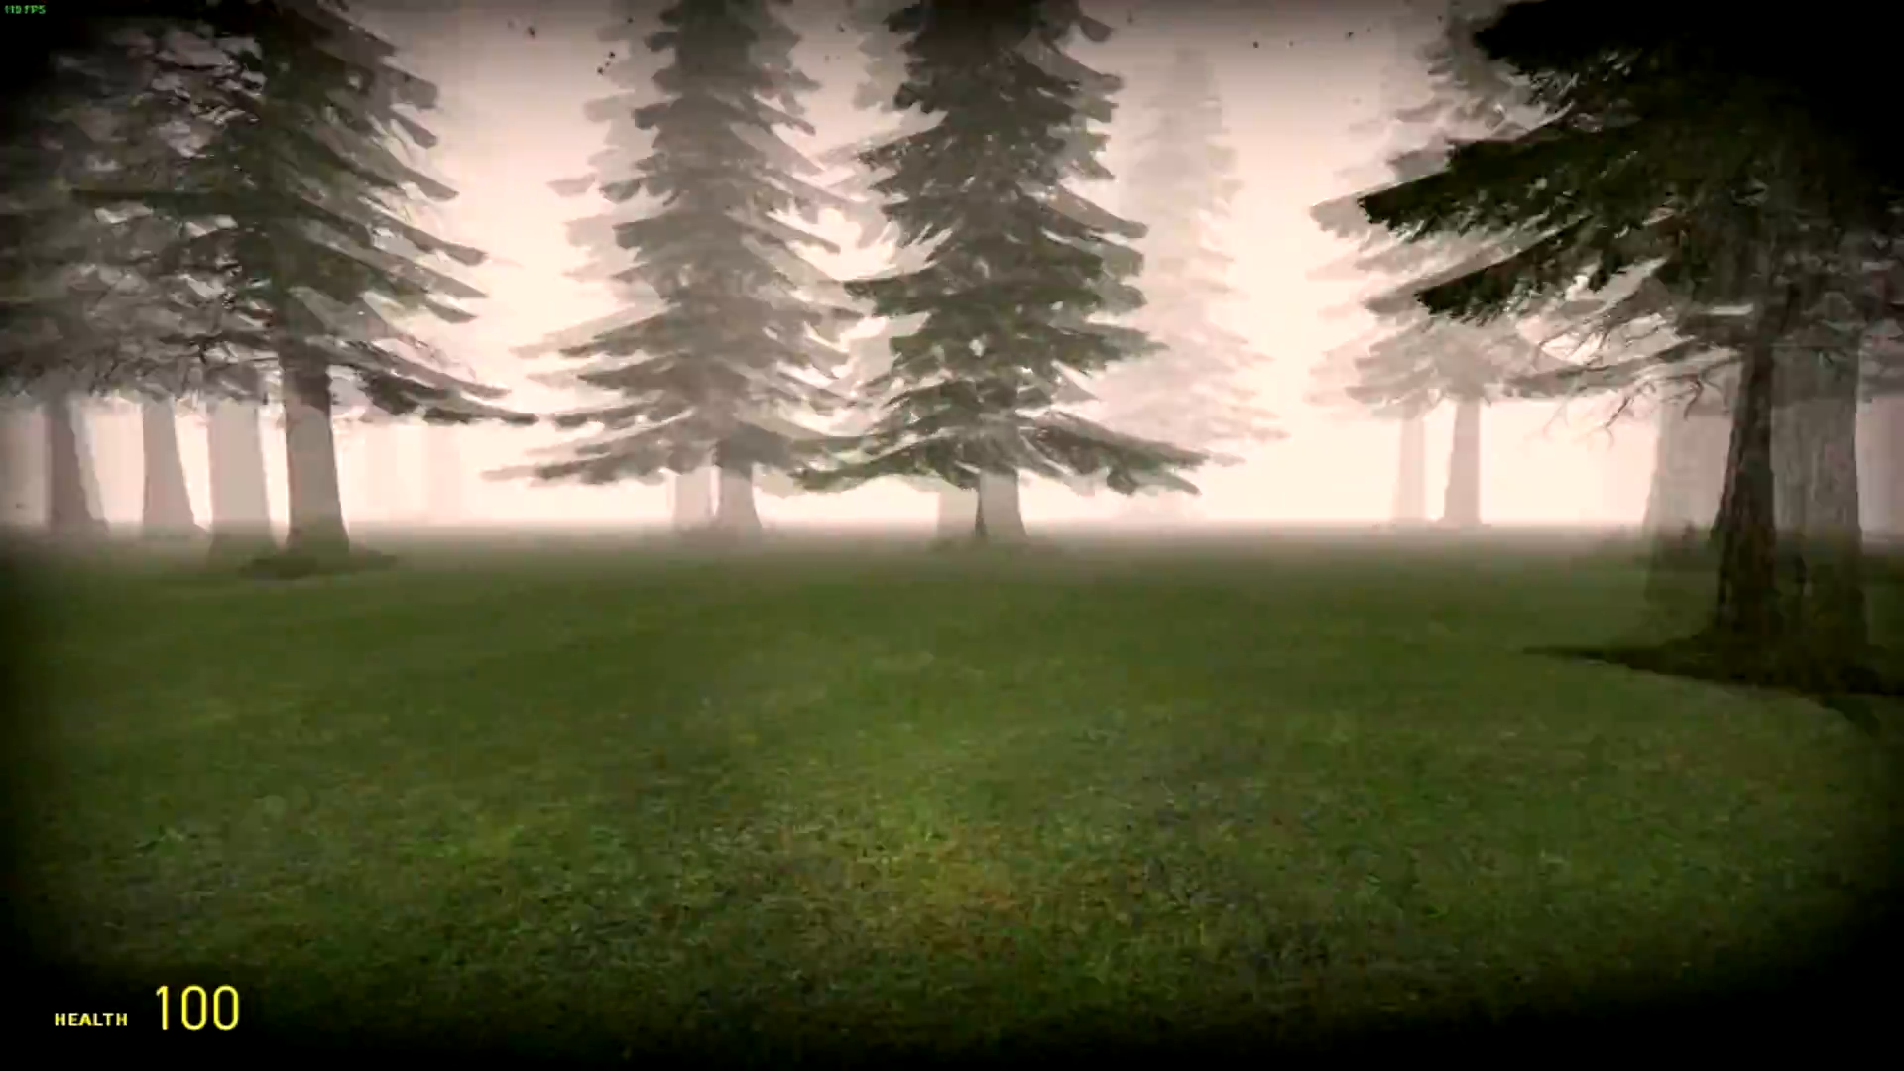
mouse_move(952, 536)
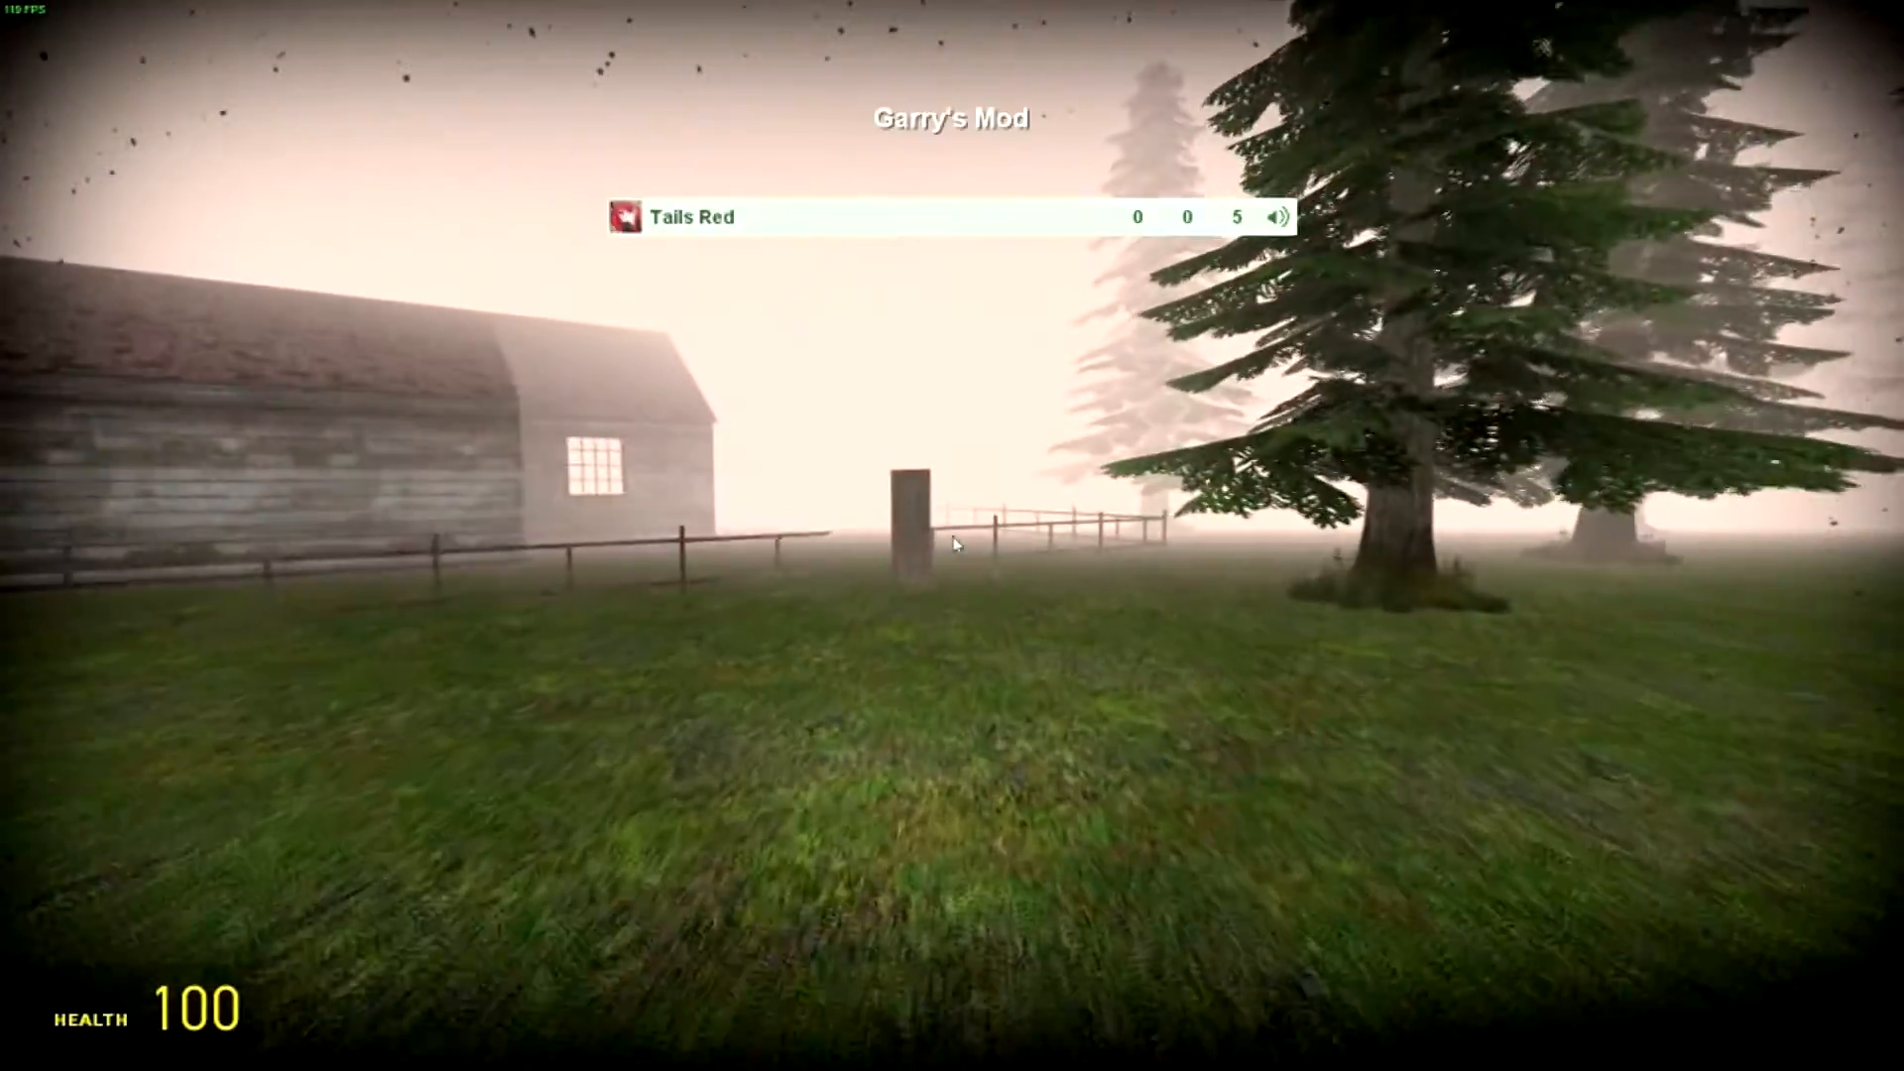
mouse_move(952, 535)
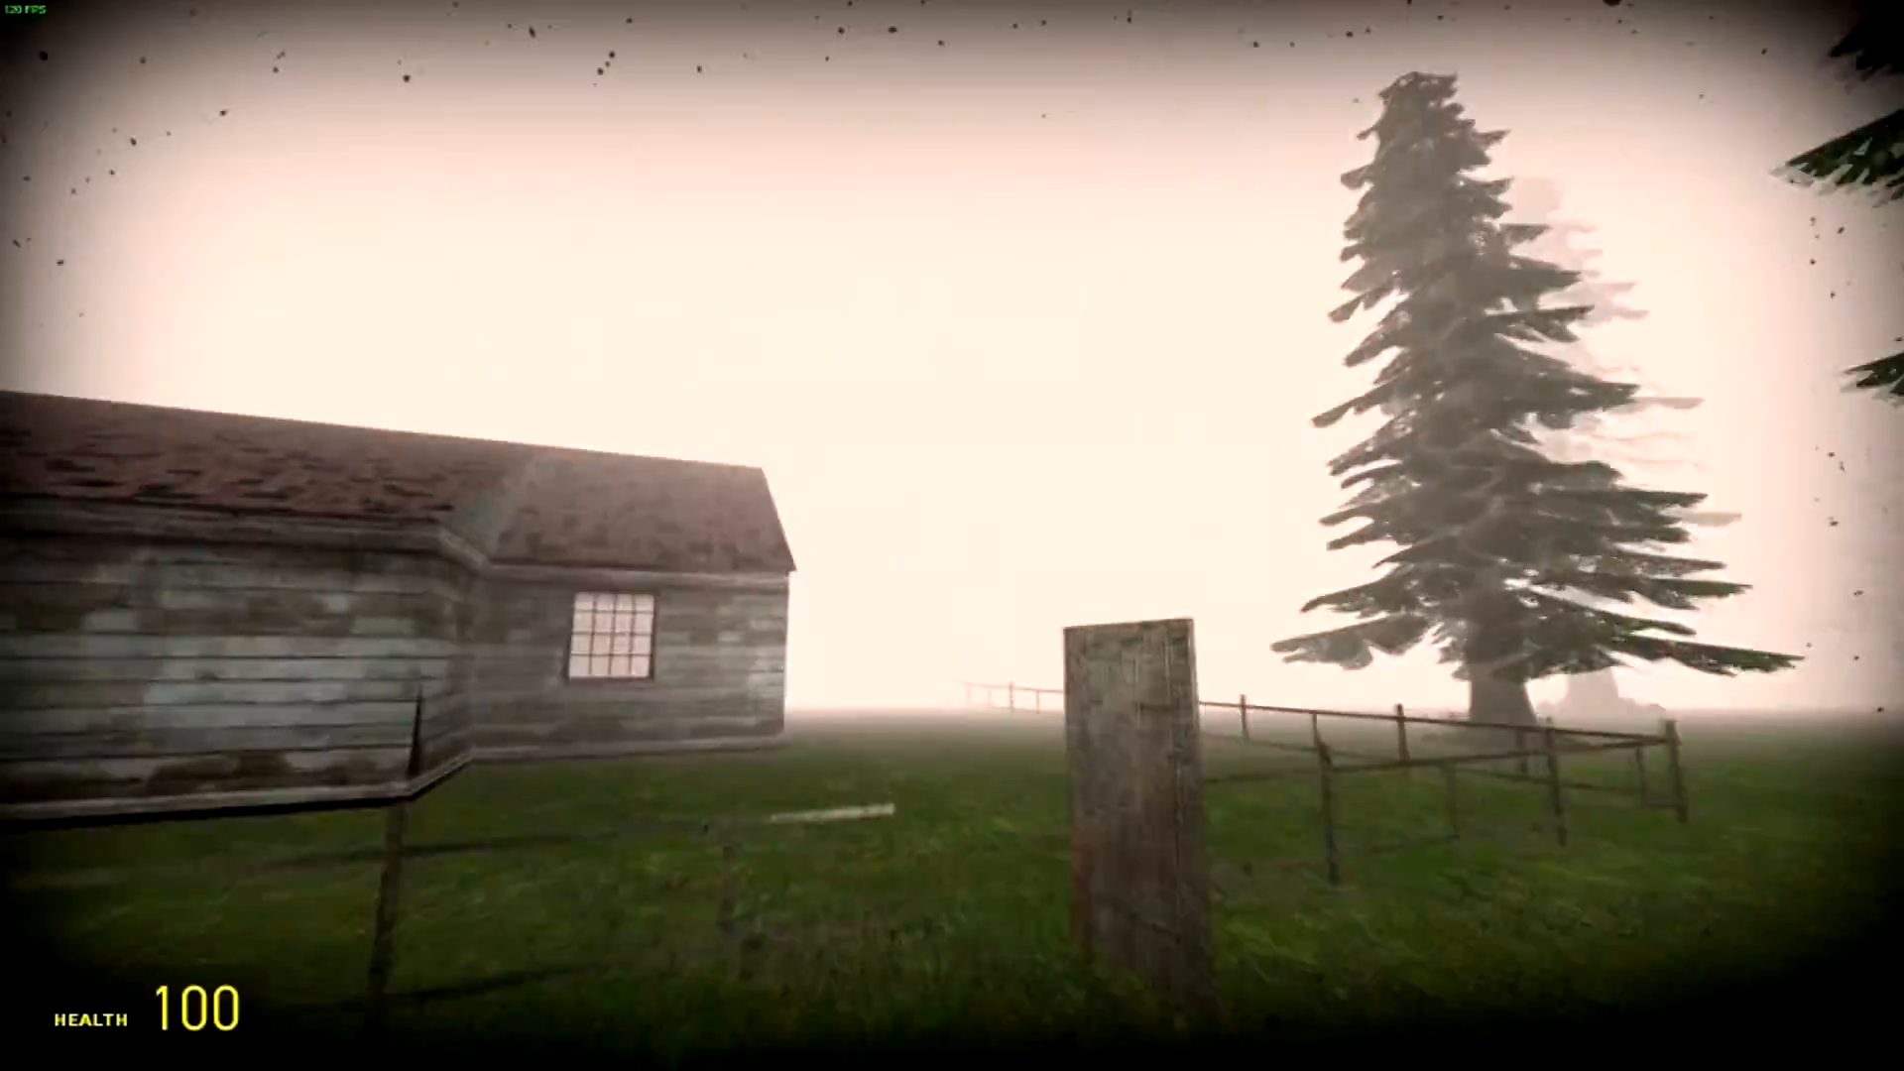
mouse_move(952, 536)
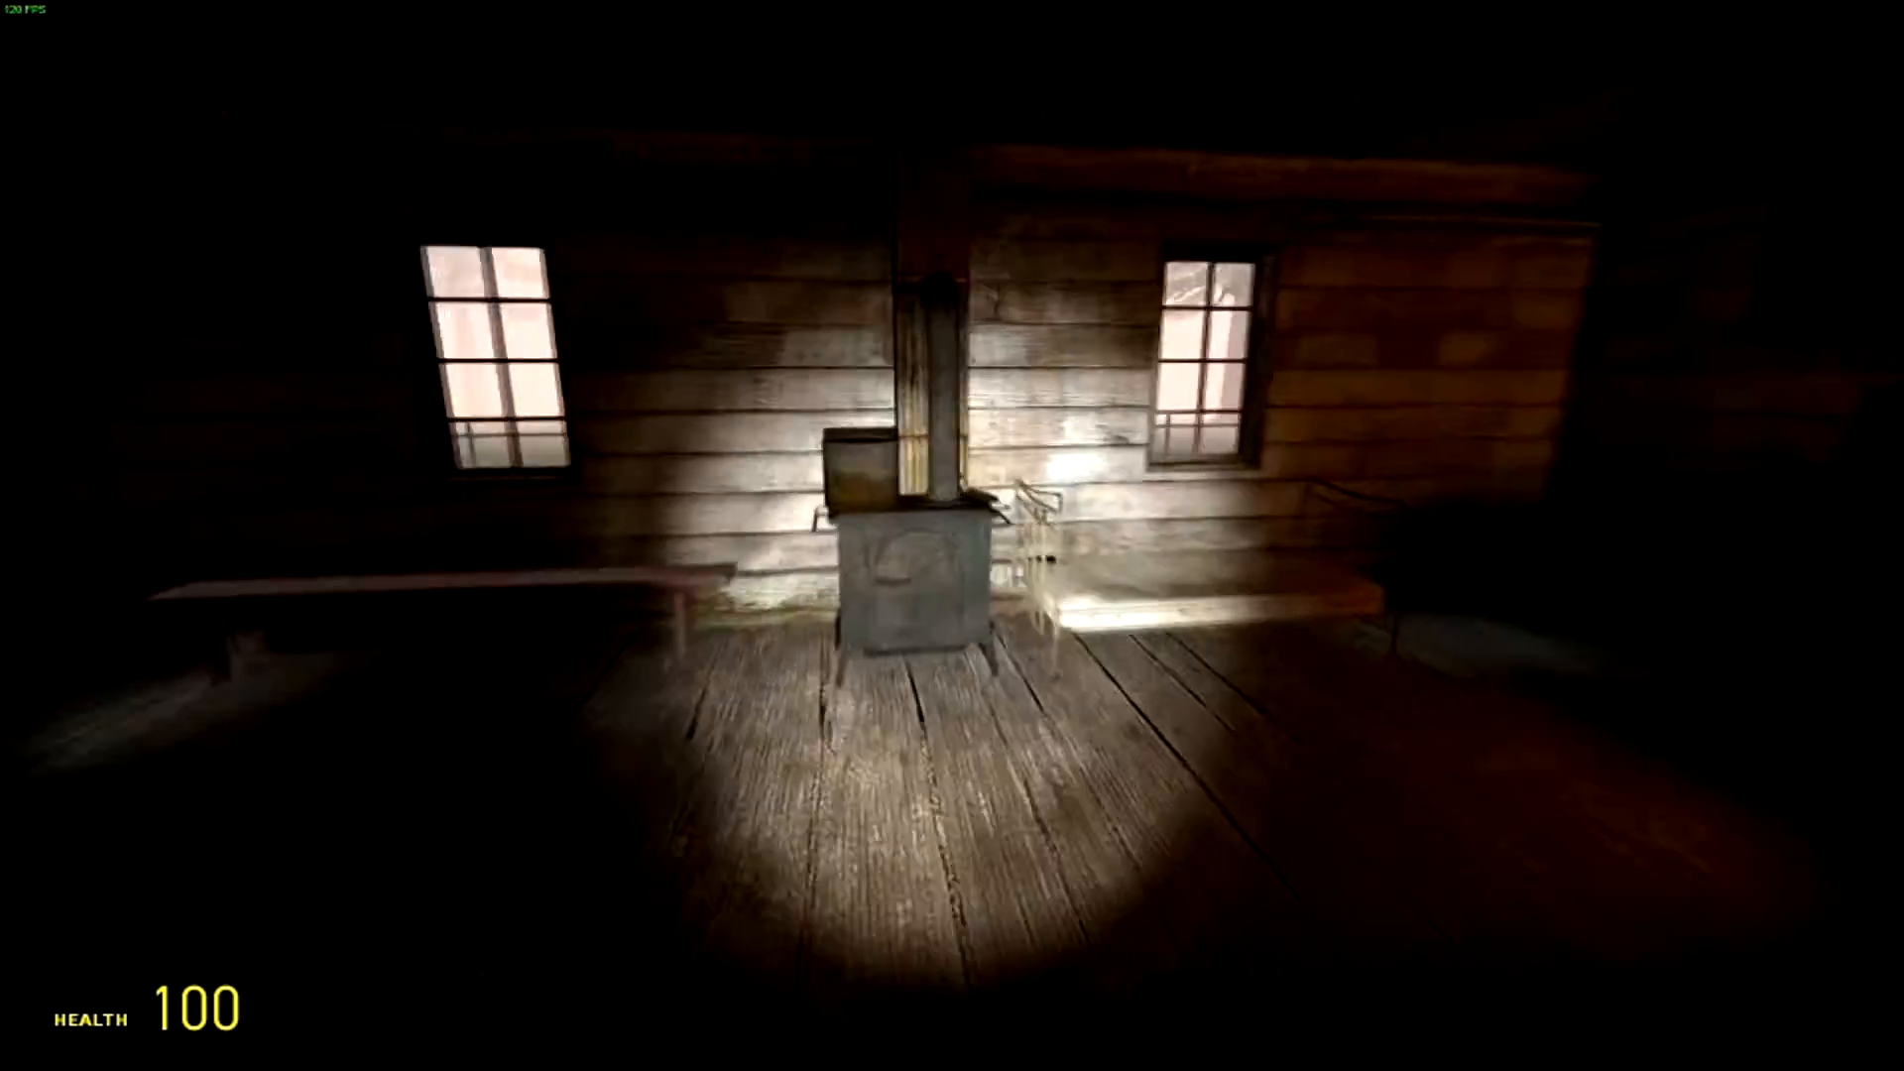
mouse_move(951, 536)
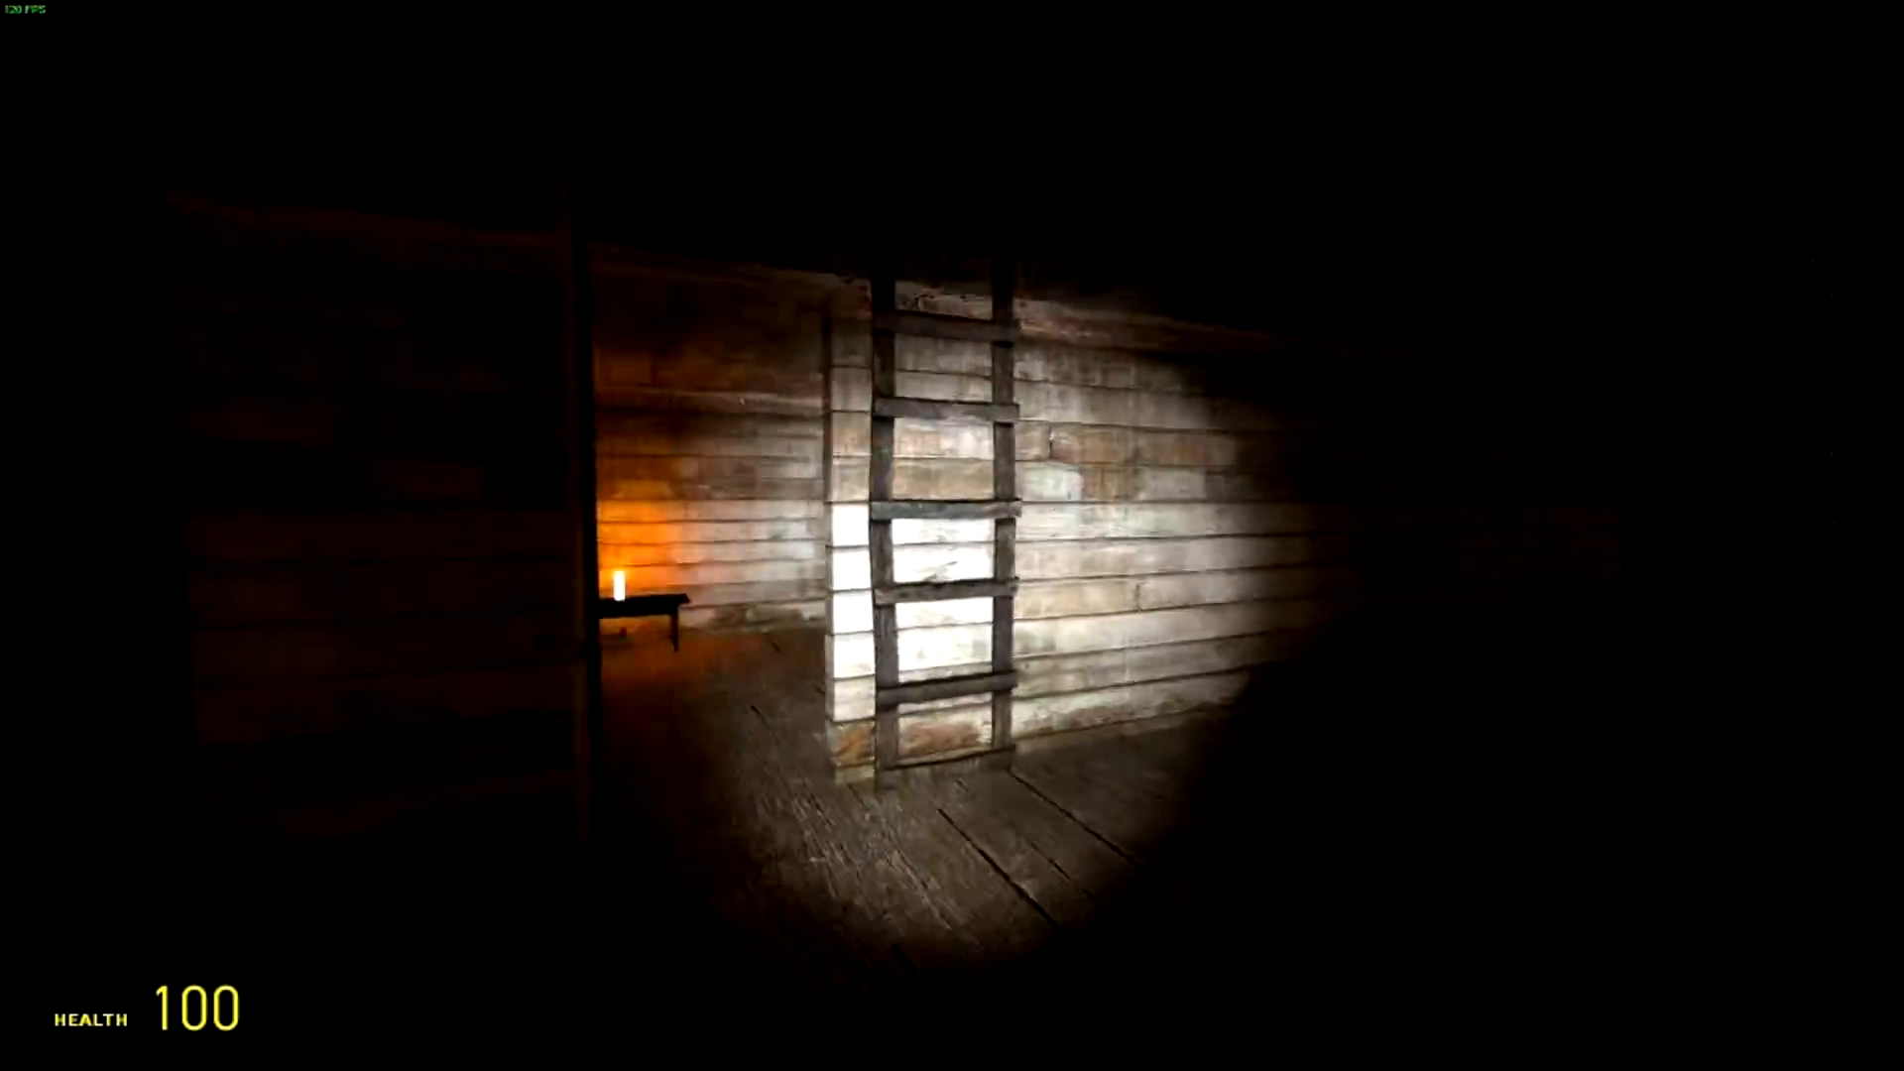
mouse_move(951, 535)
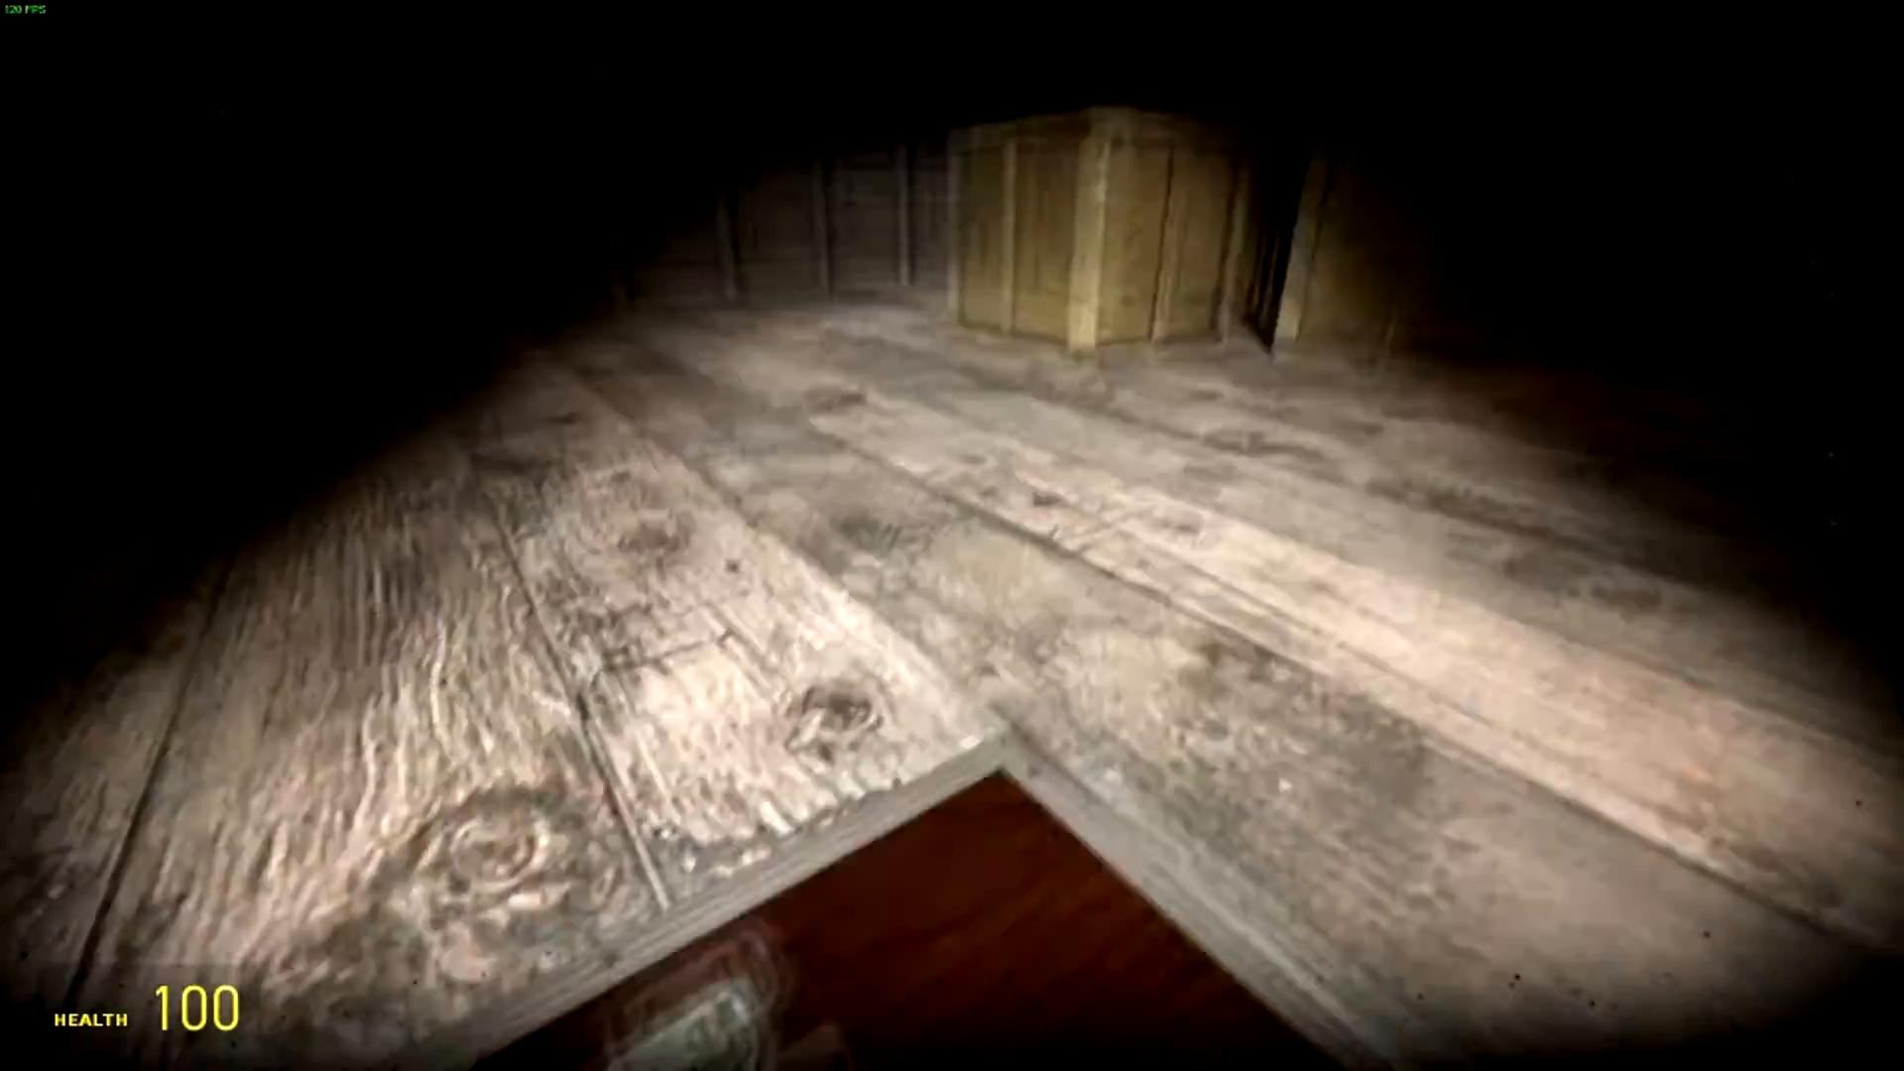
mouse_move(952, 535)
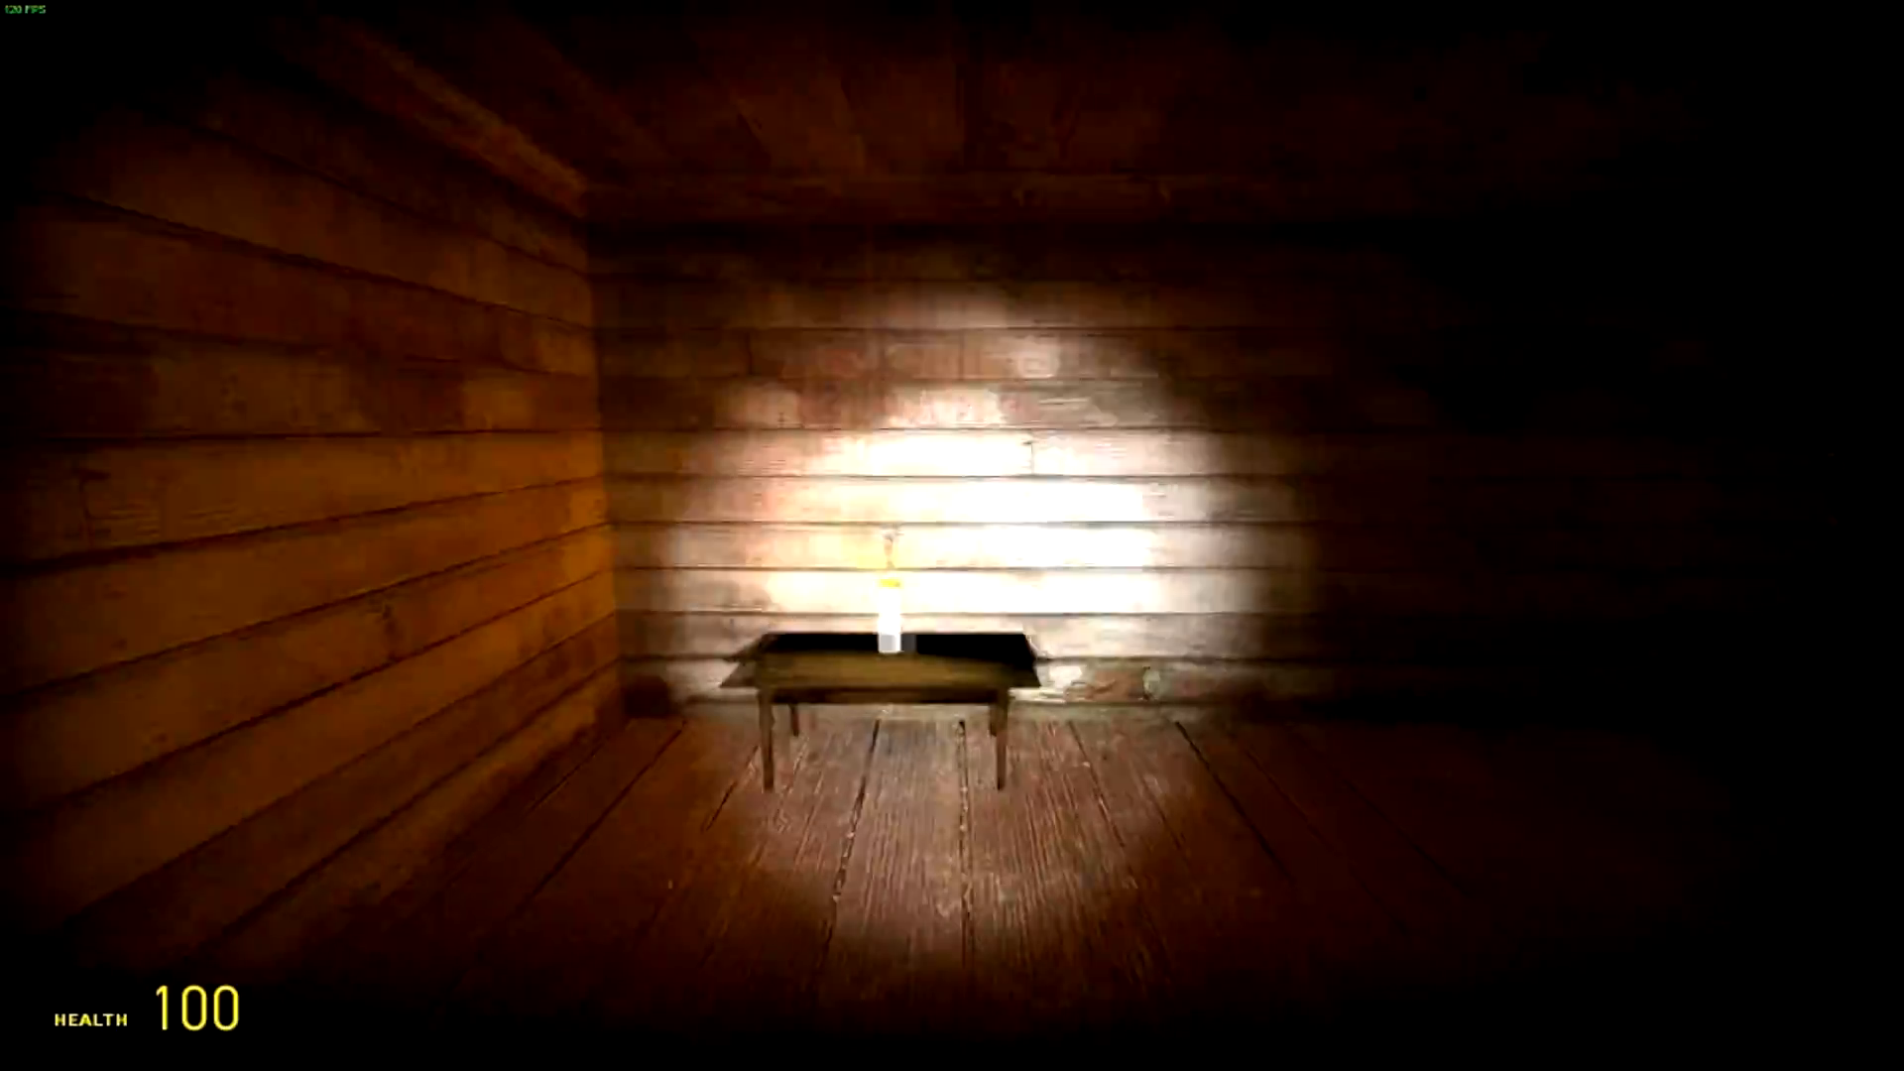
mouse_move(952, 536)
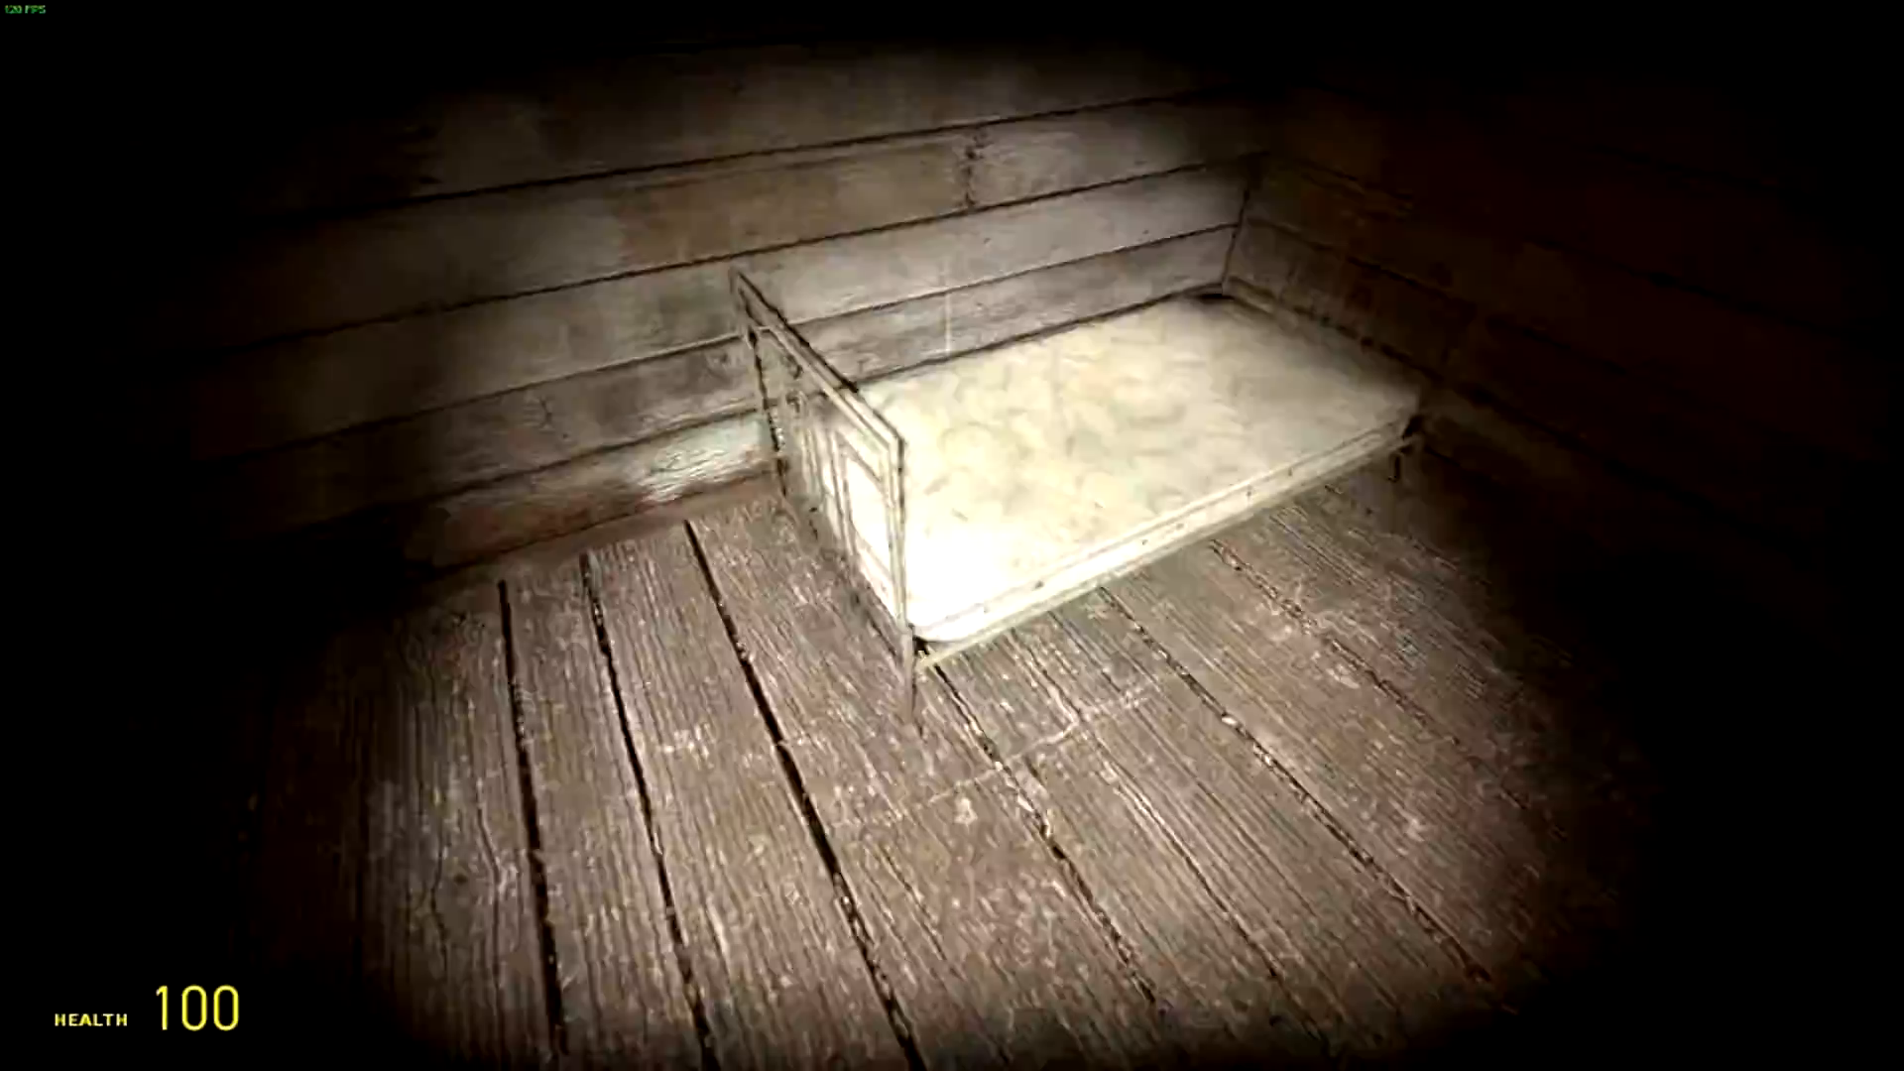
mouse_move(952, 536)
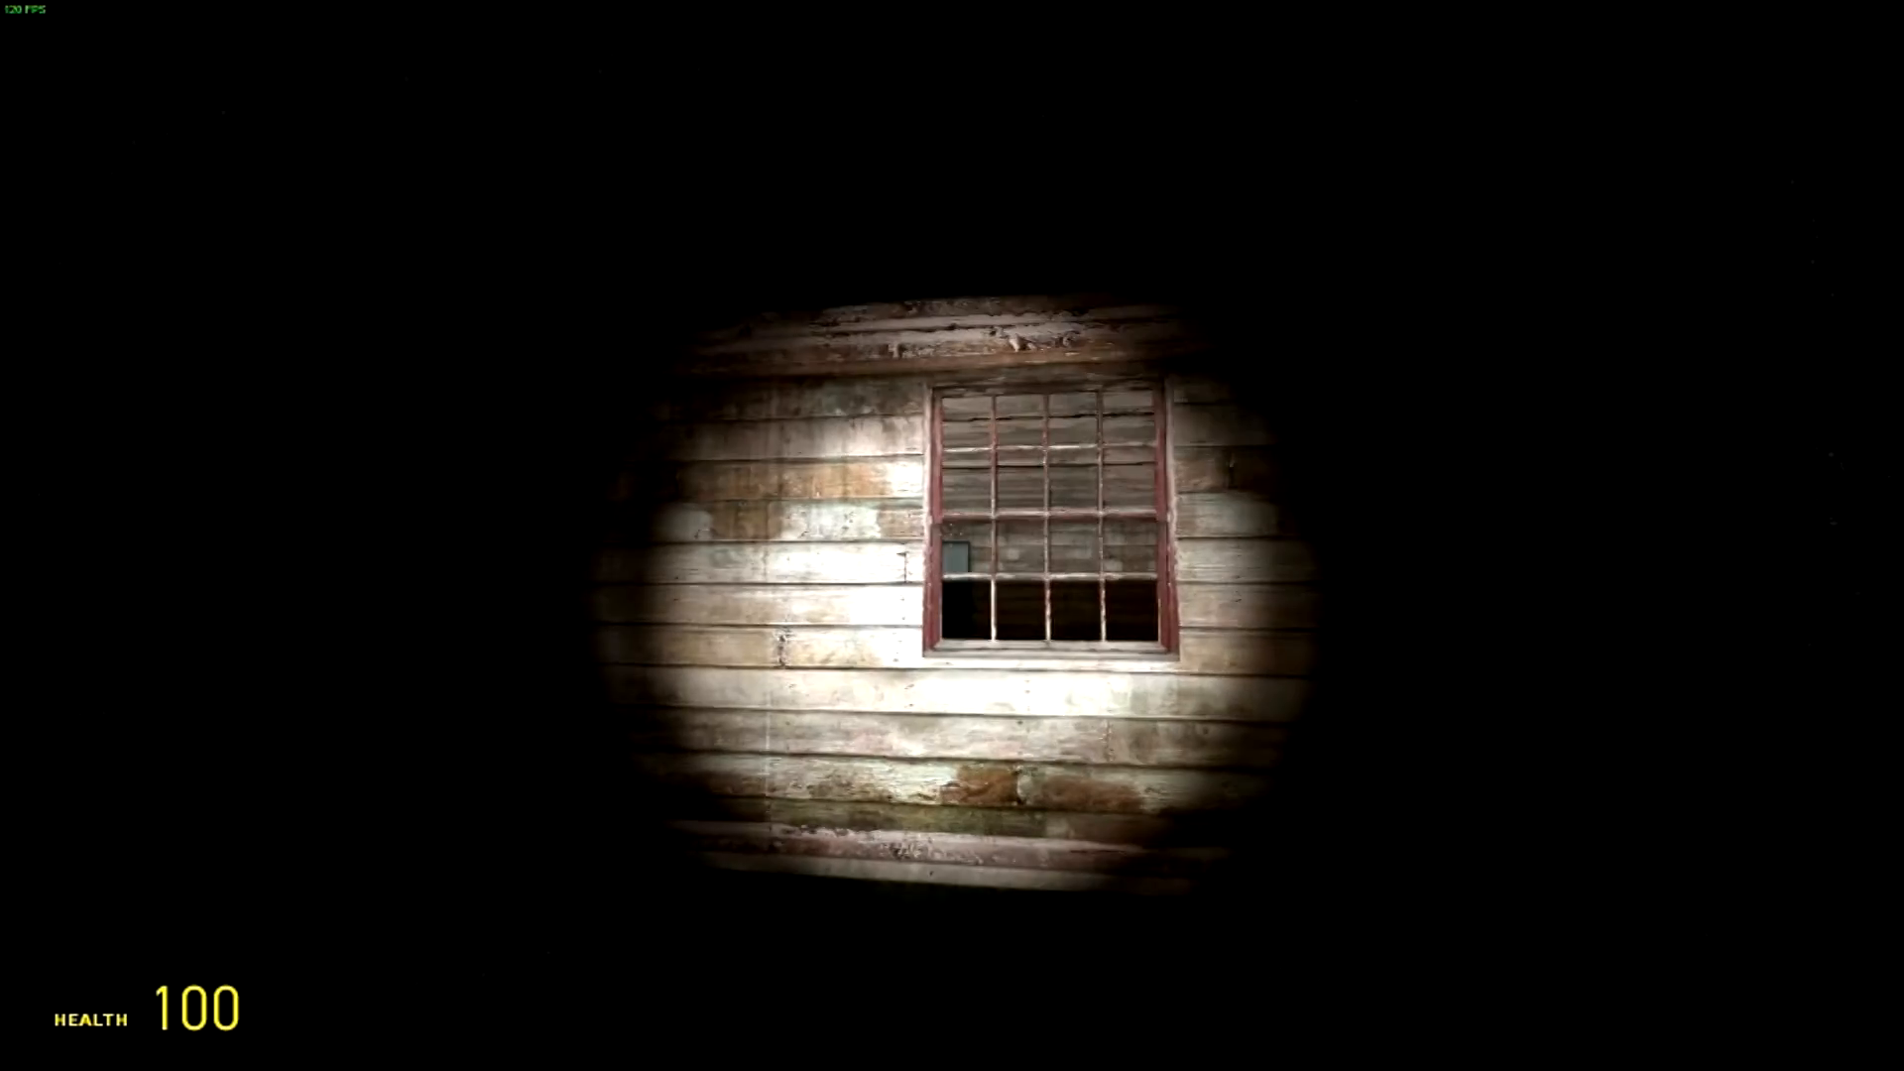
mouse_move(952, 536)
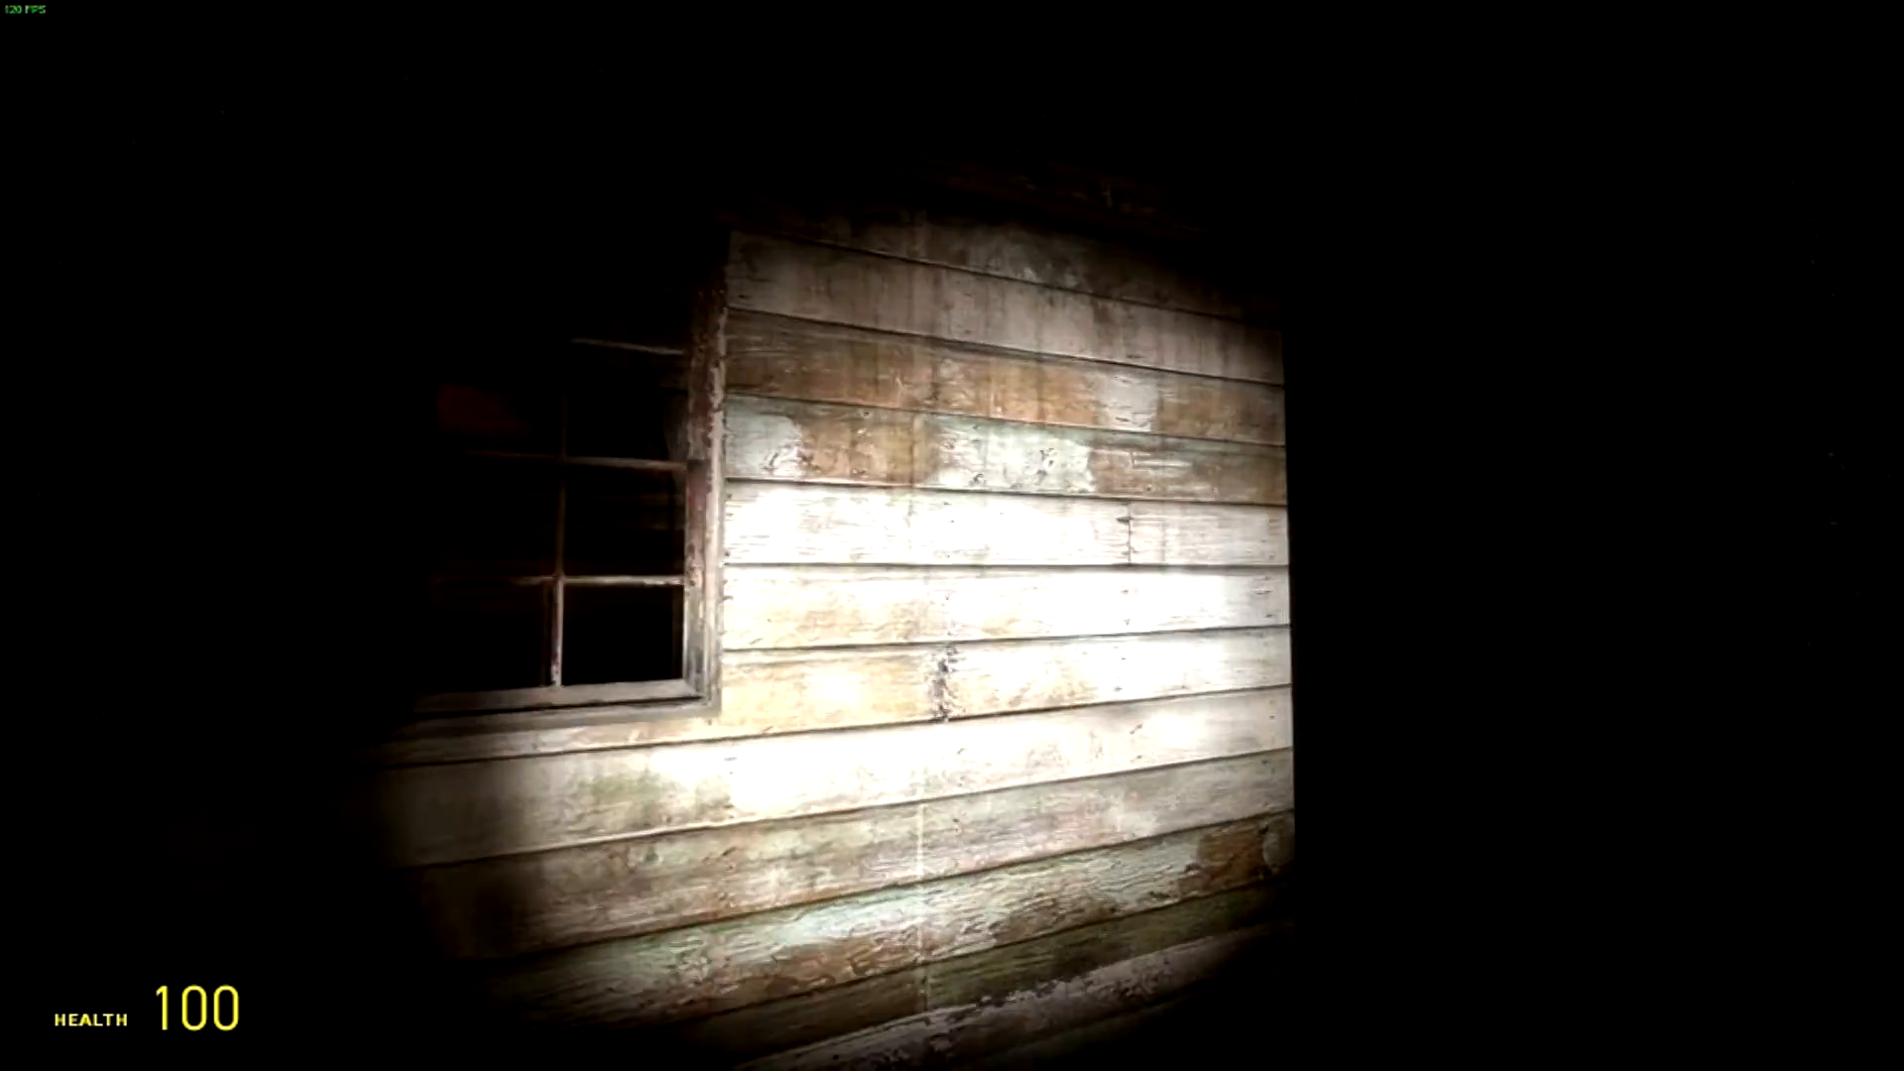
mouse_move(952, 536)
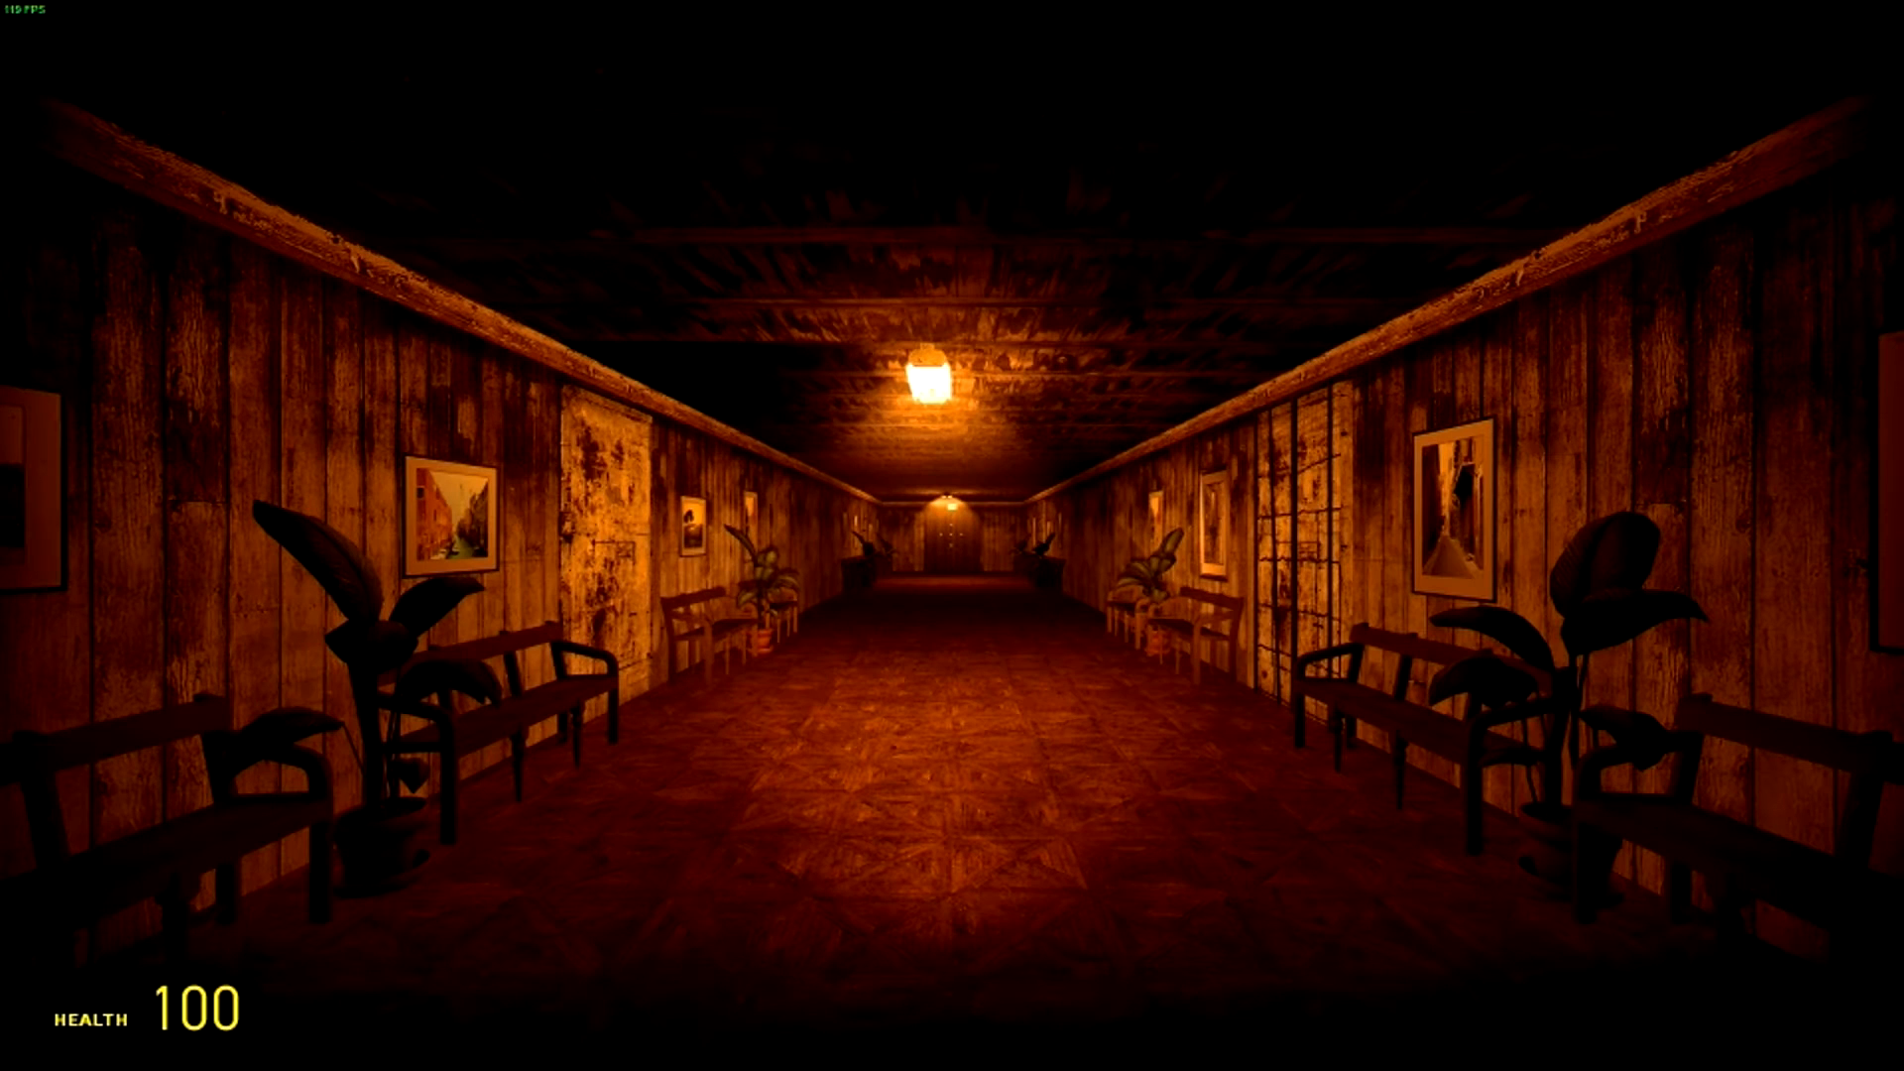
Walk forward down the dim wooden hallway past the benches toward the lit door
key("w")
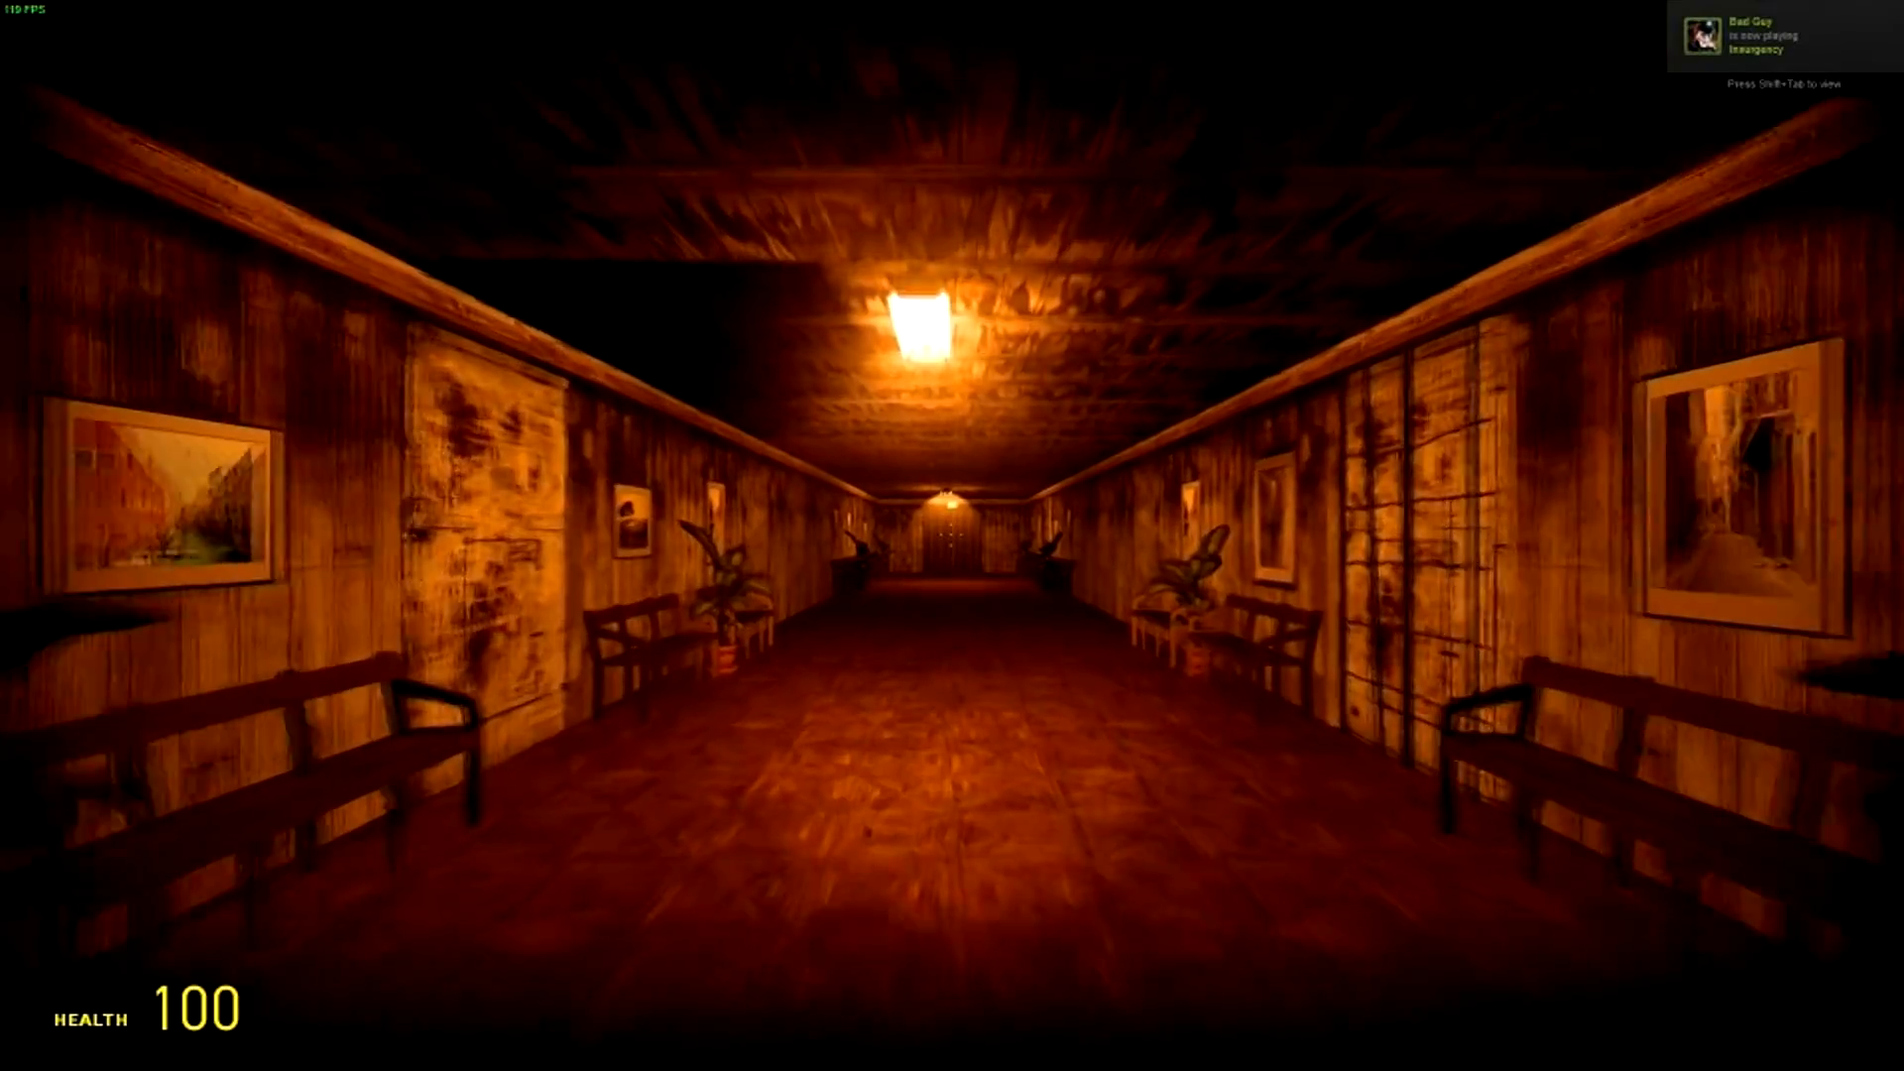
key("w")
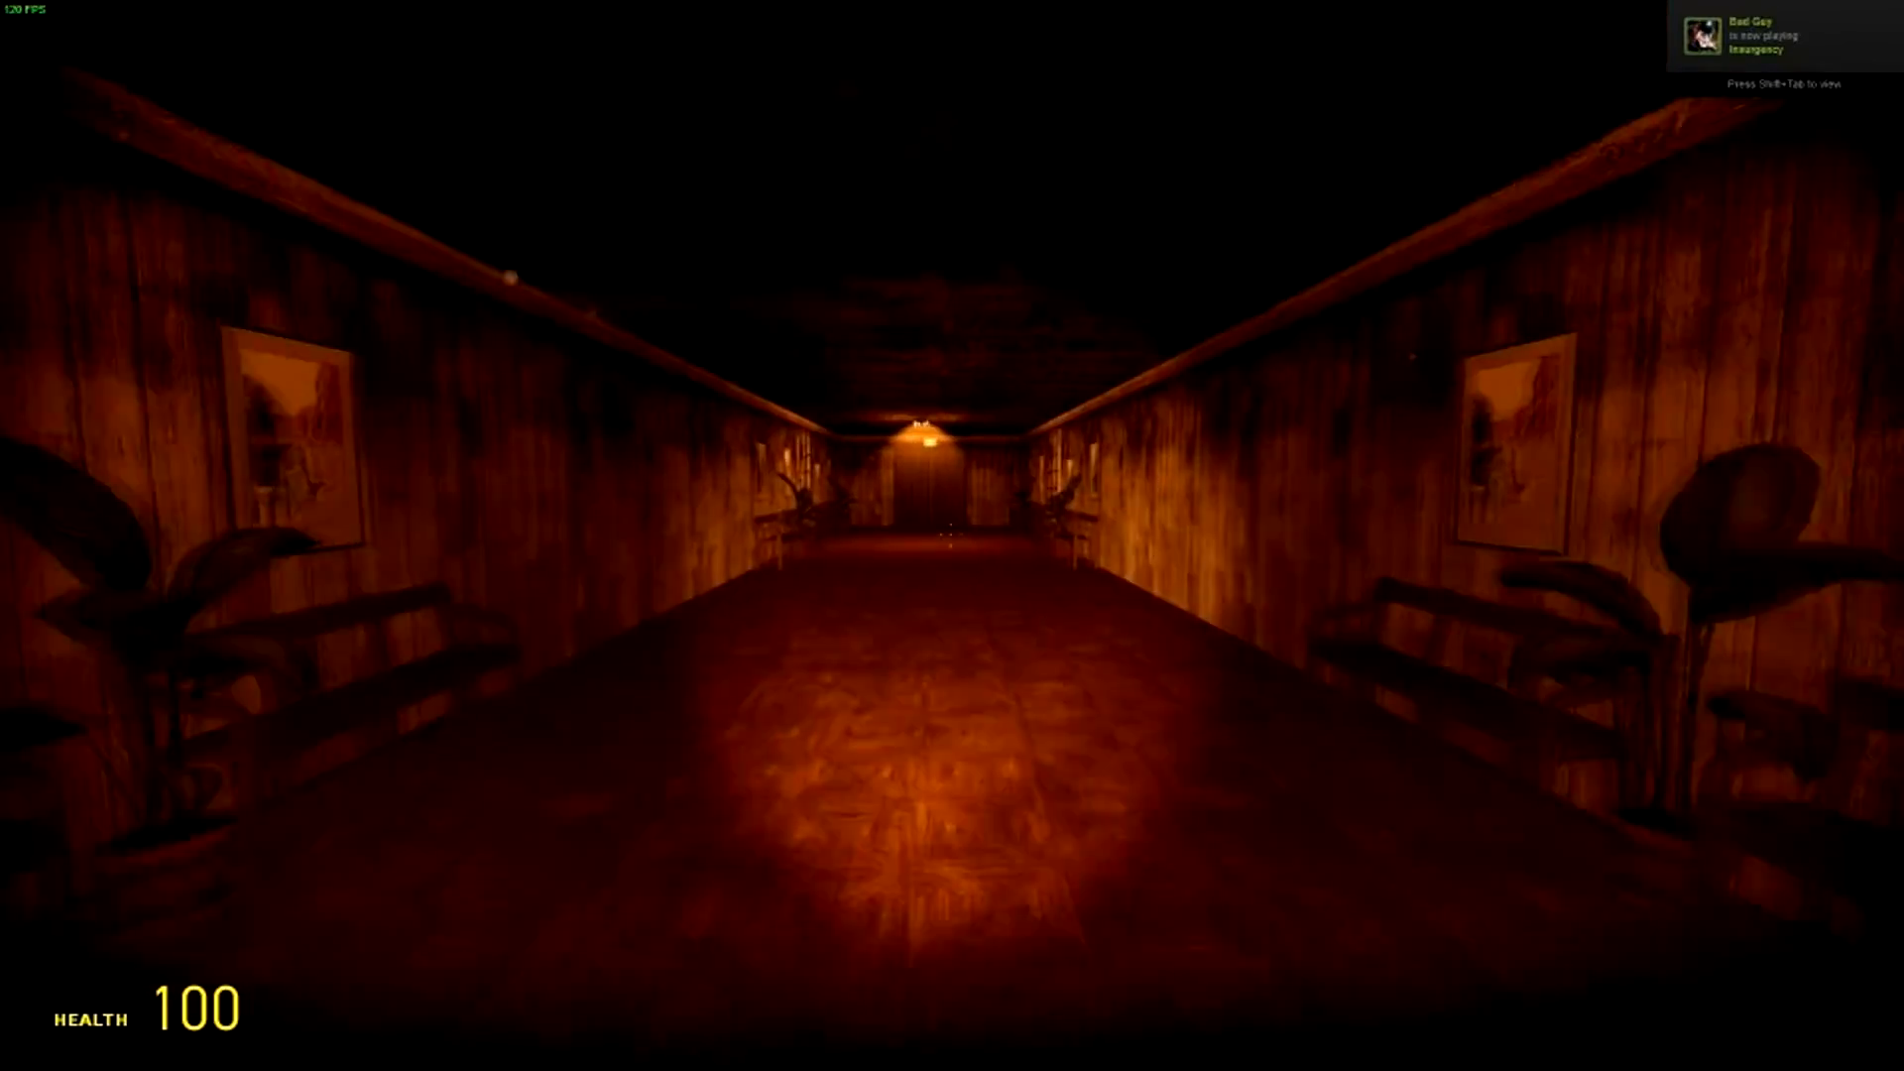
key("w")
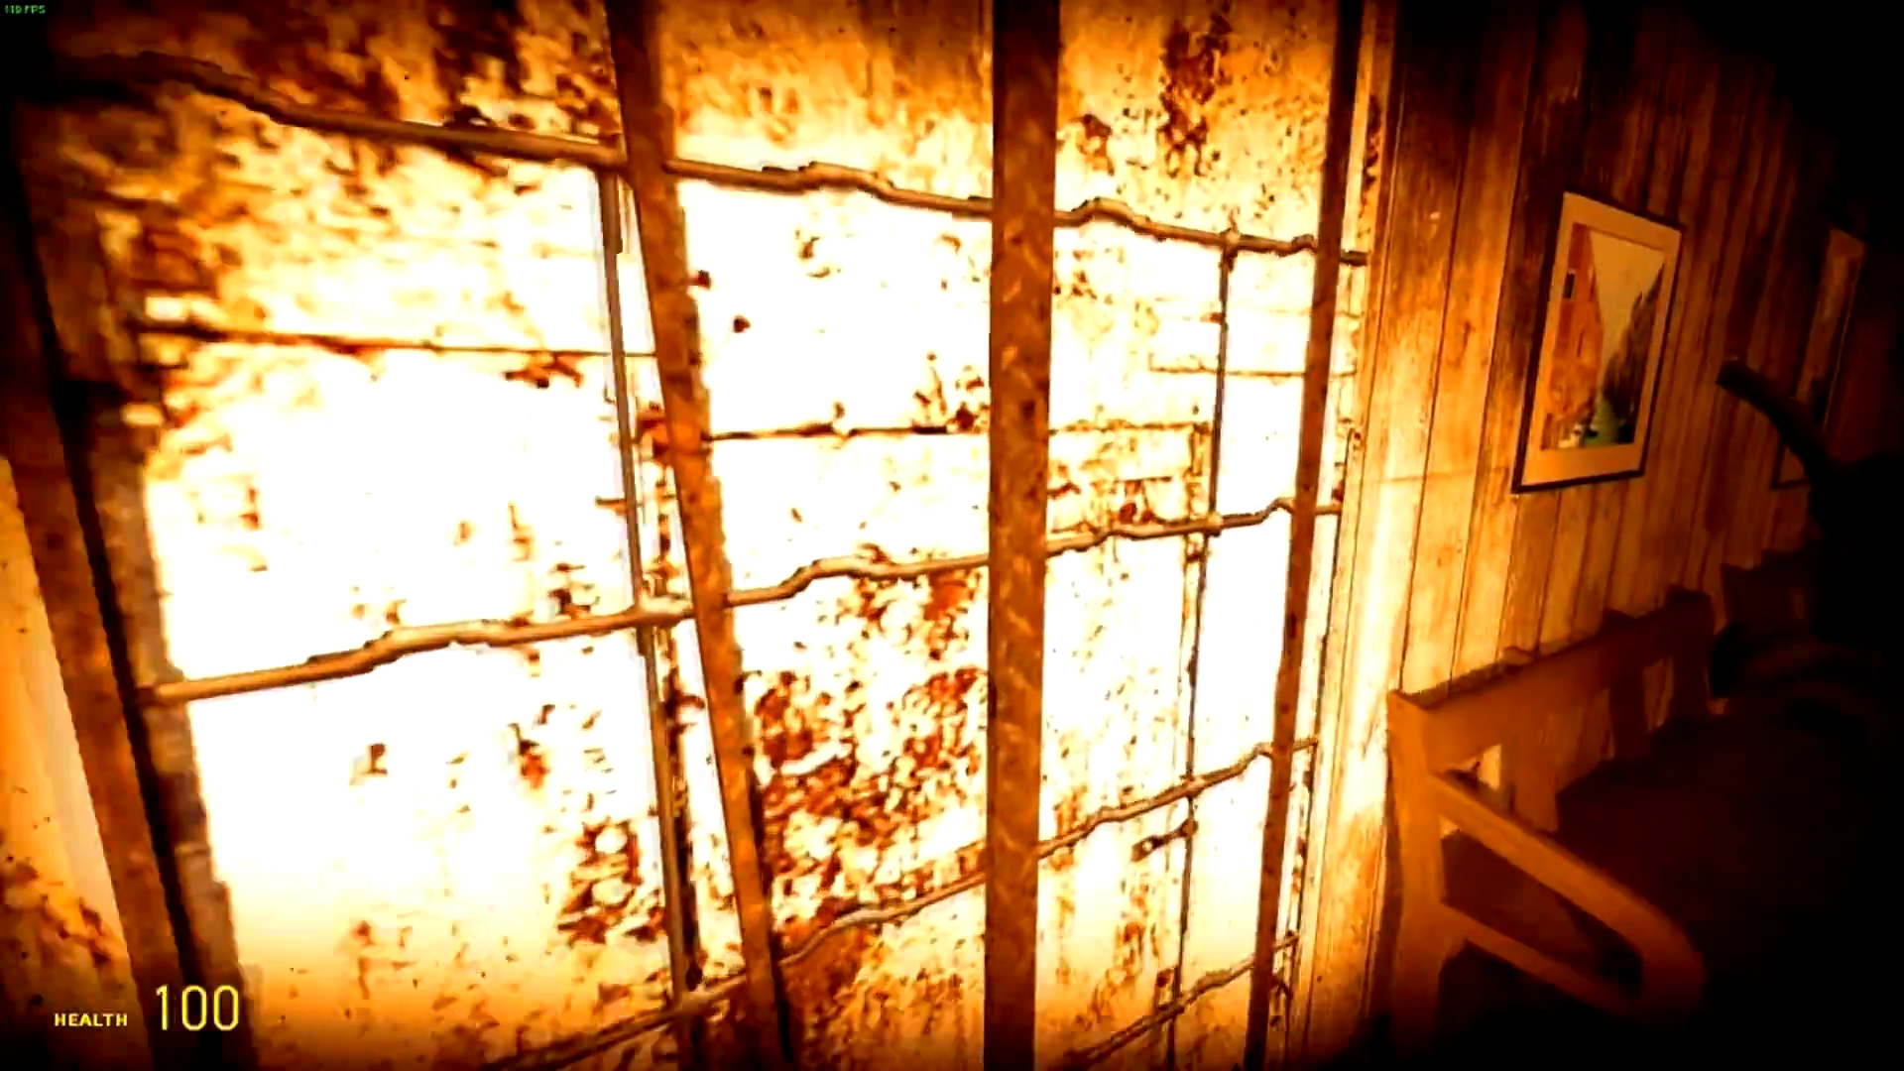
mouse_move(952, 536)
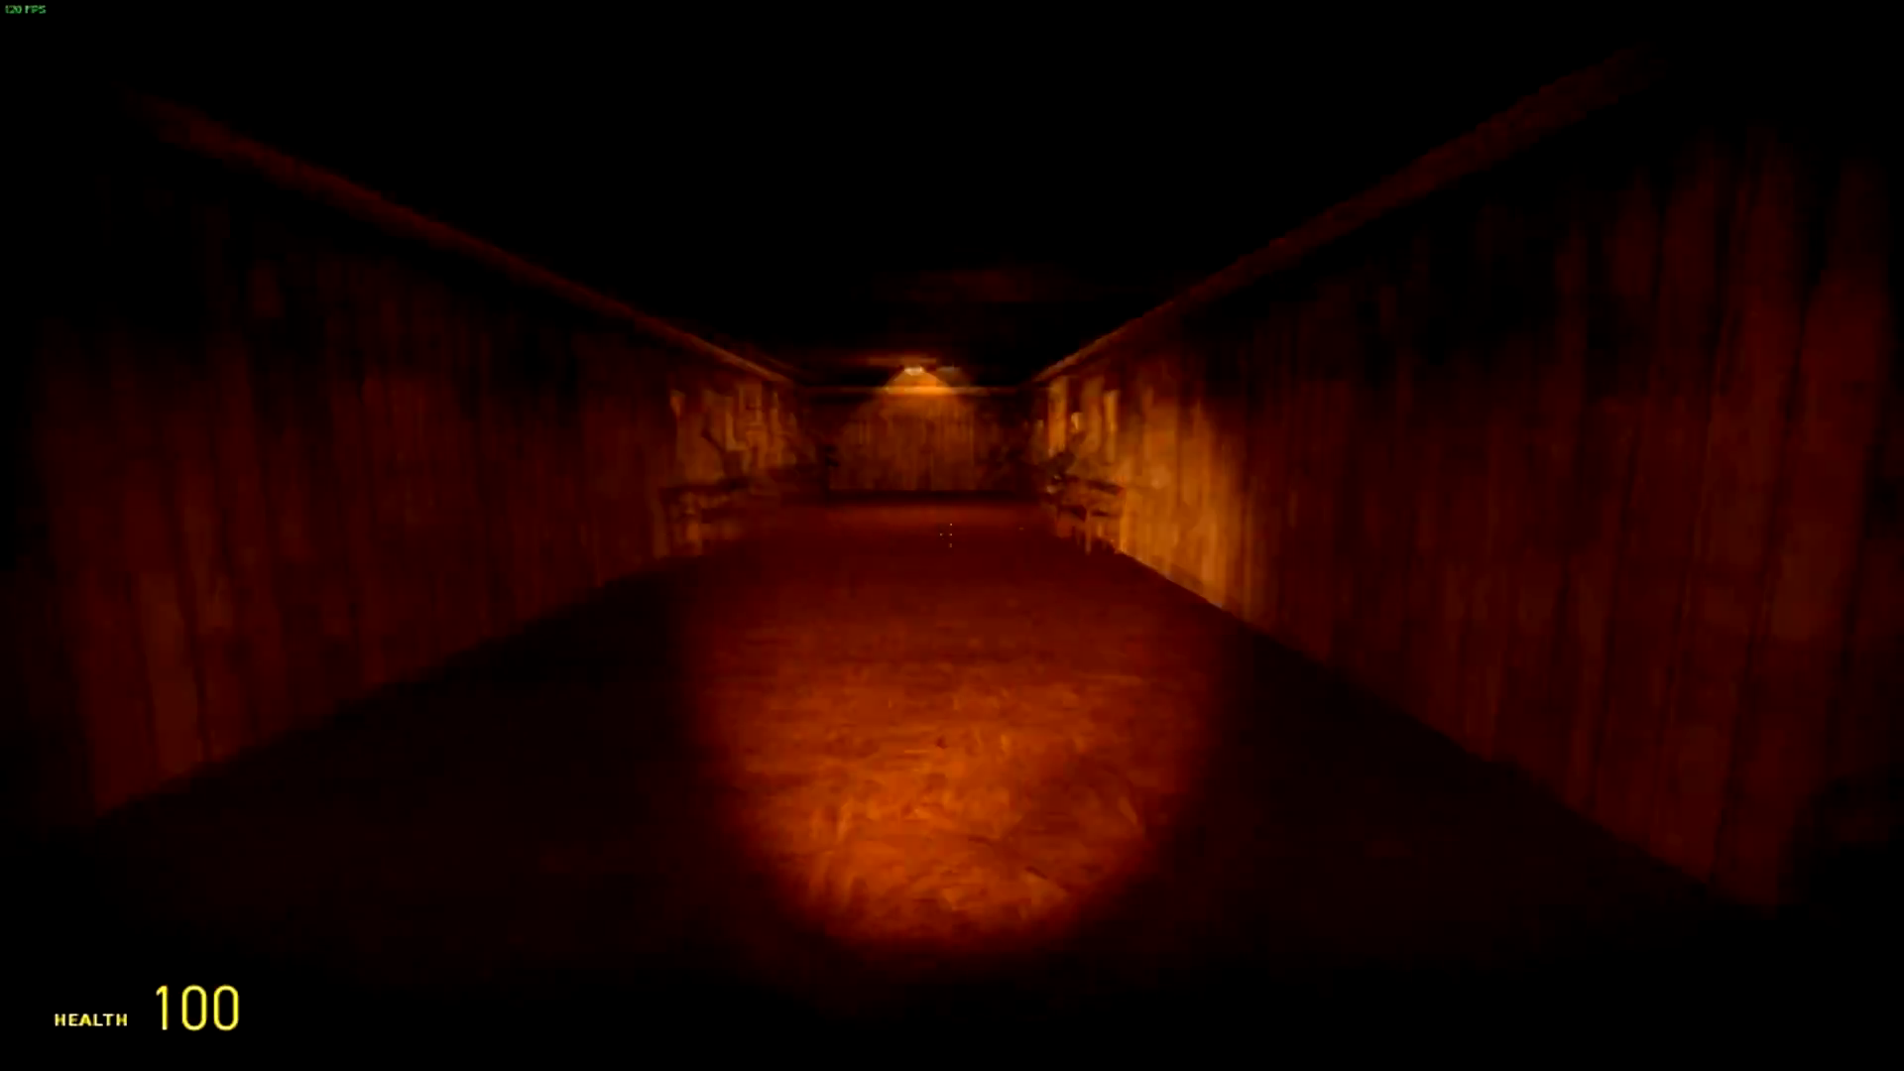
Step forward into the bright checkered-floor corridor with wood-panelled walls
key("w")
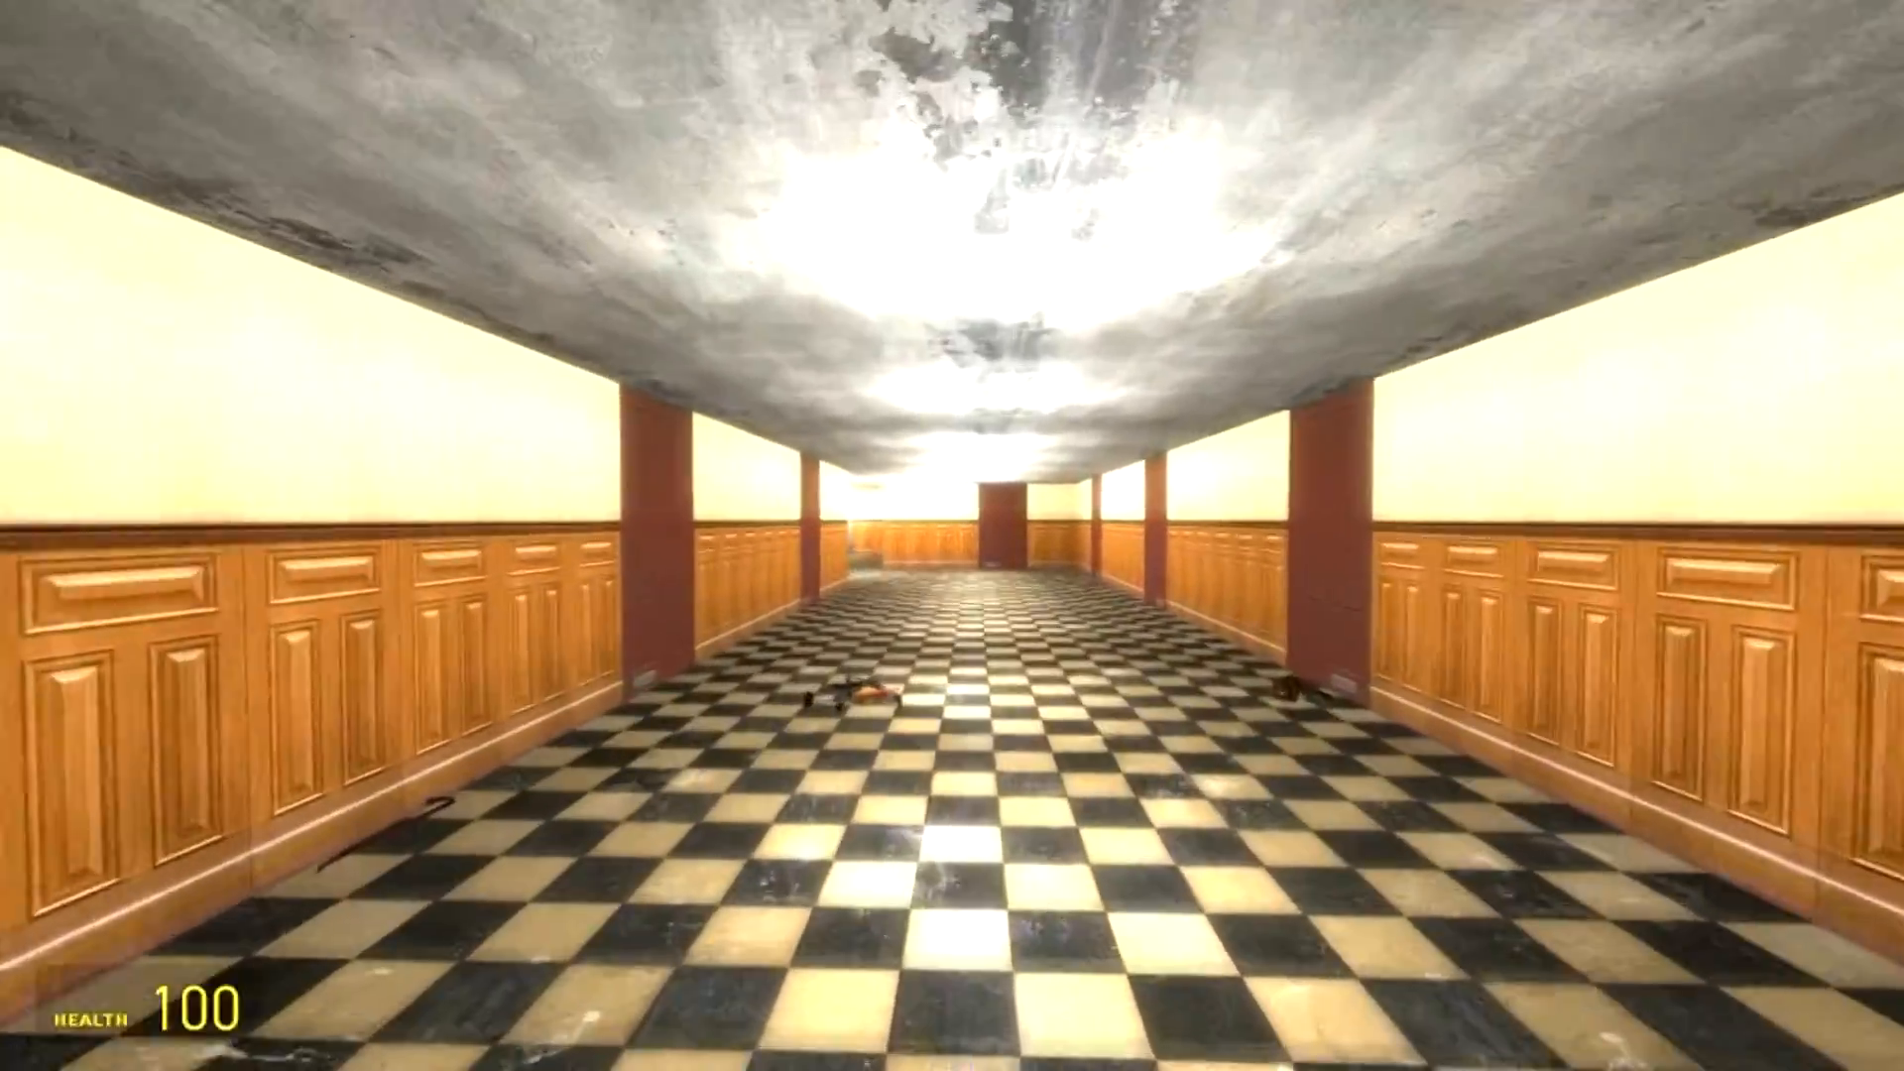
Walk through the grey metal door, past the clock post and down the long yellow corridor
key("w")
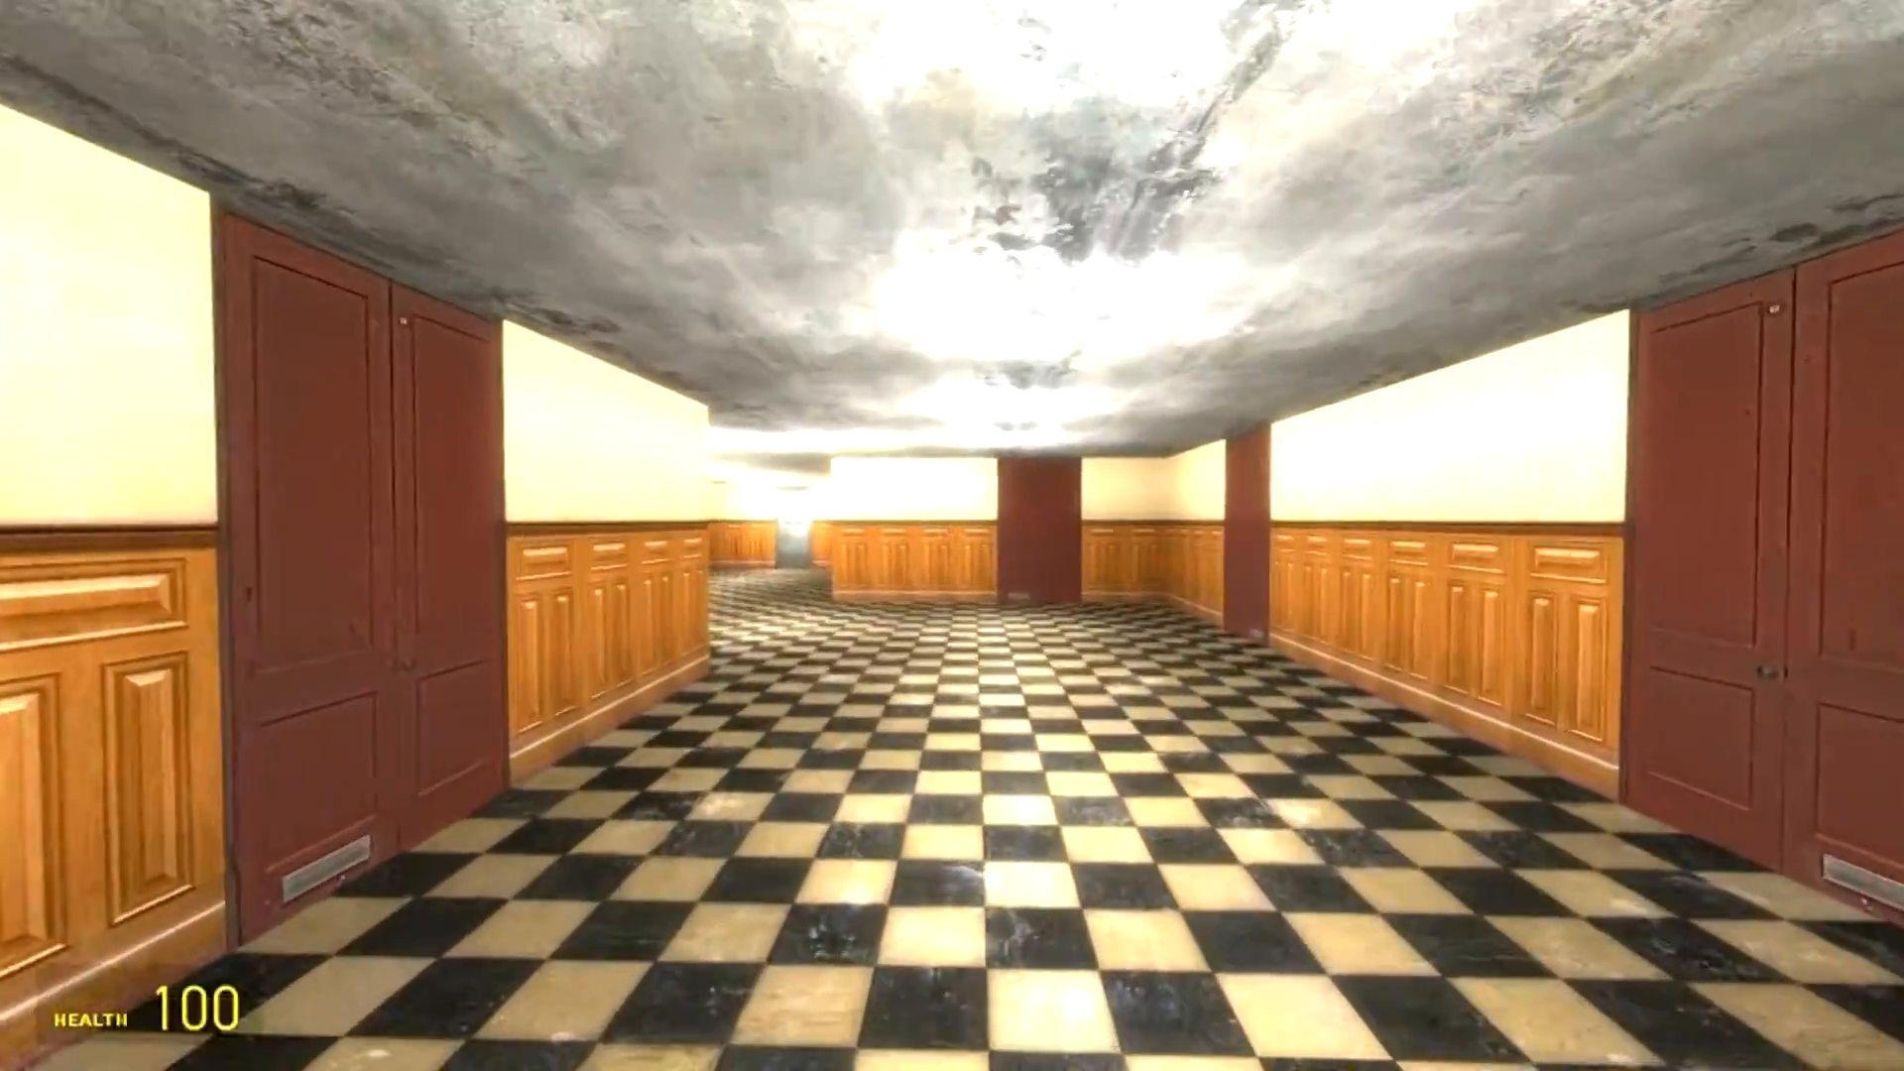
mouse_move(952, 535)
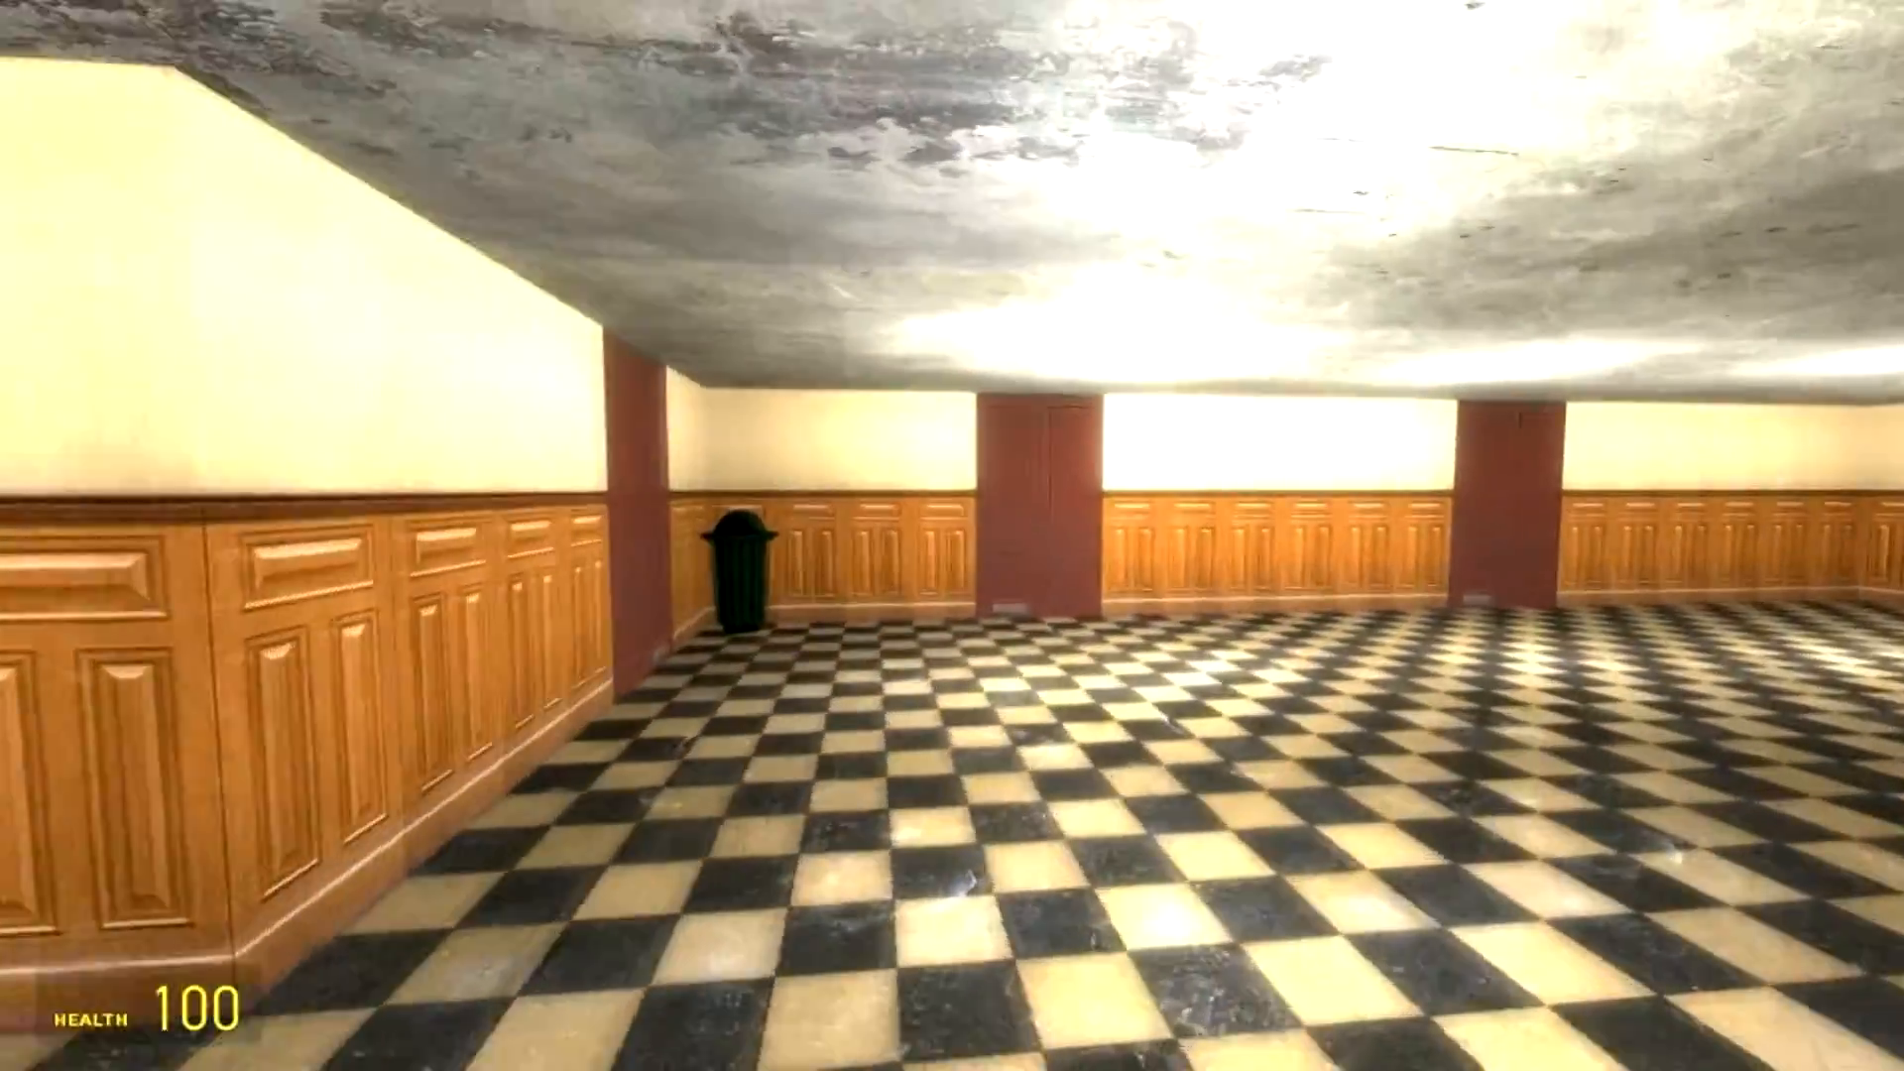
mouse_move(952, 535)
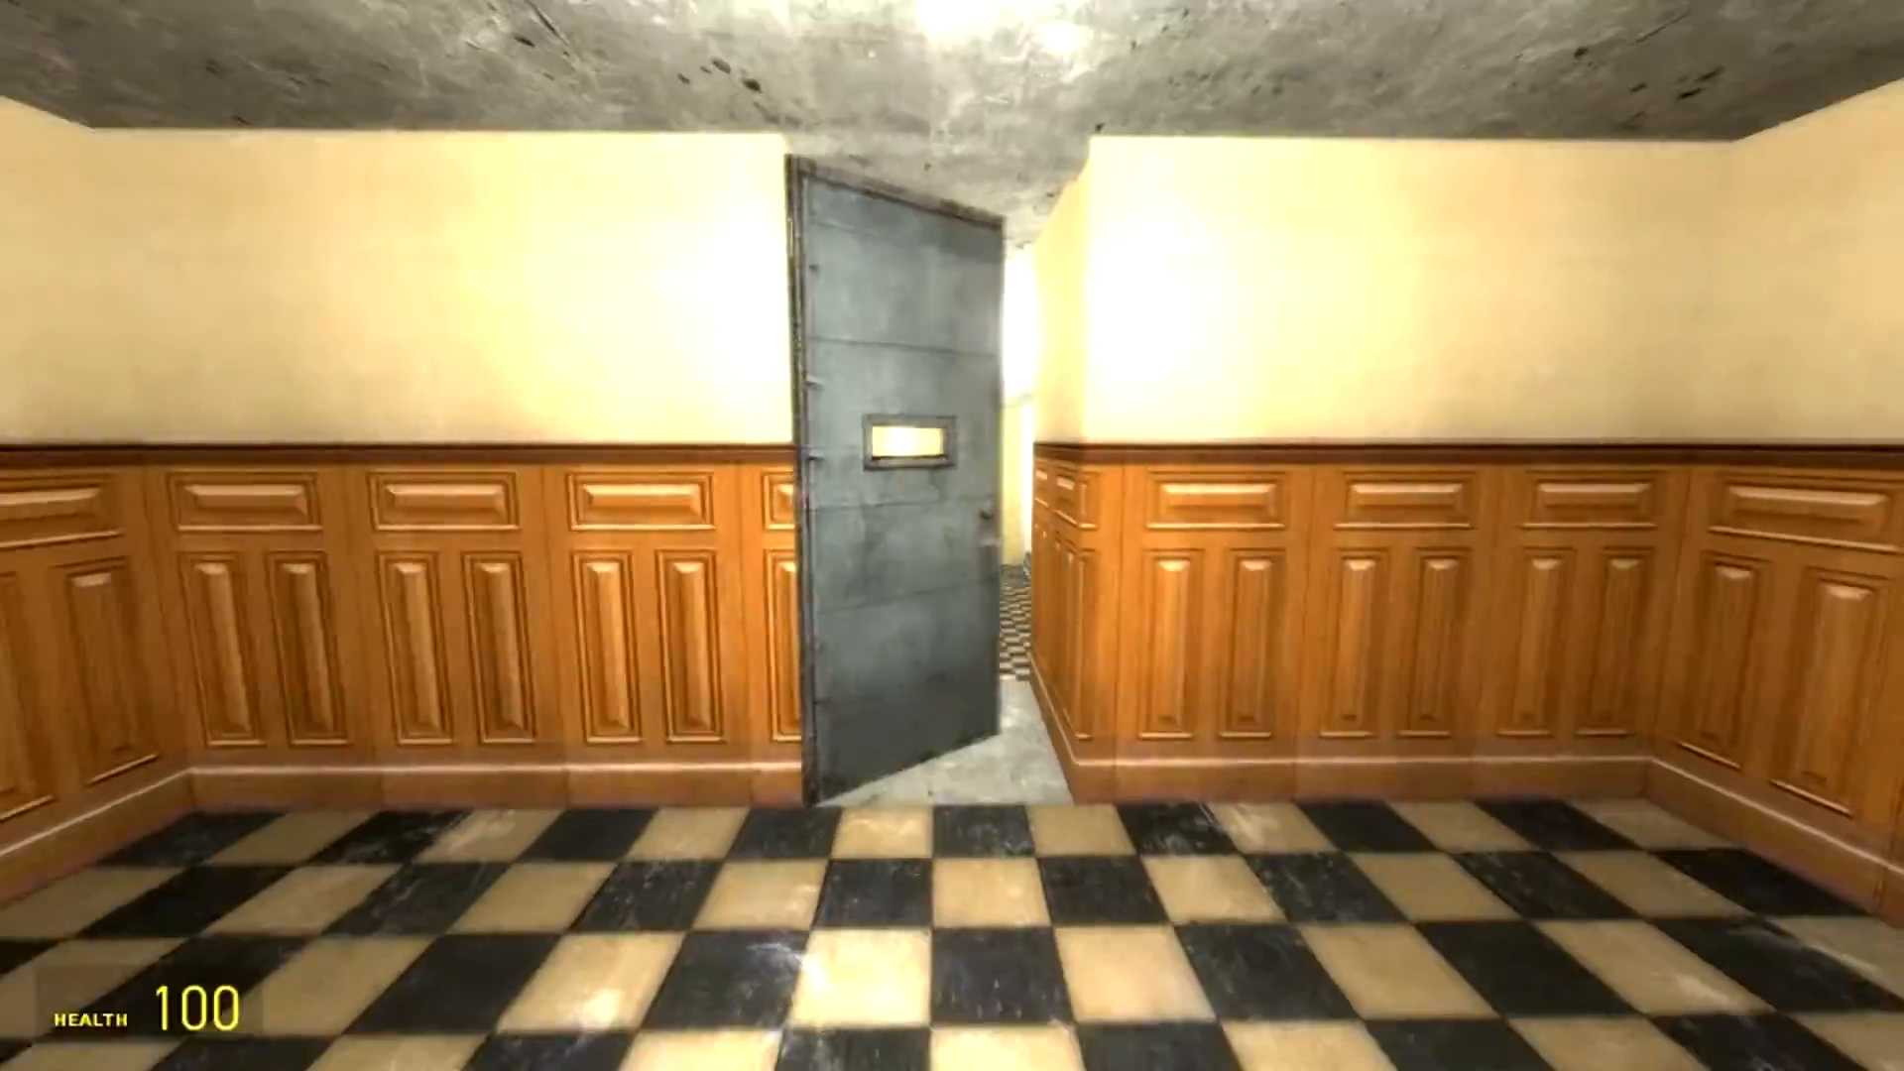
key("w")
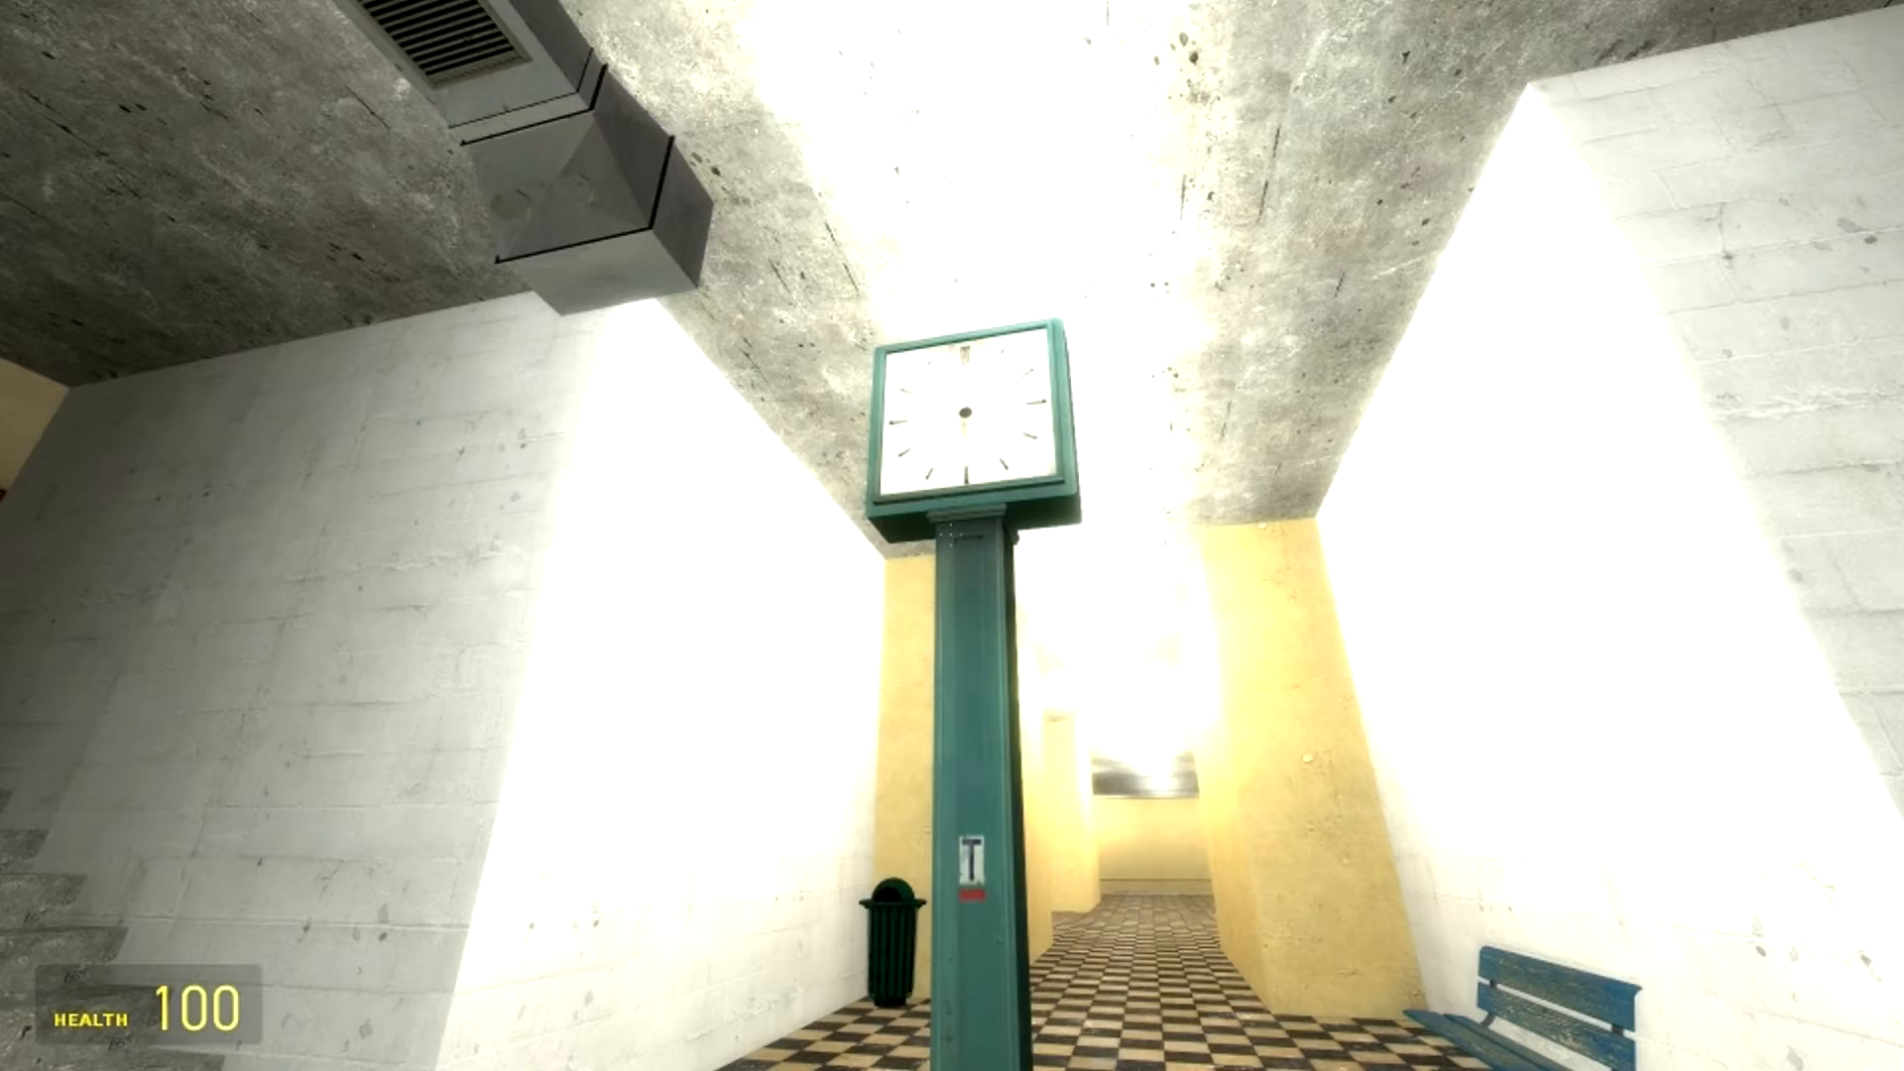
mouse_move(952, 535)
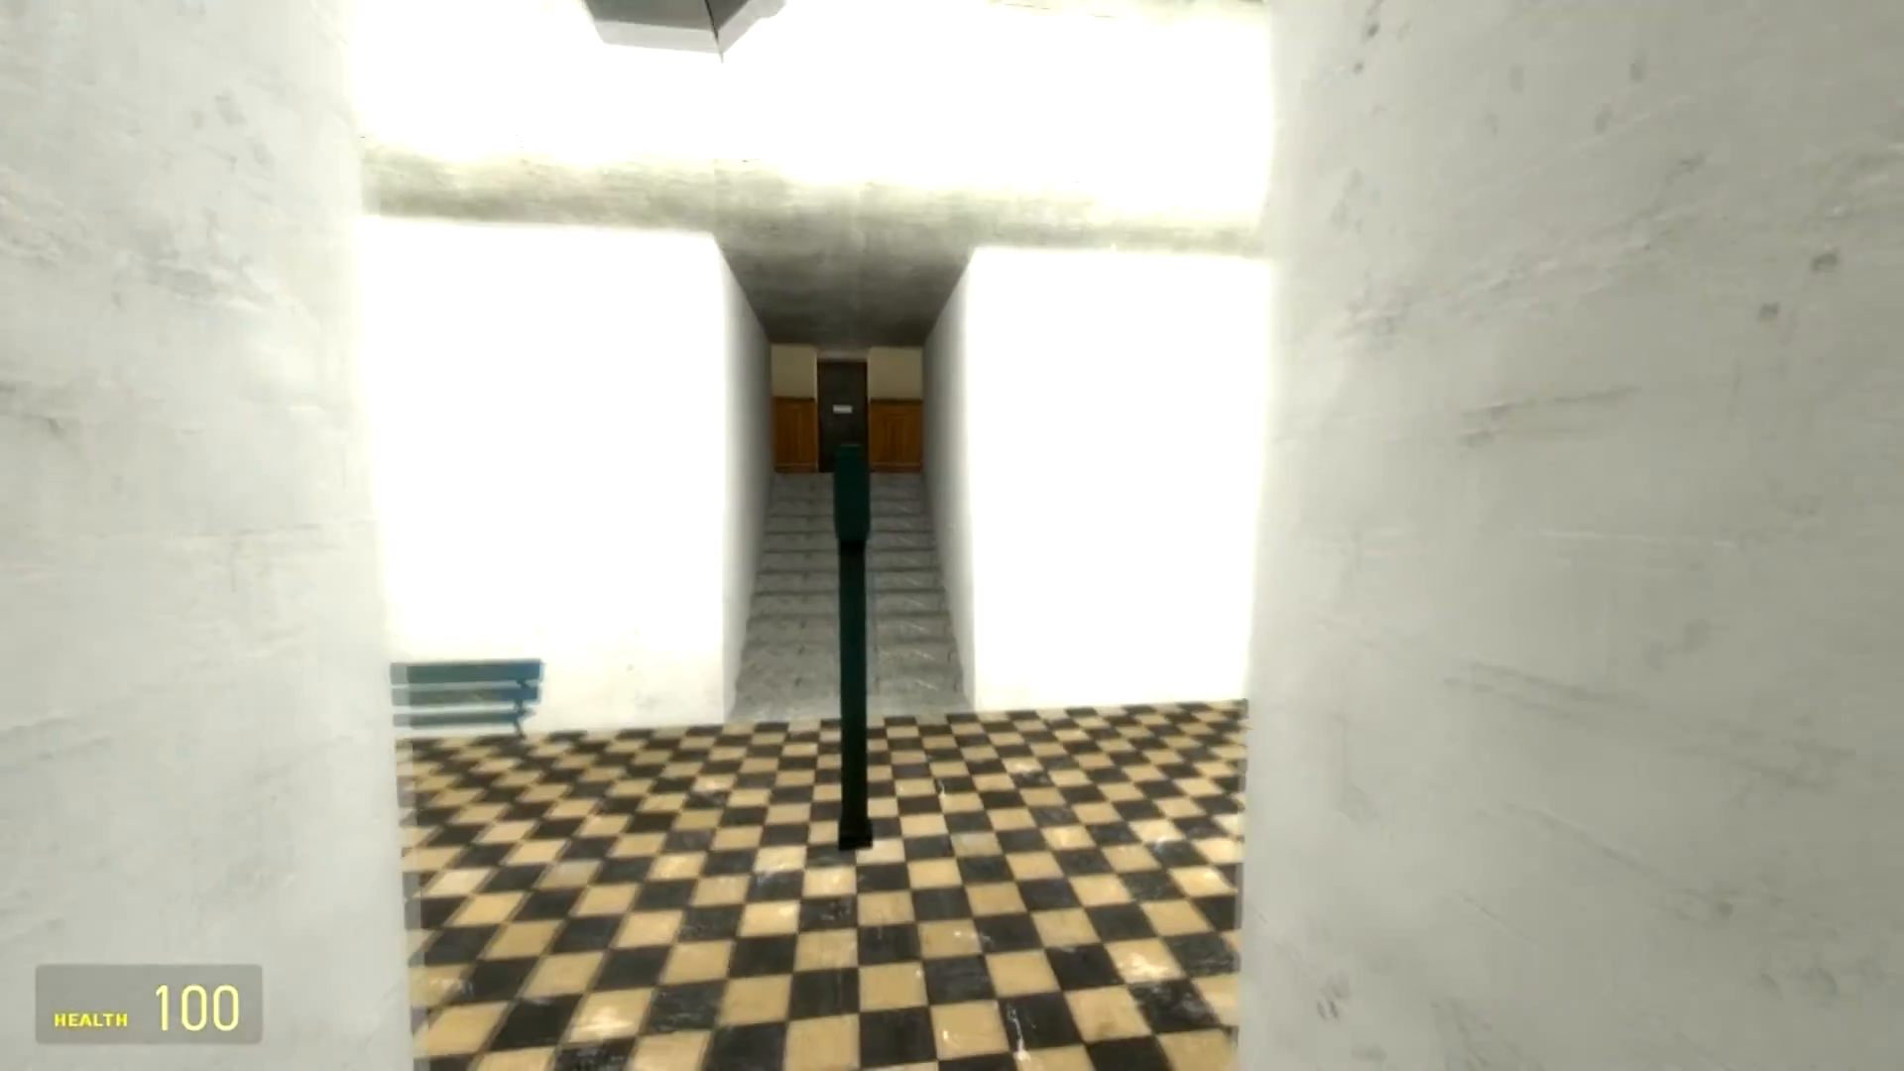
key("w")
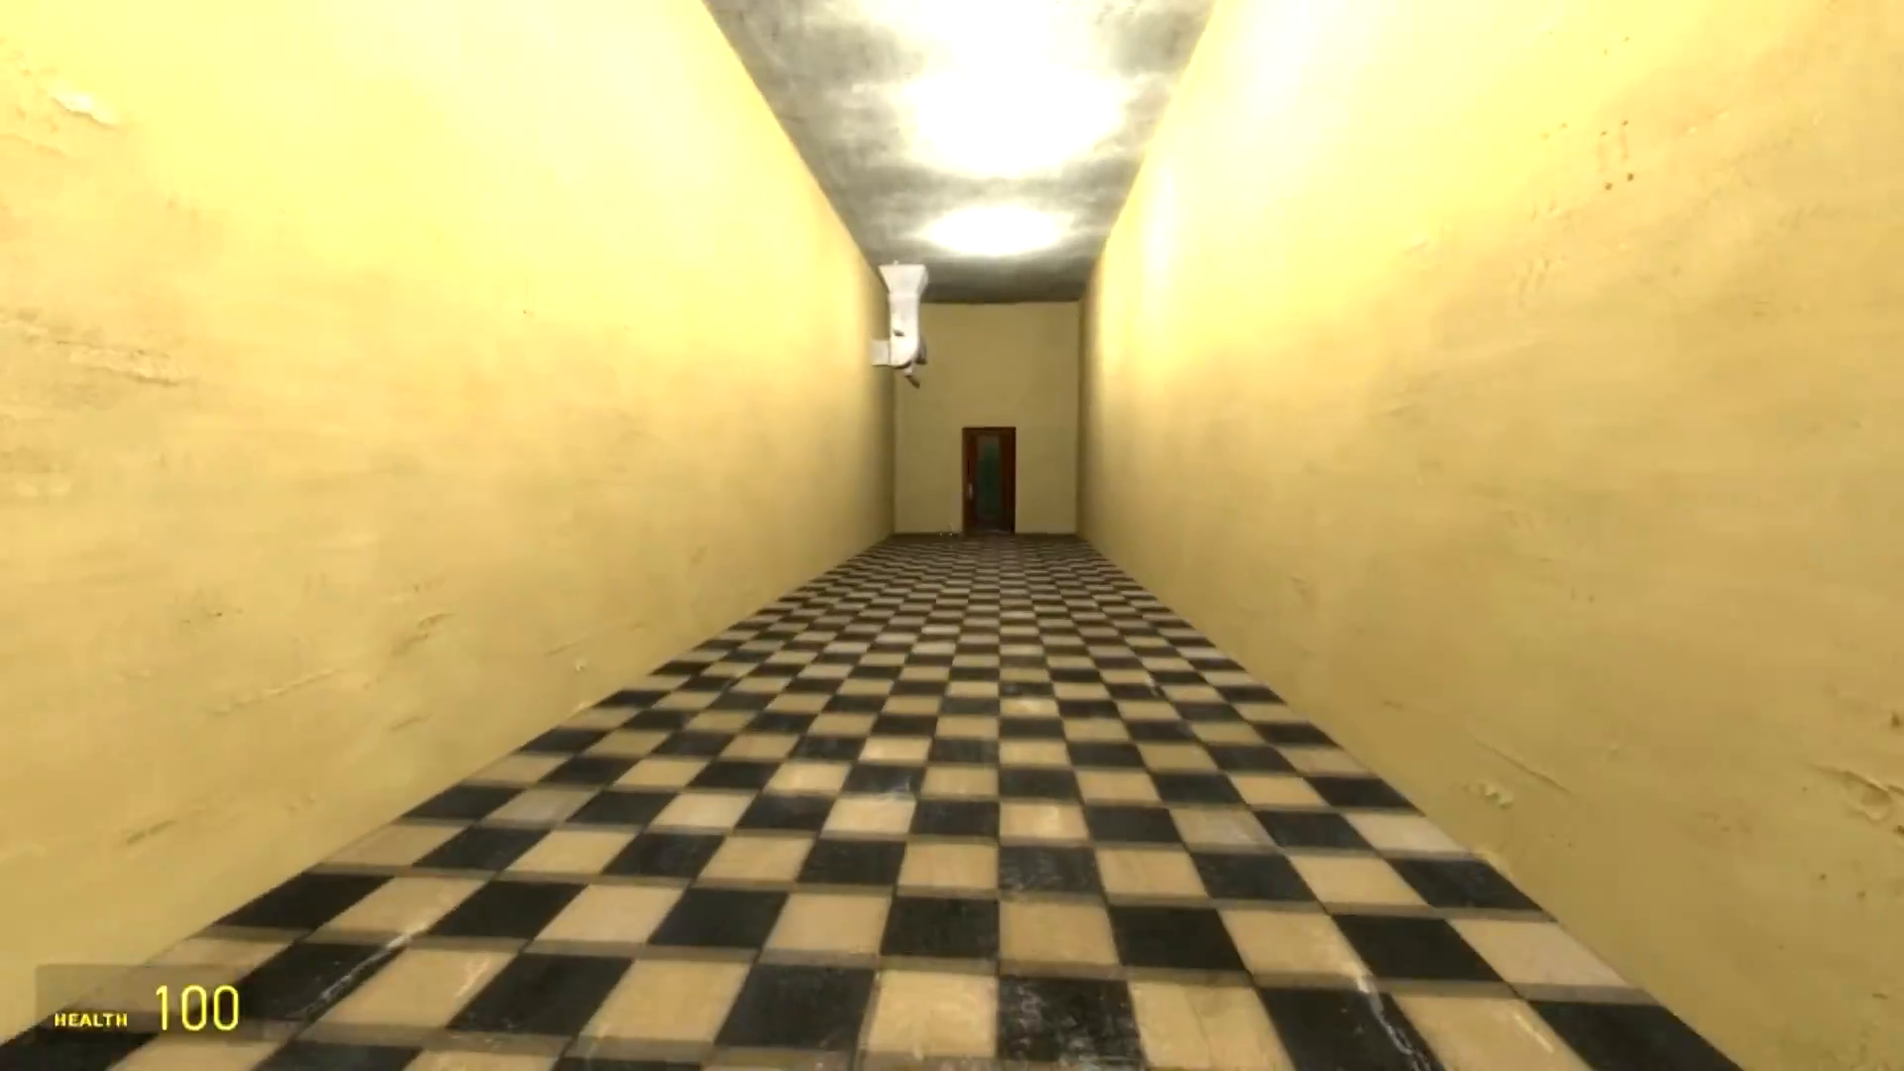
key("w")
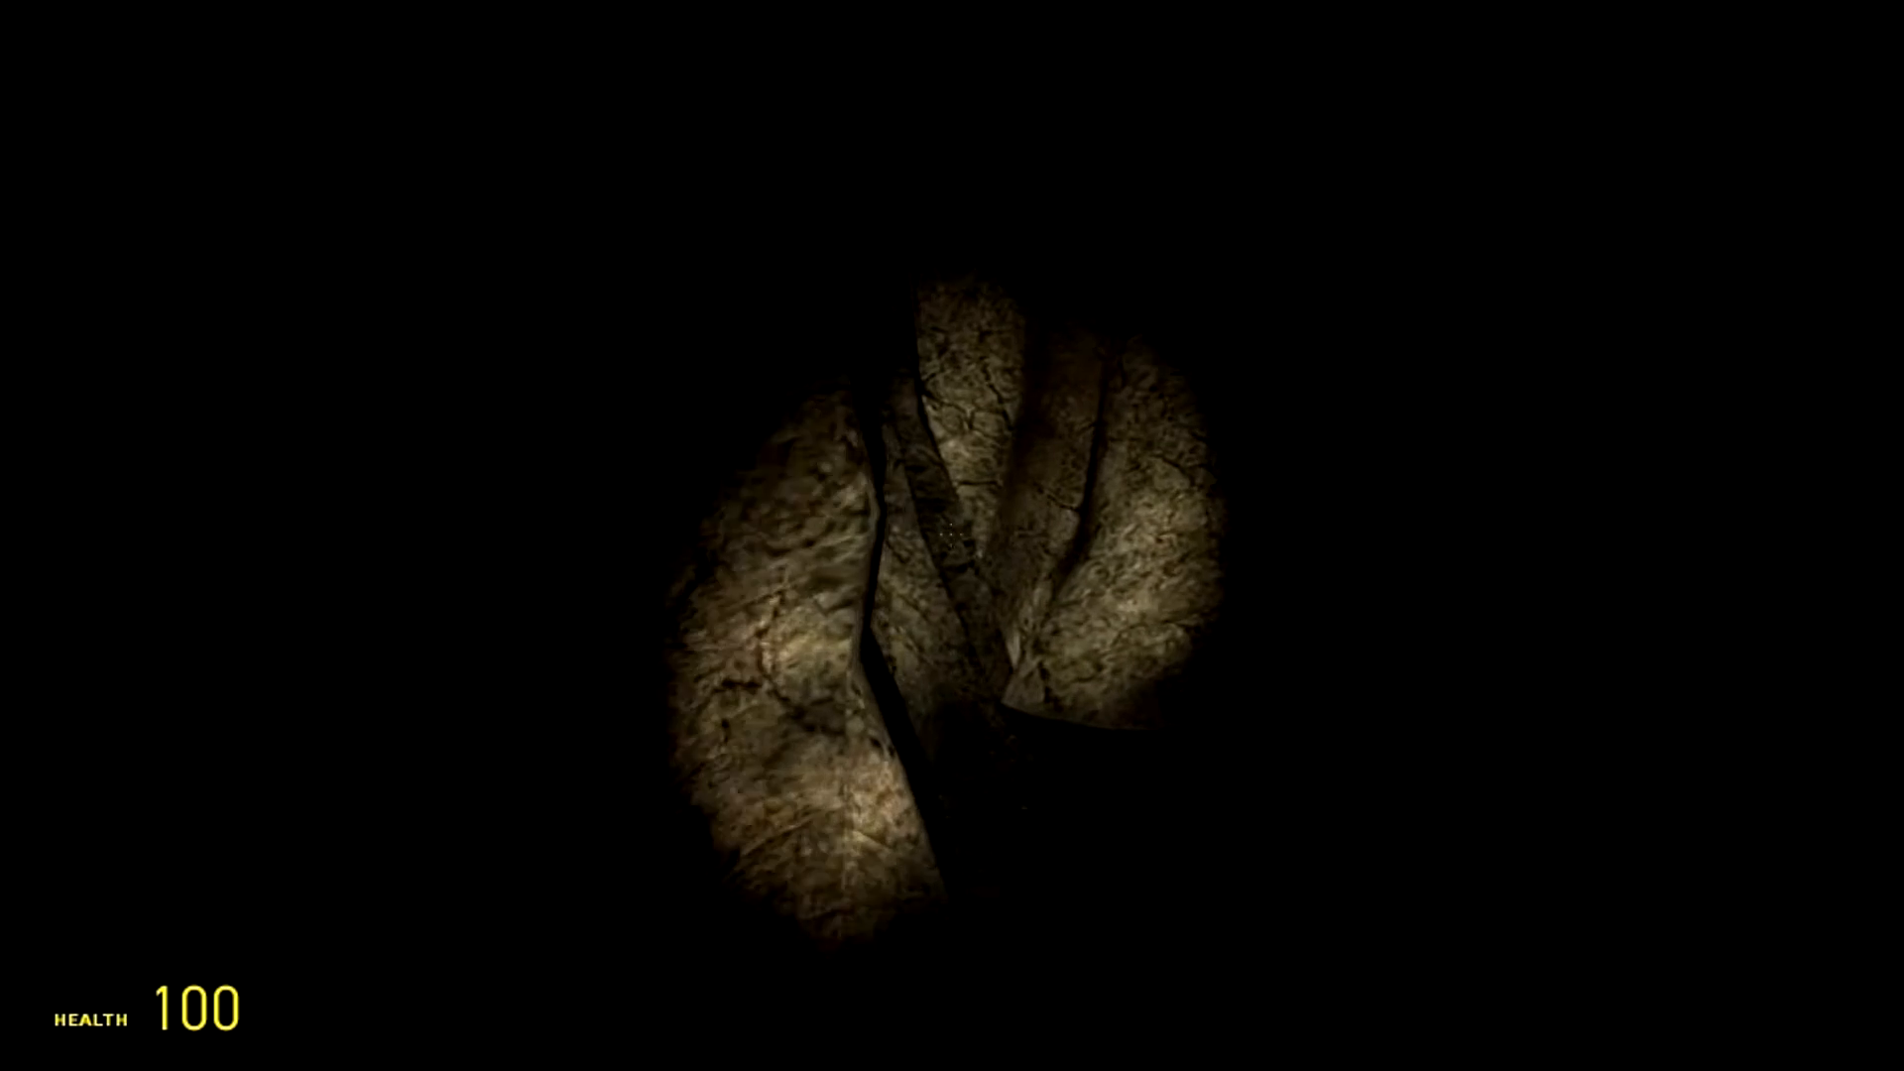
mouse_move(952, 535)
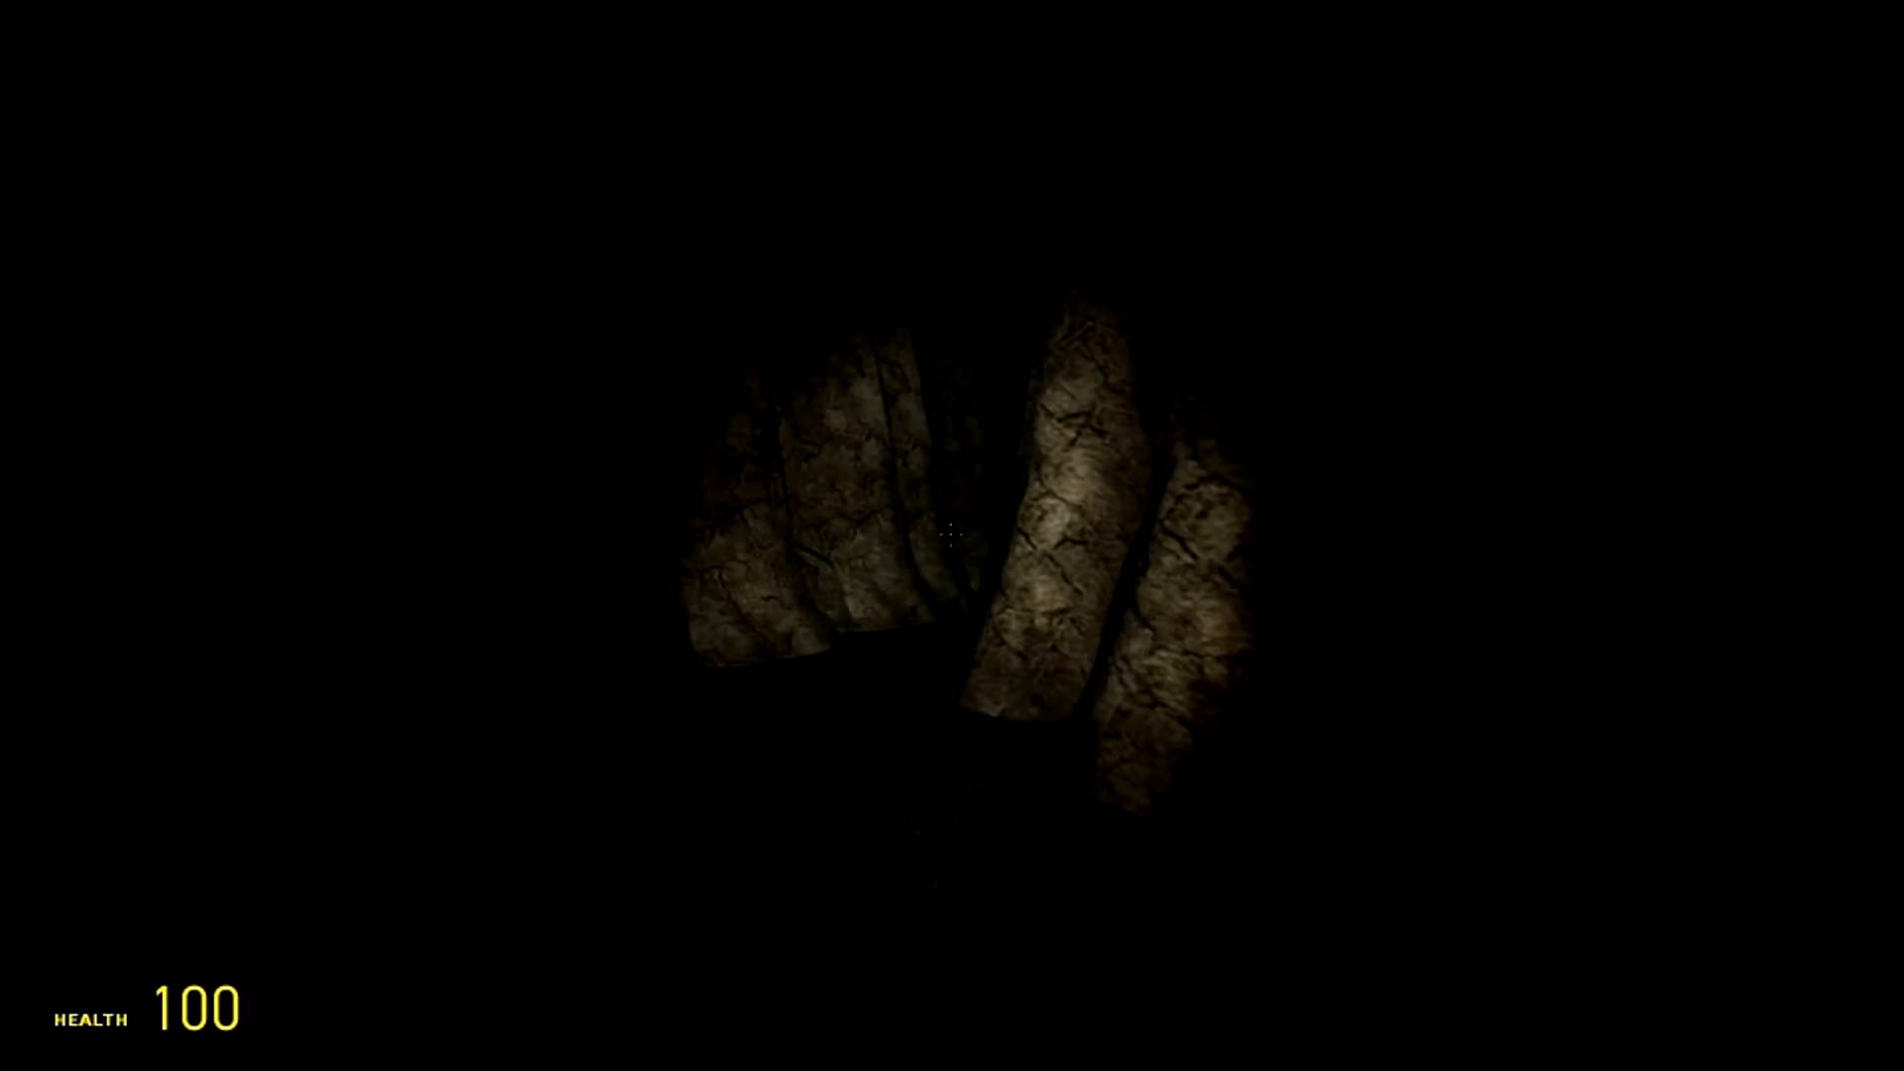
mouse_move(952, 531)
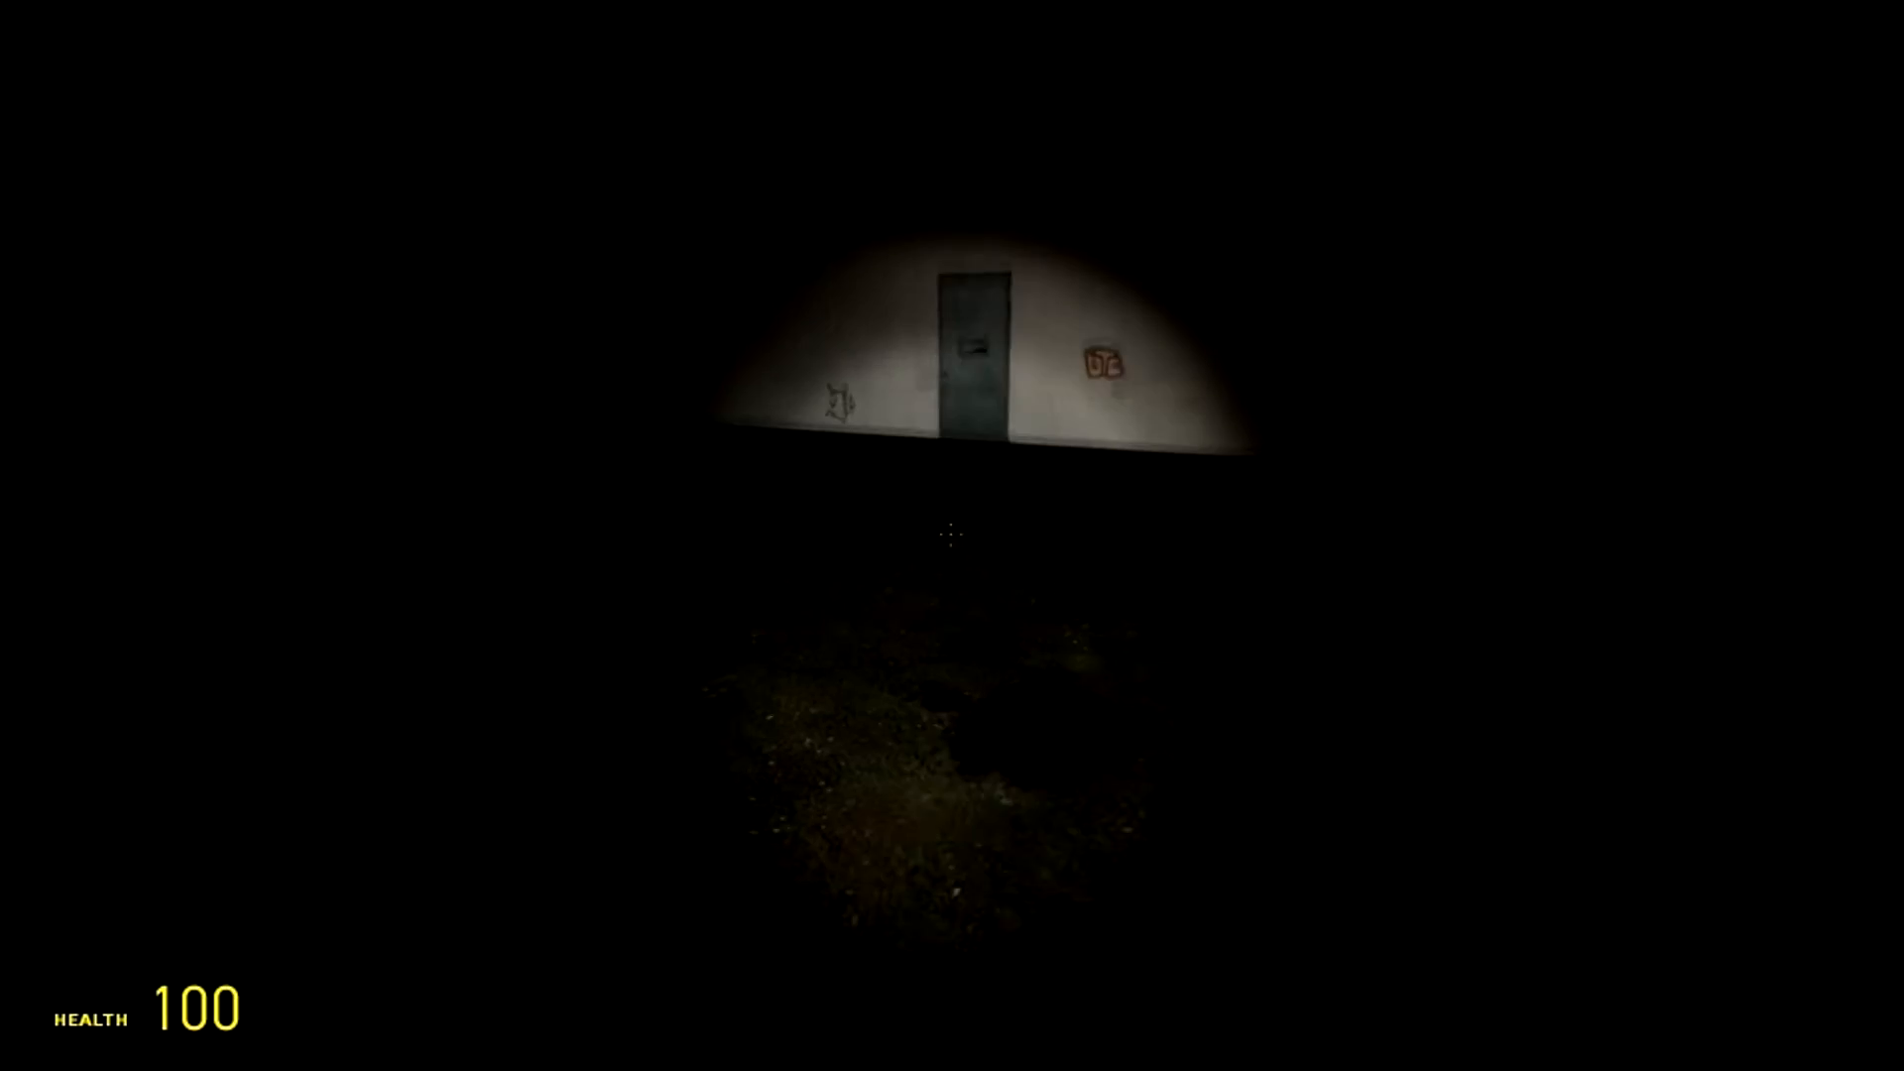
mouse_move(952, 536)
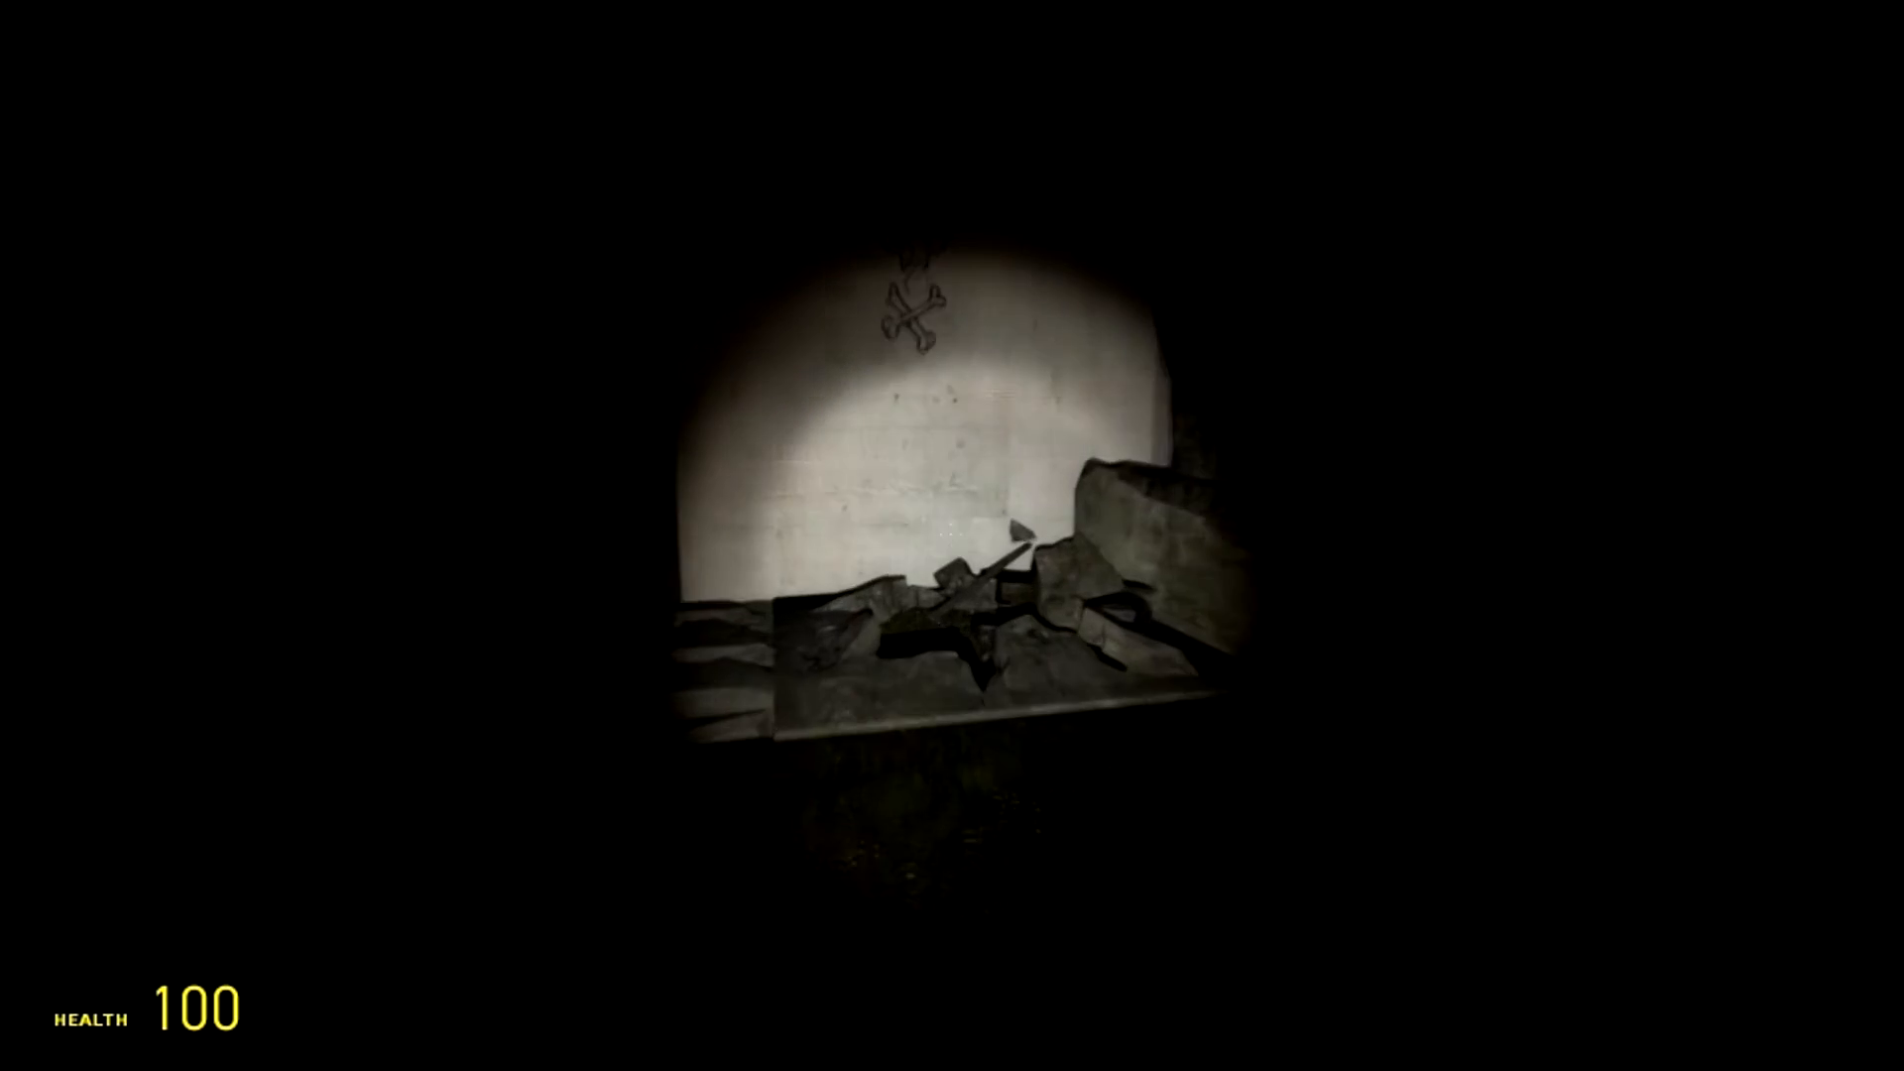
mouse_move(952, 536)
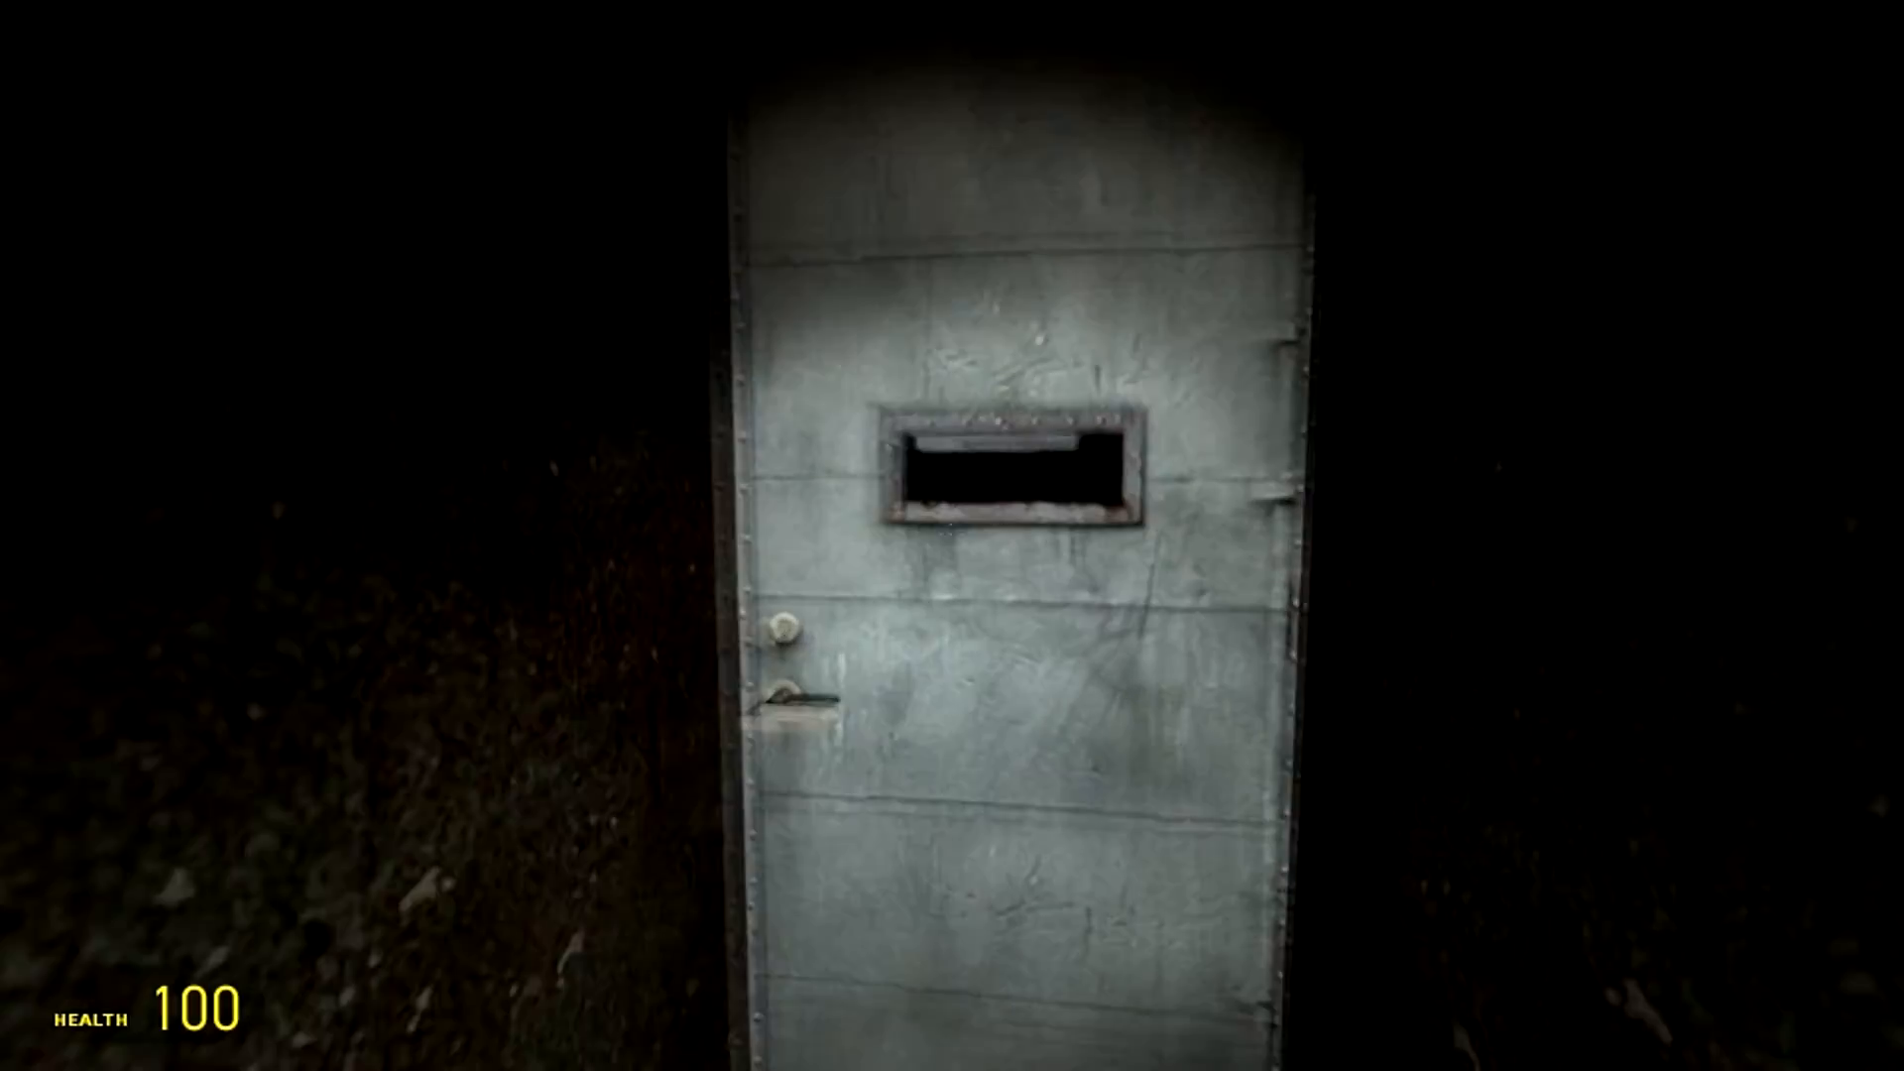
mouse_move(952, 536)
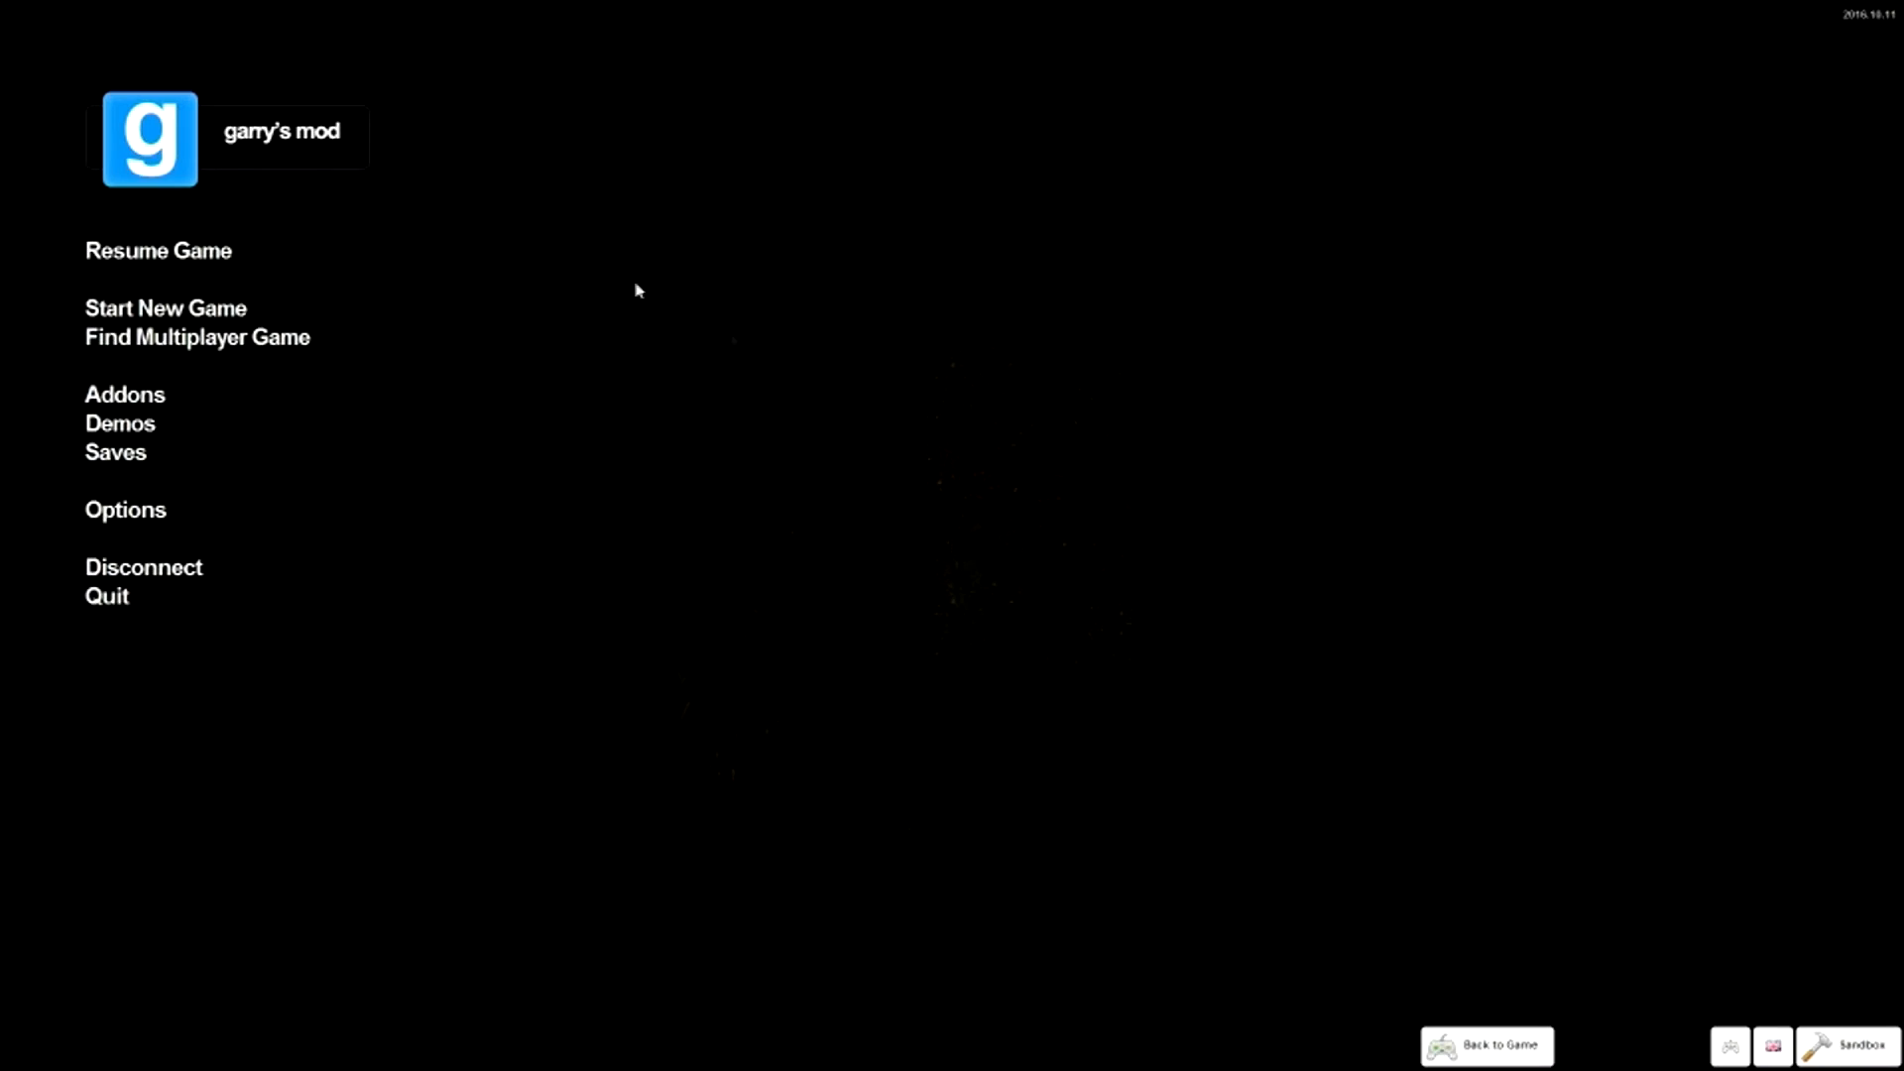
Choose the horror map in the Other category and start the game
left_click(164, 307)
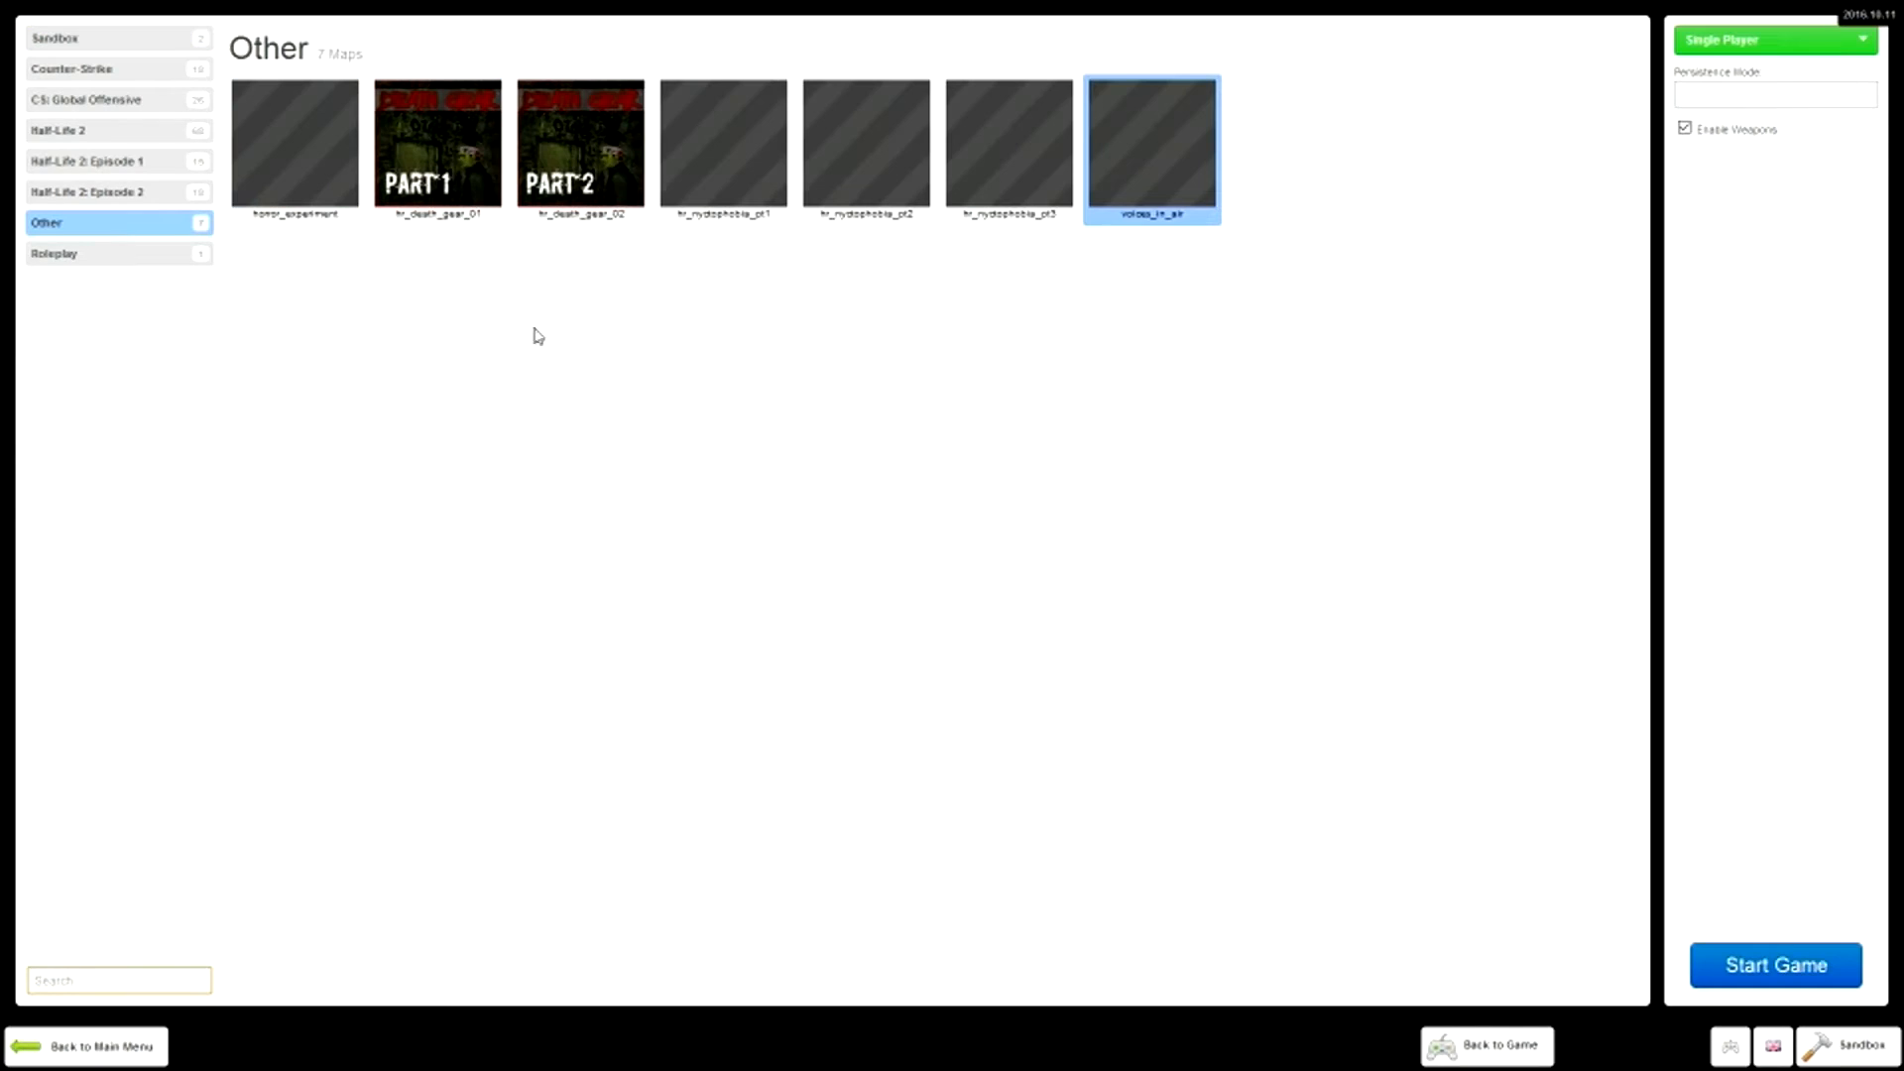
left_click(1773, 963)
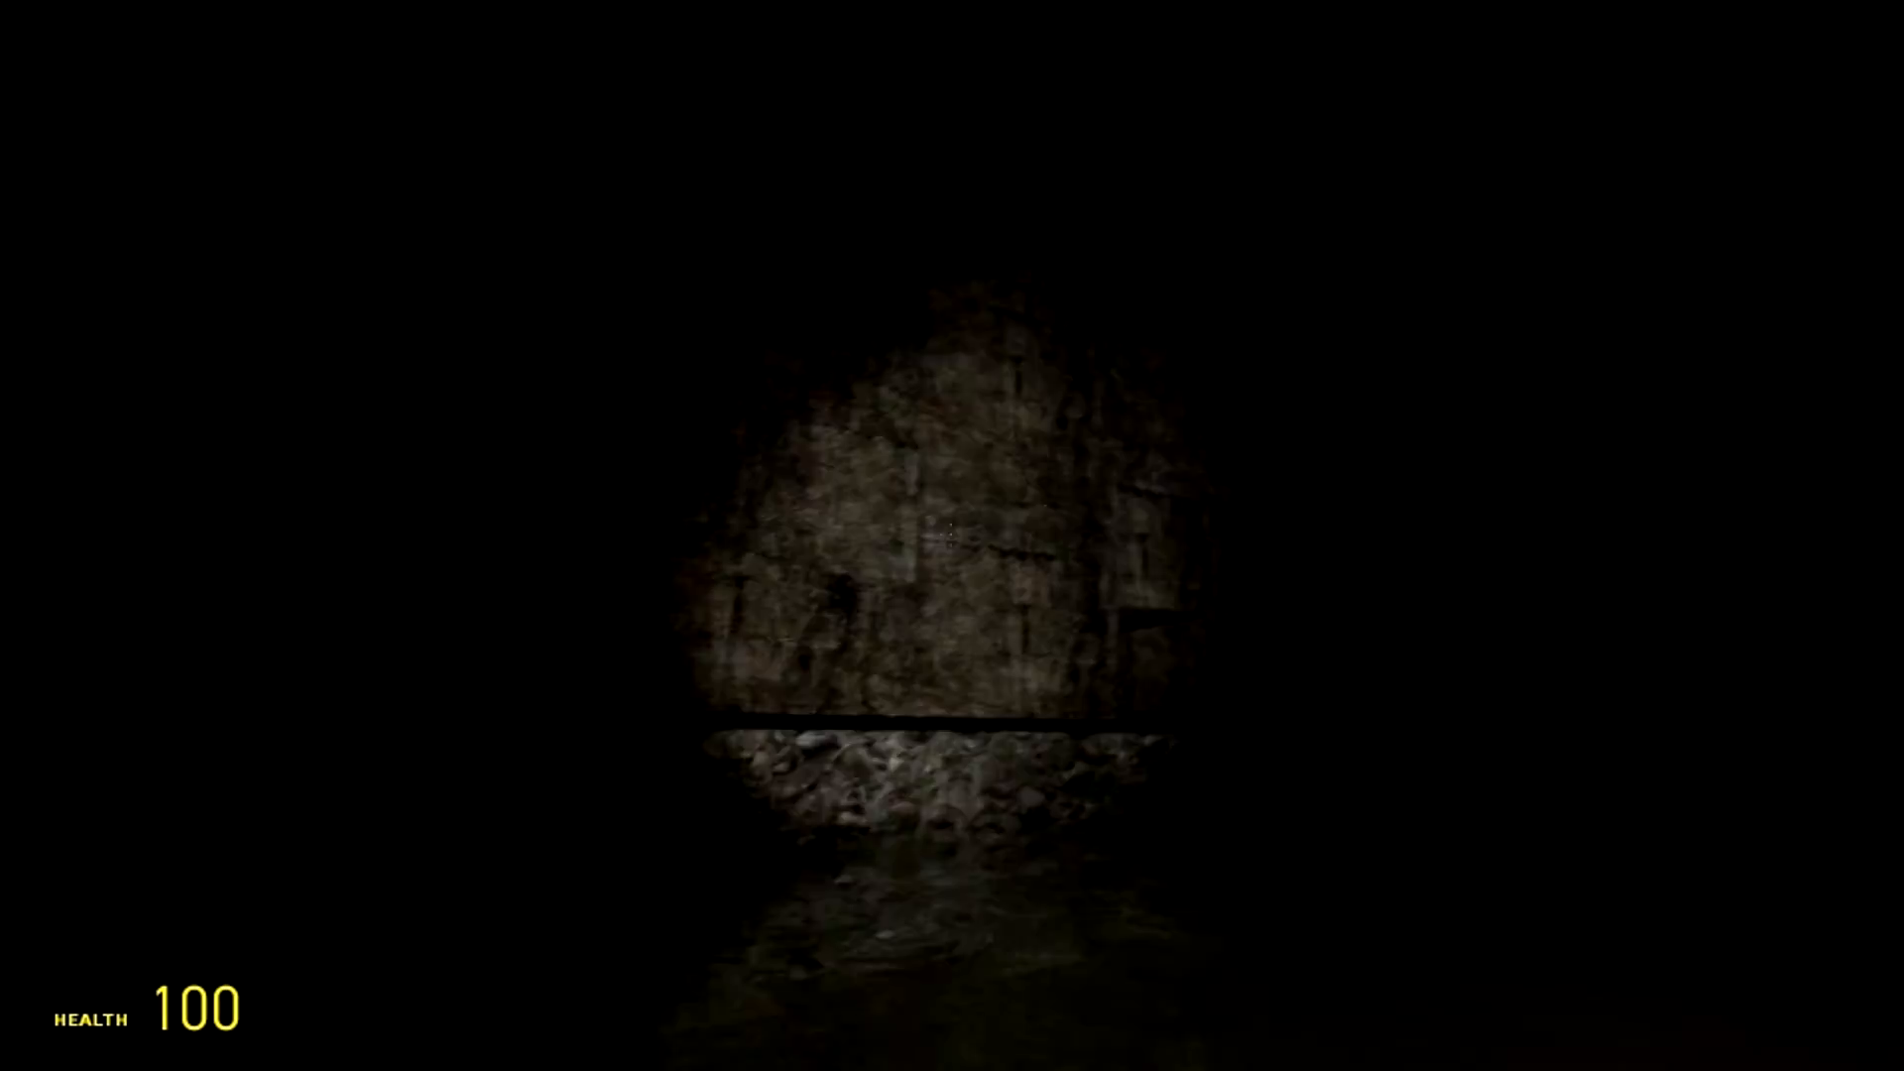
Walk along the dark stone tunnel with the flashlight on until the passage turns
key("w")
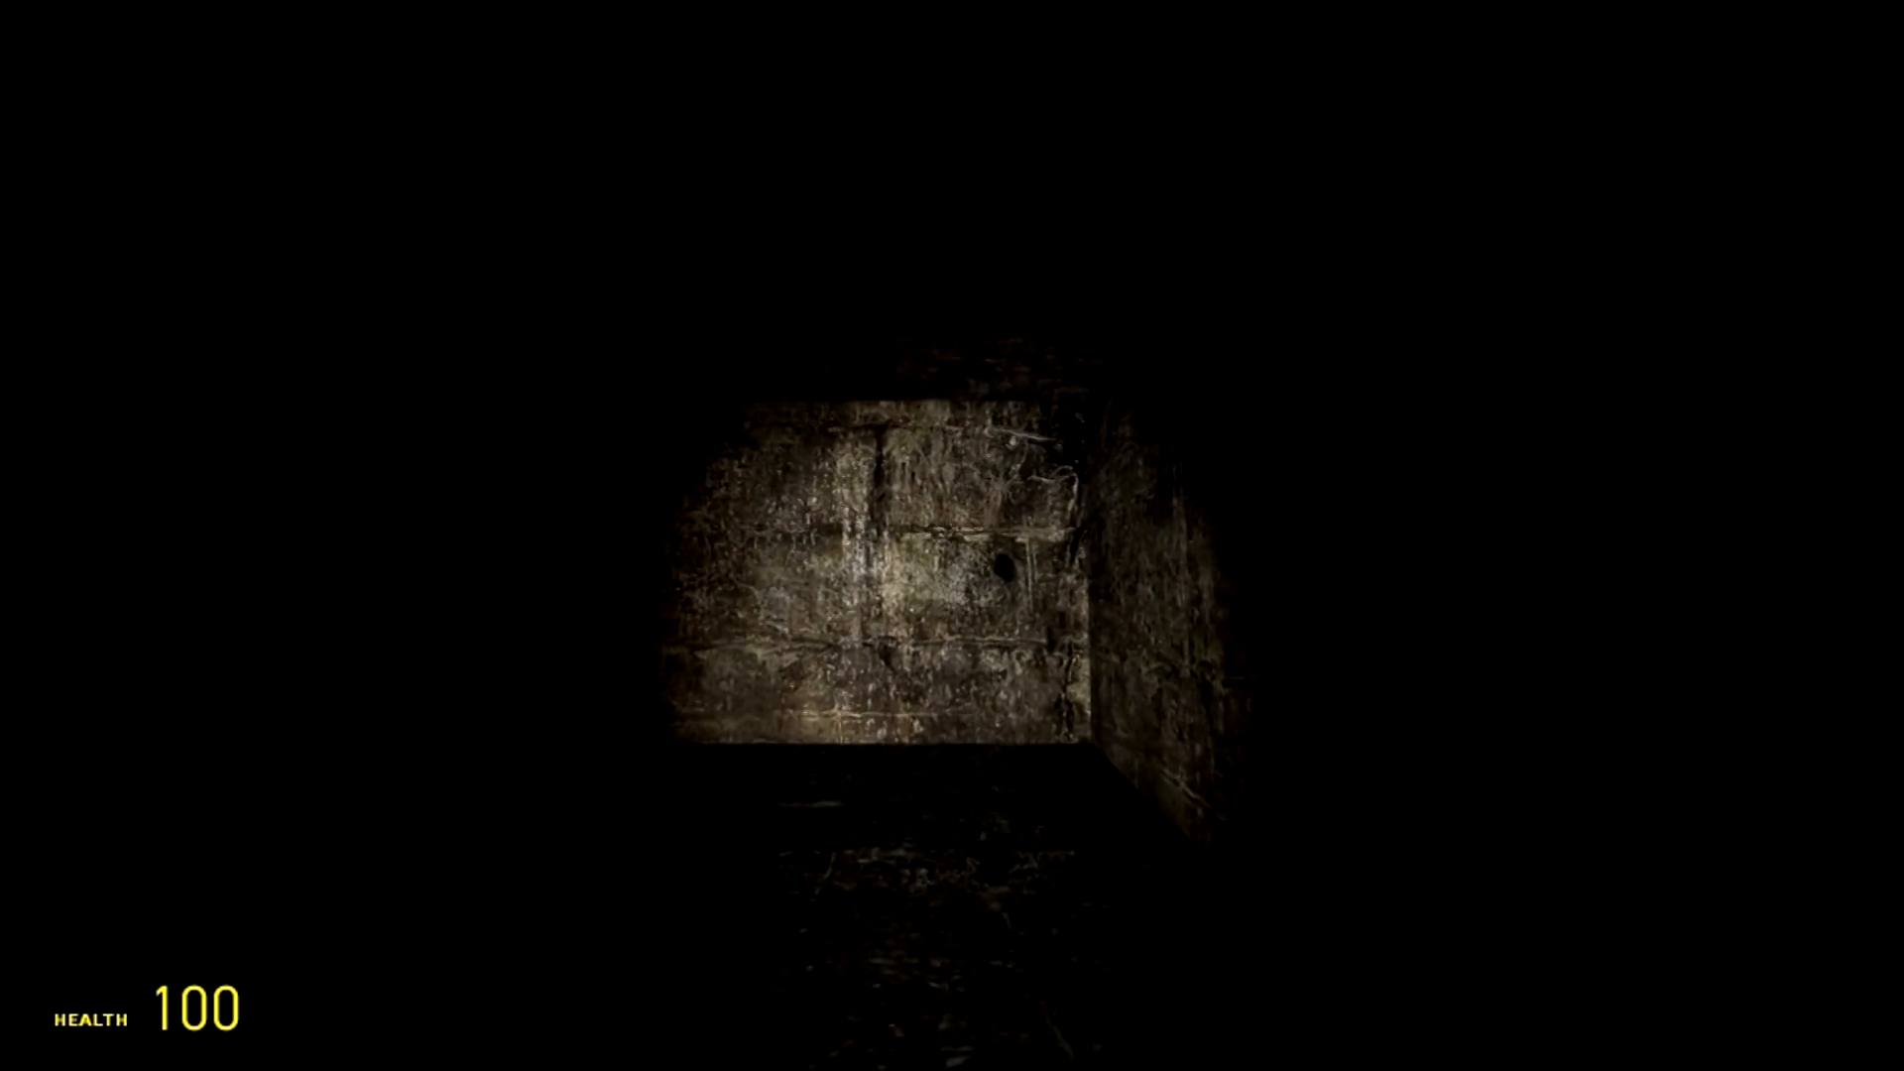
key("w")
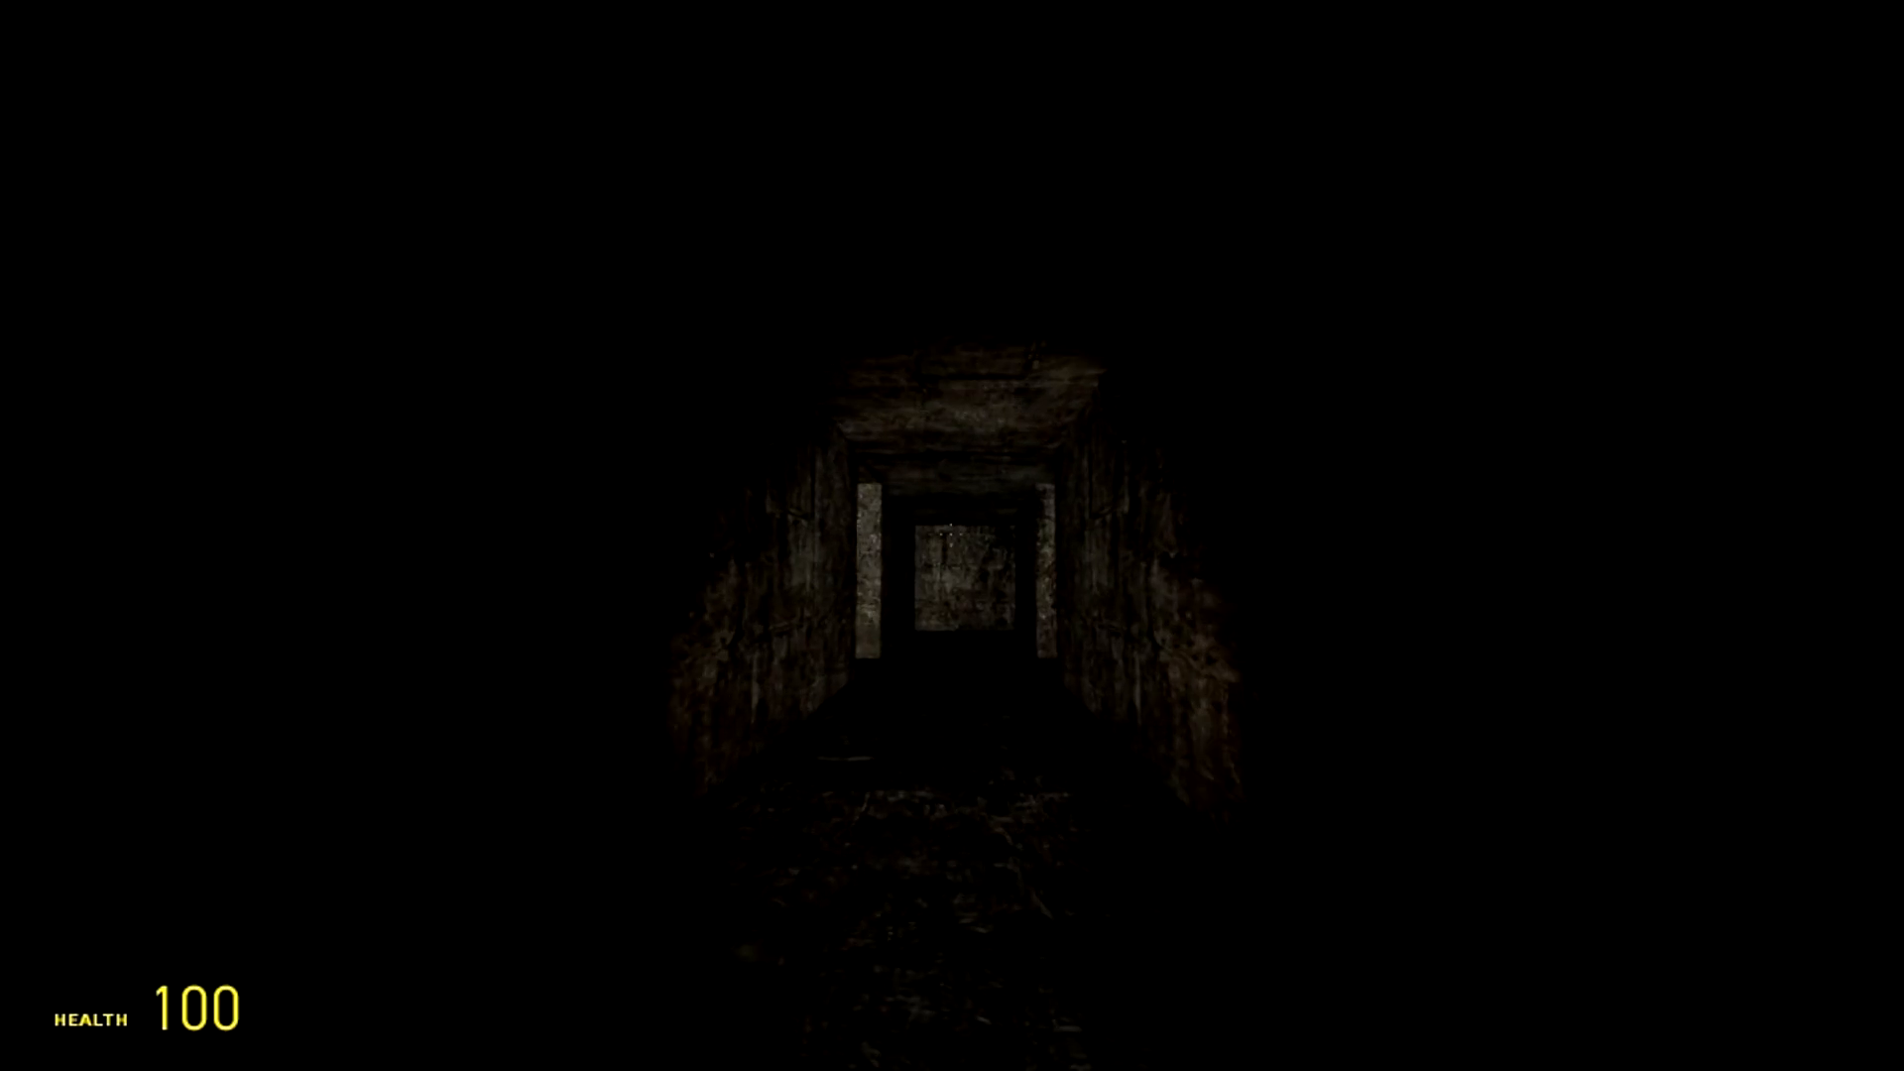
key("w")
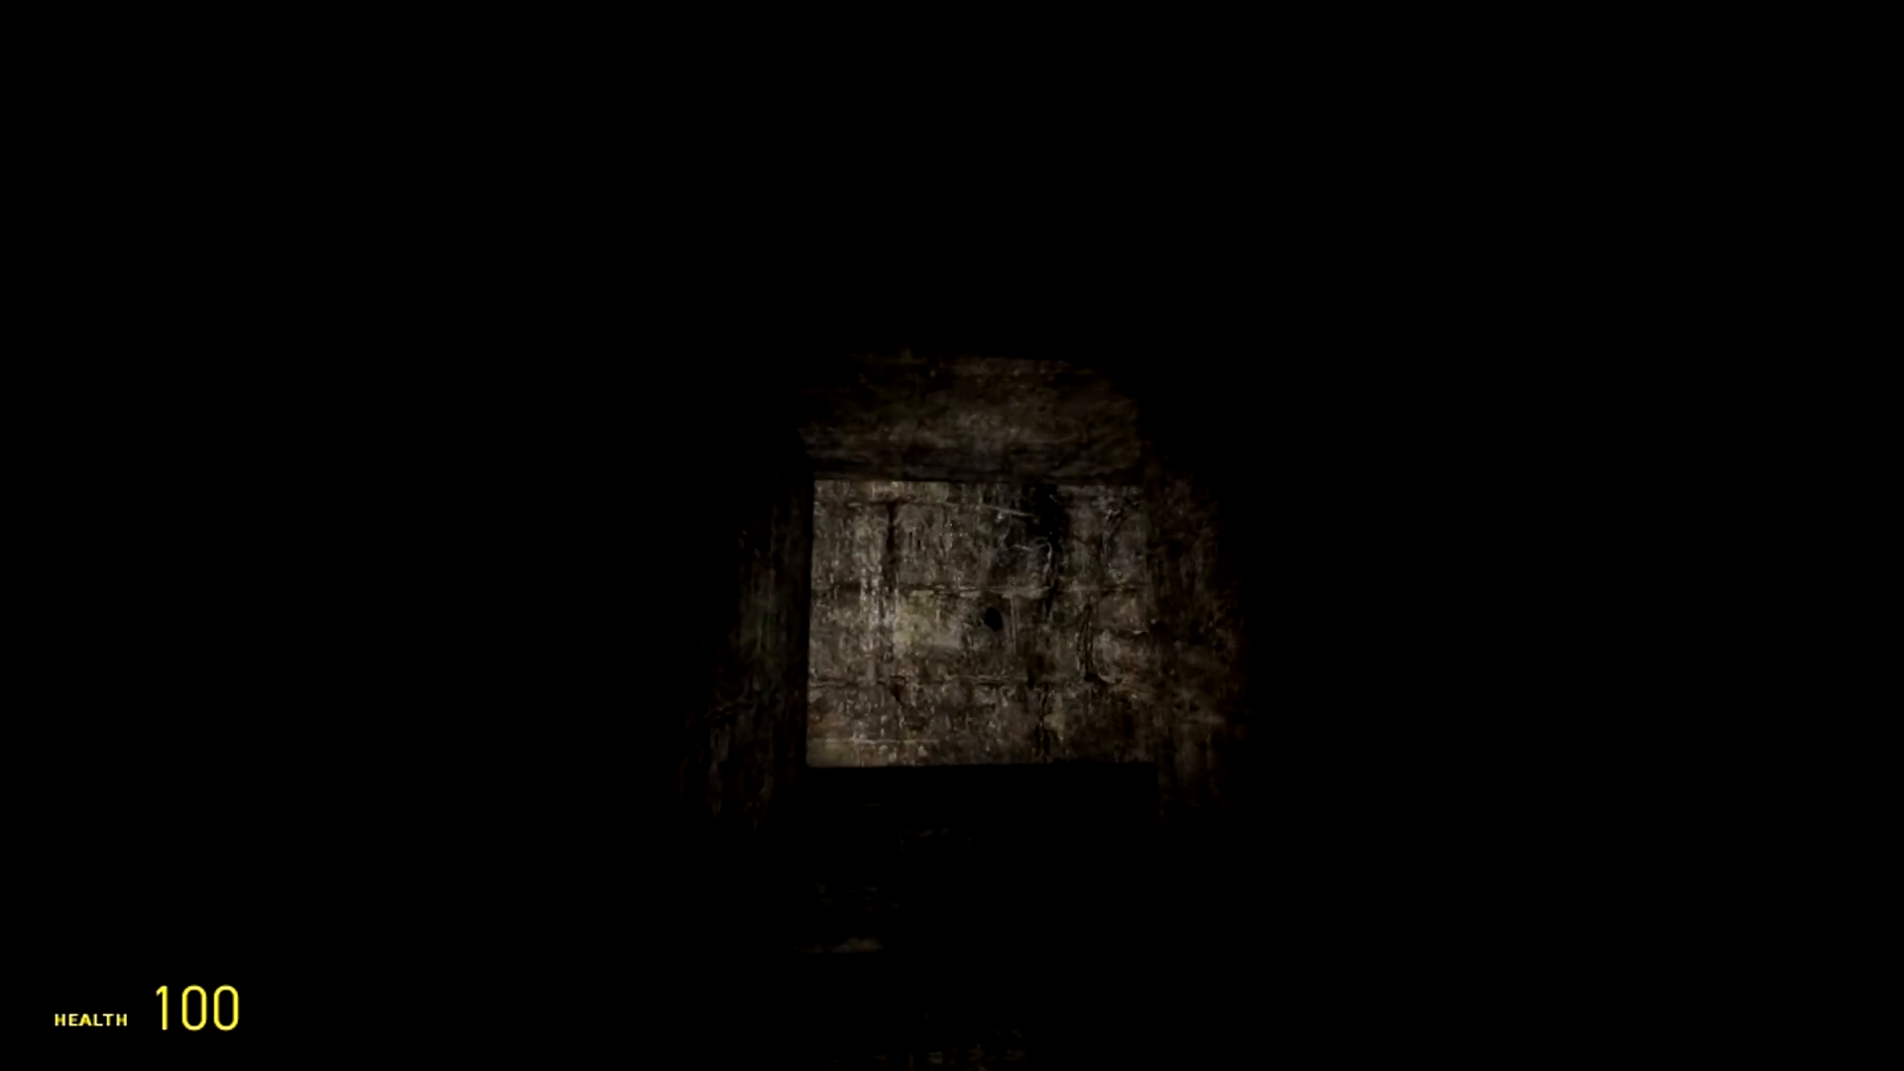
key("w")
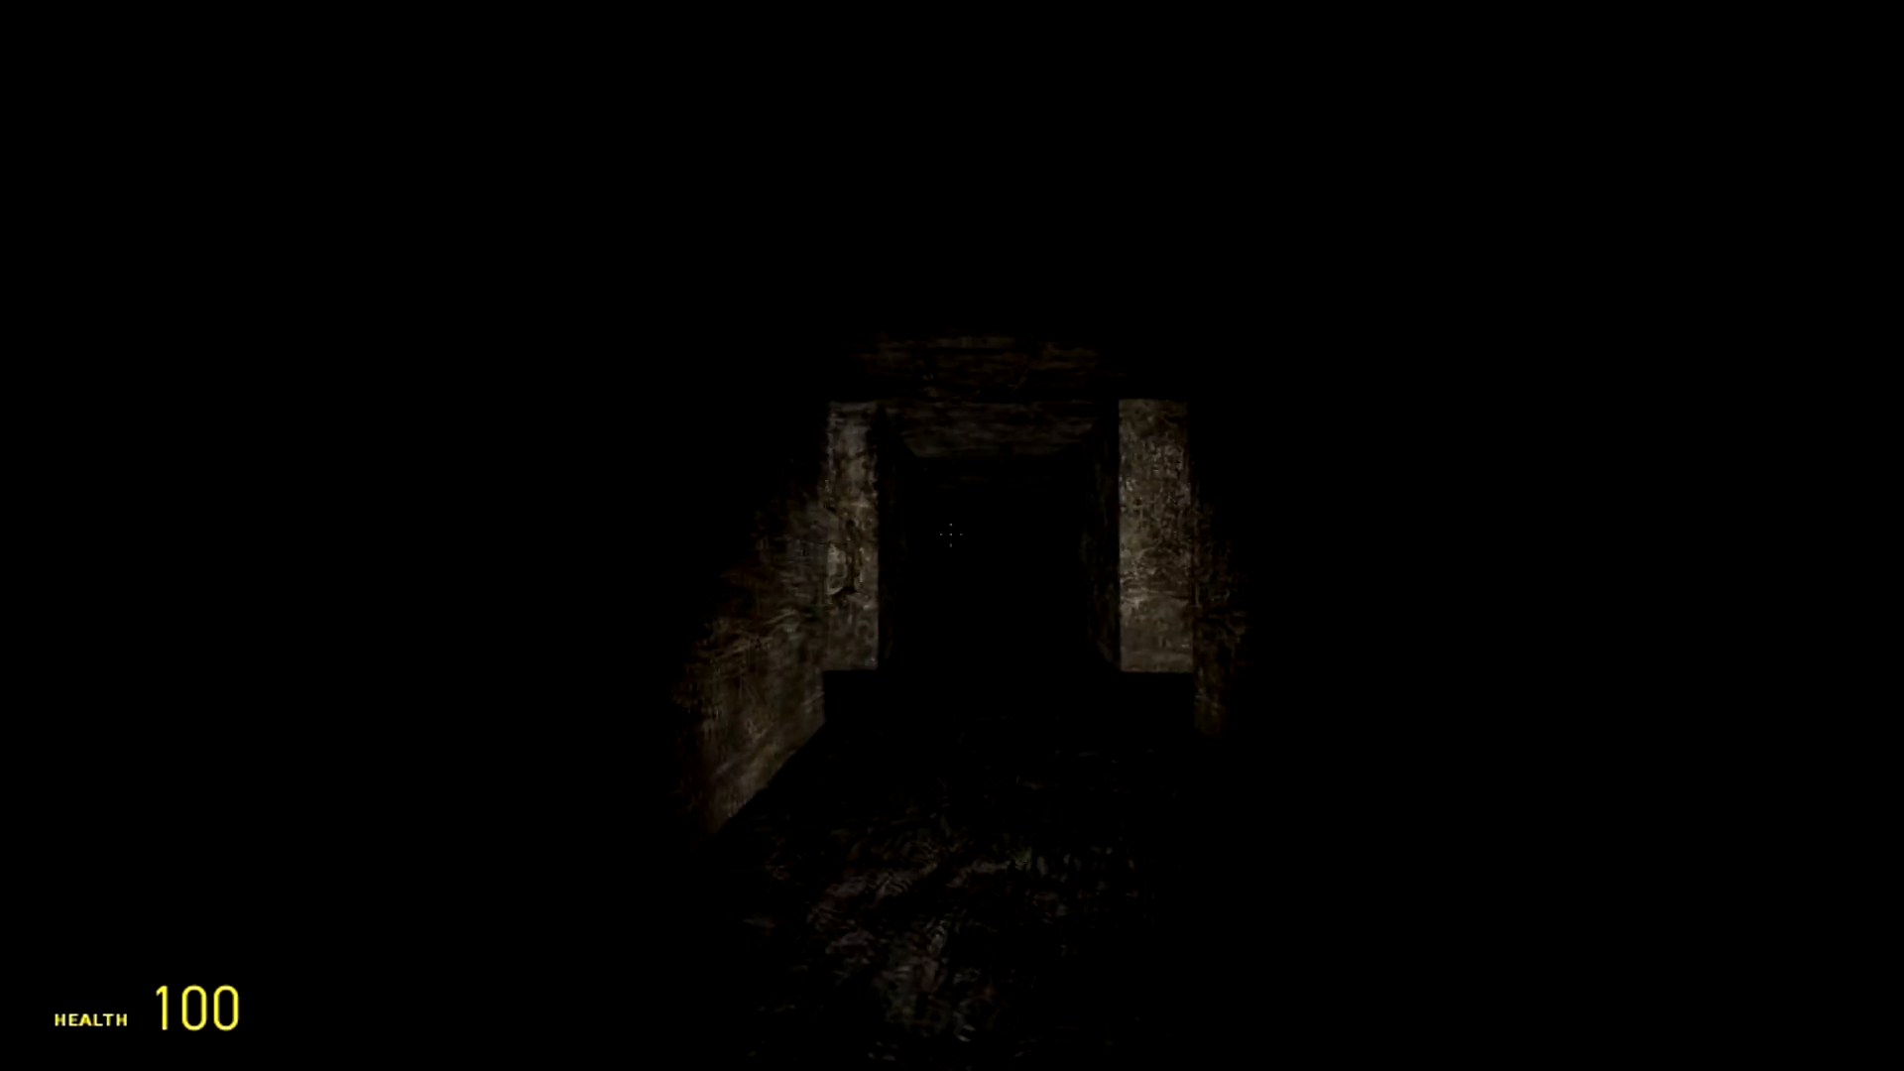
key("w")
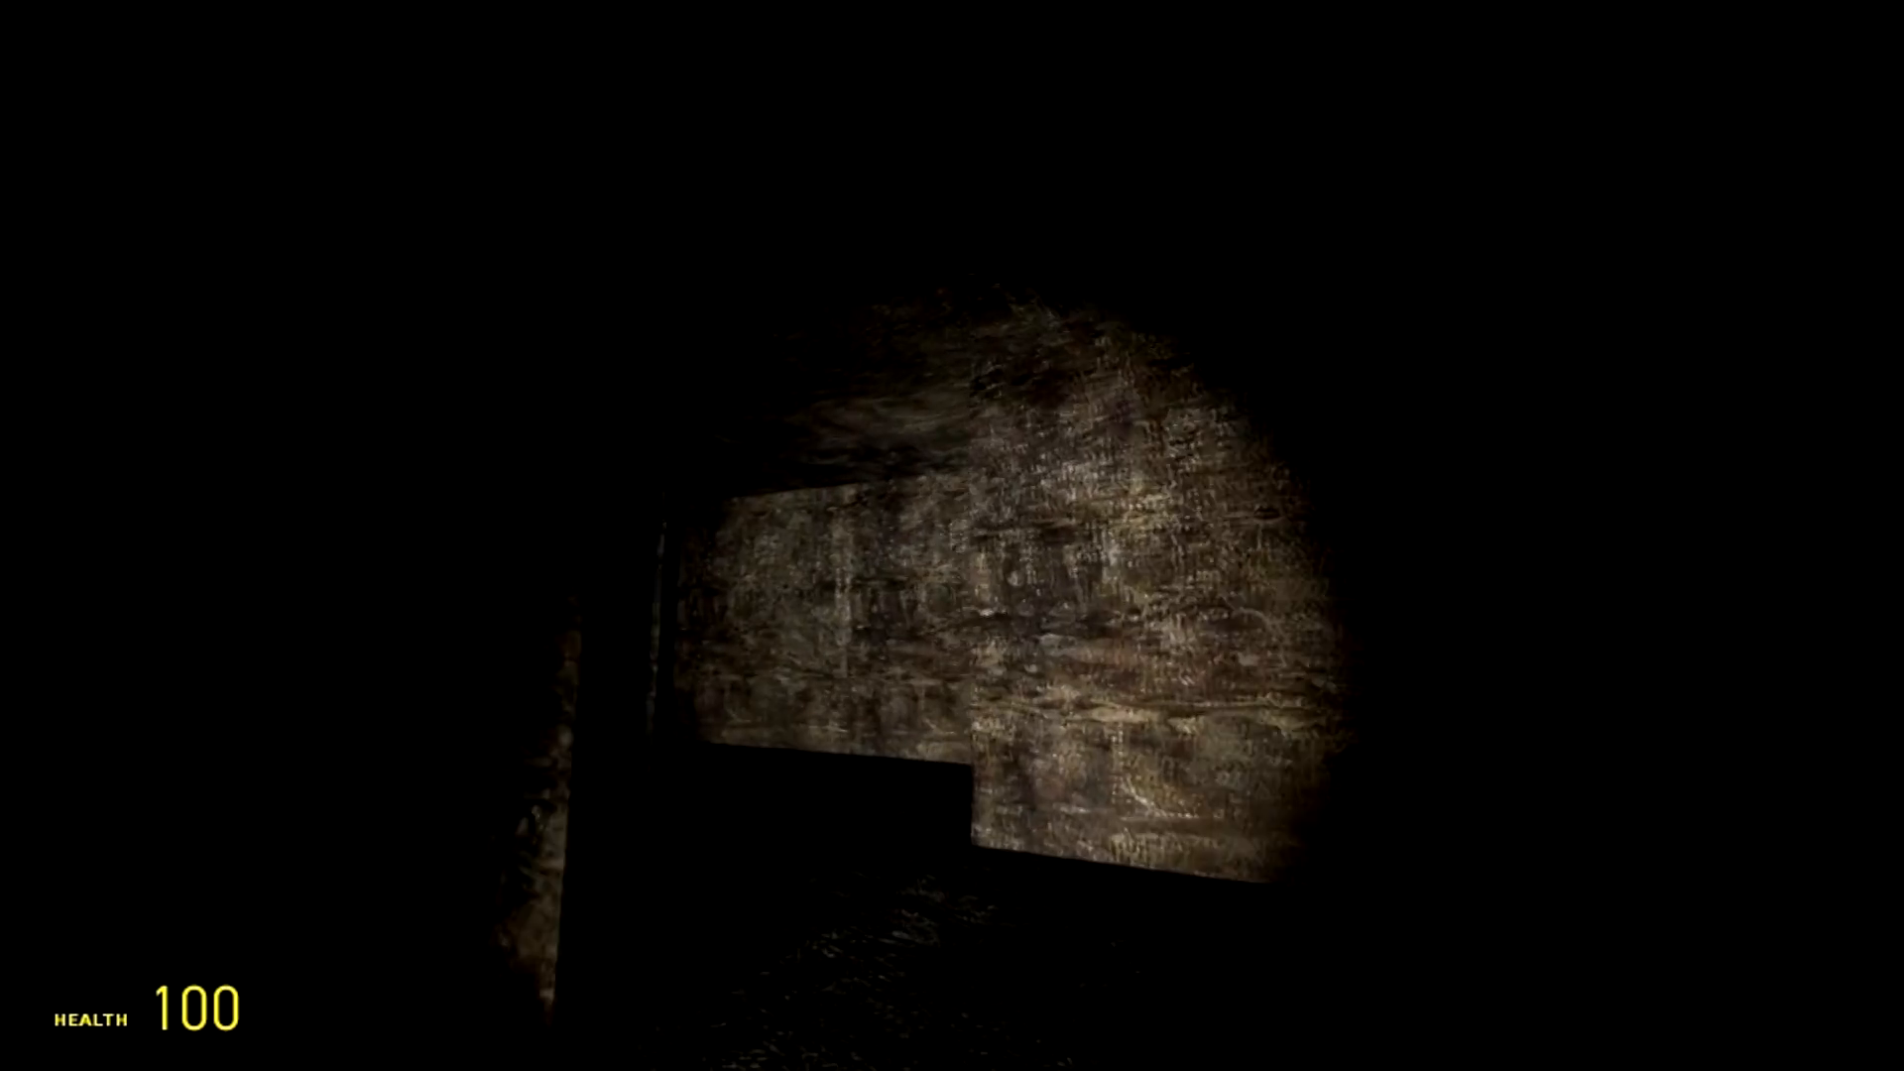
mouse_move(951, 535)
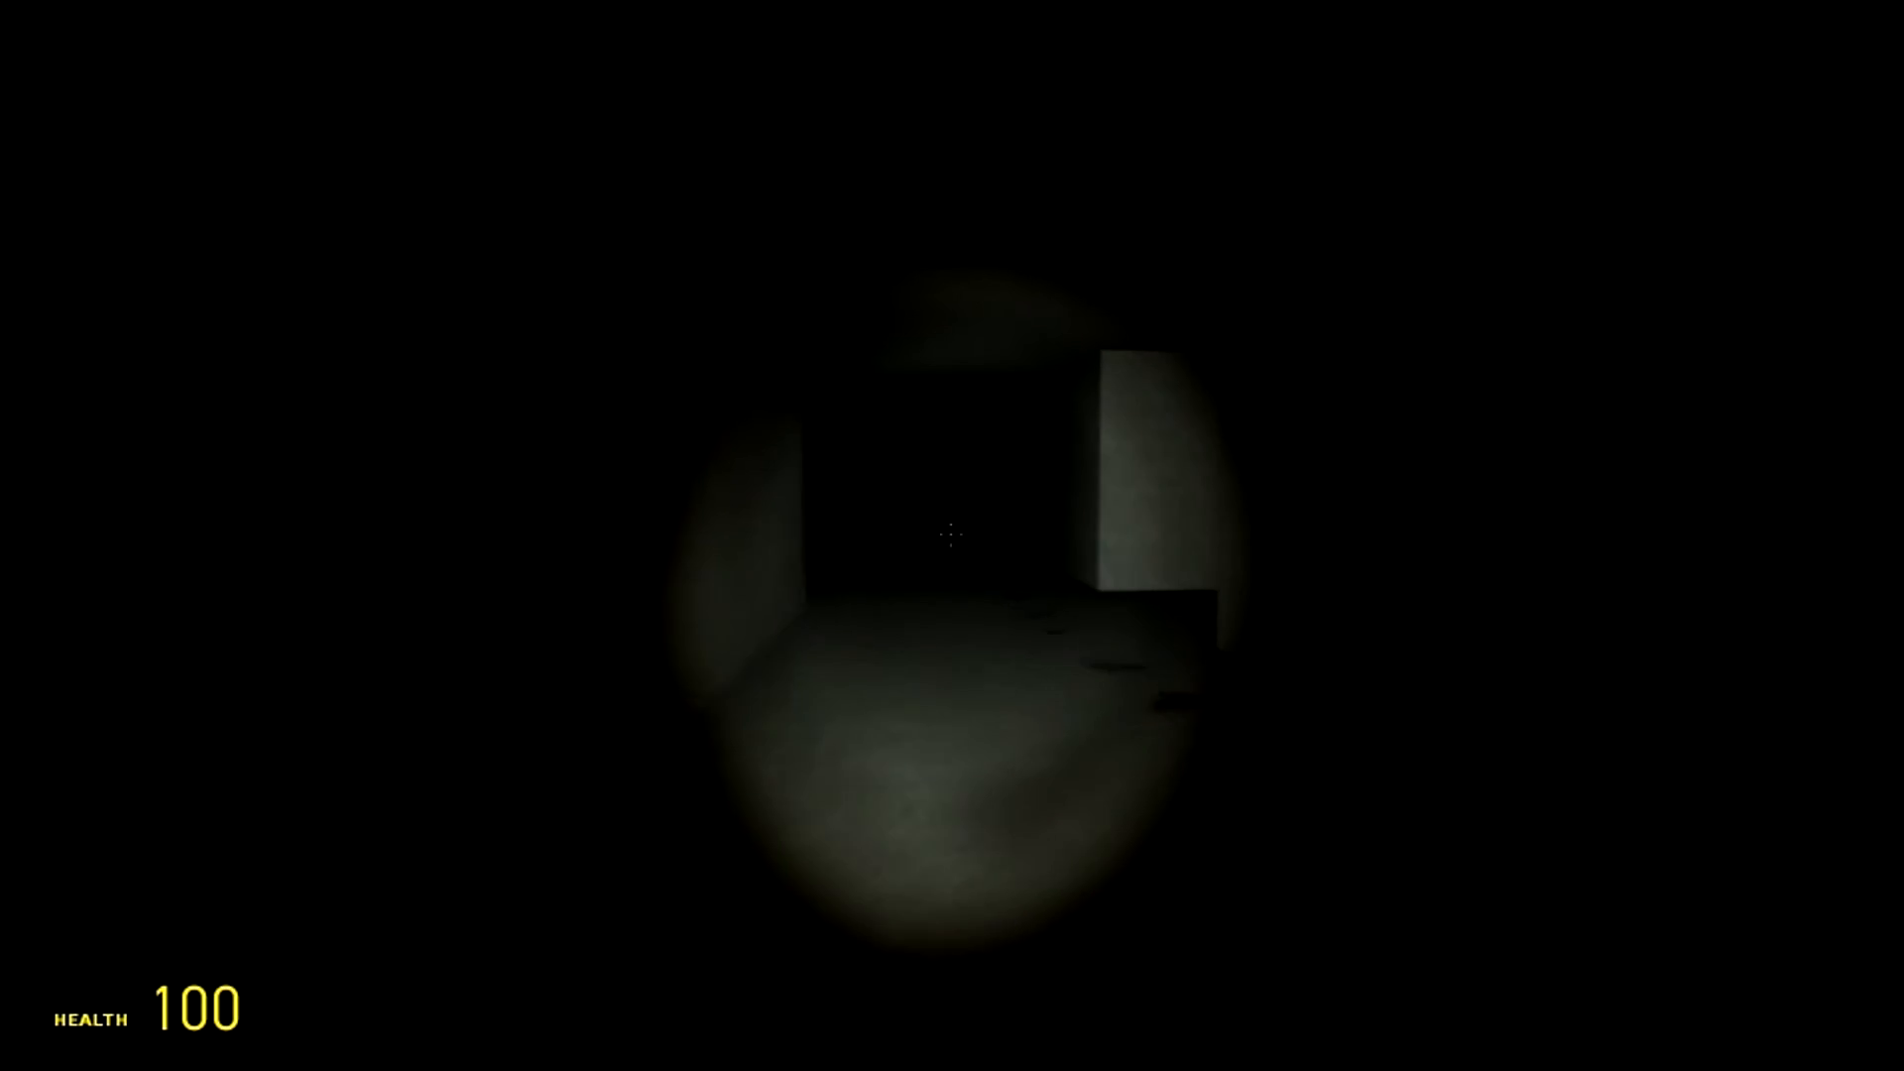
mouse_move(952, 535)
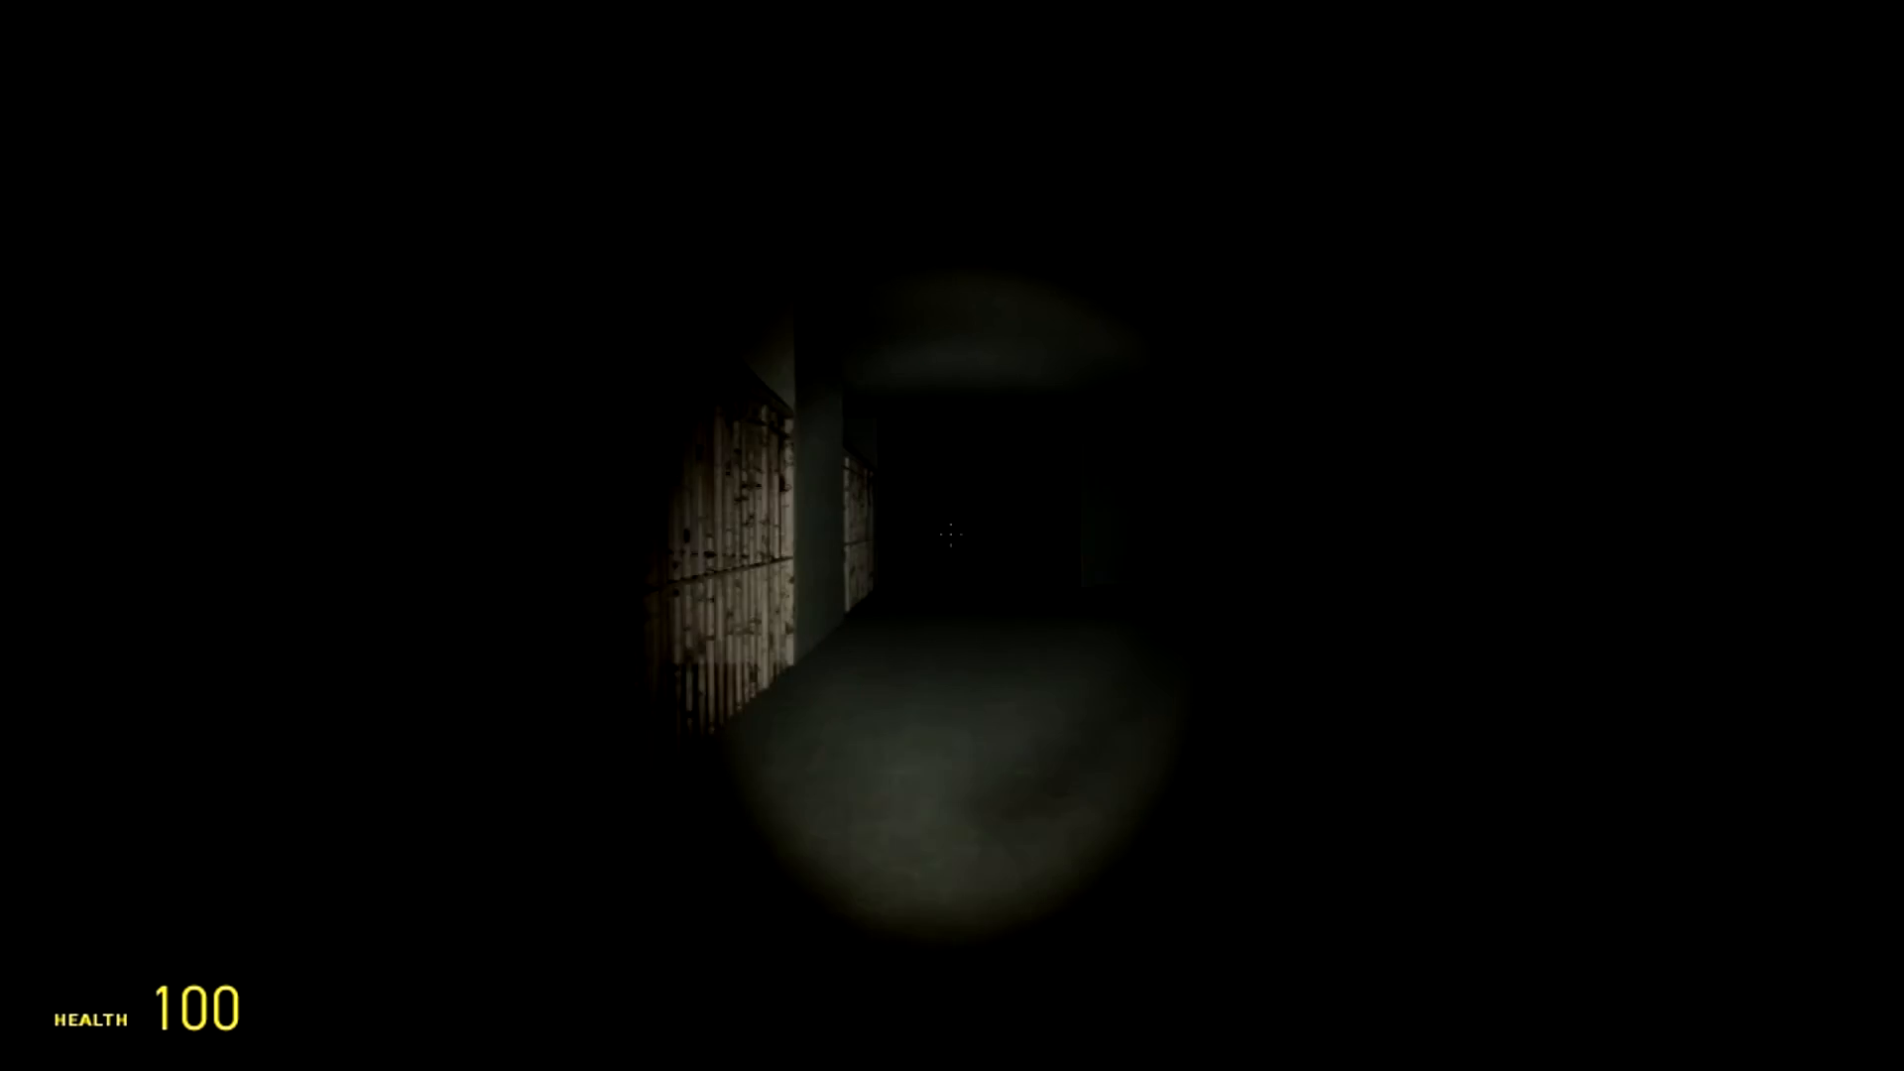
mouse_move(952, 535)
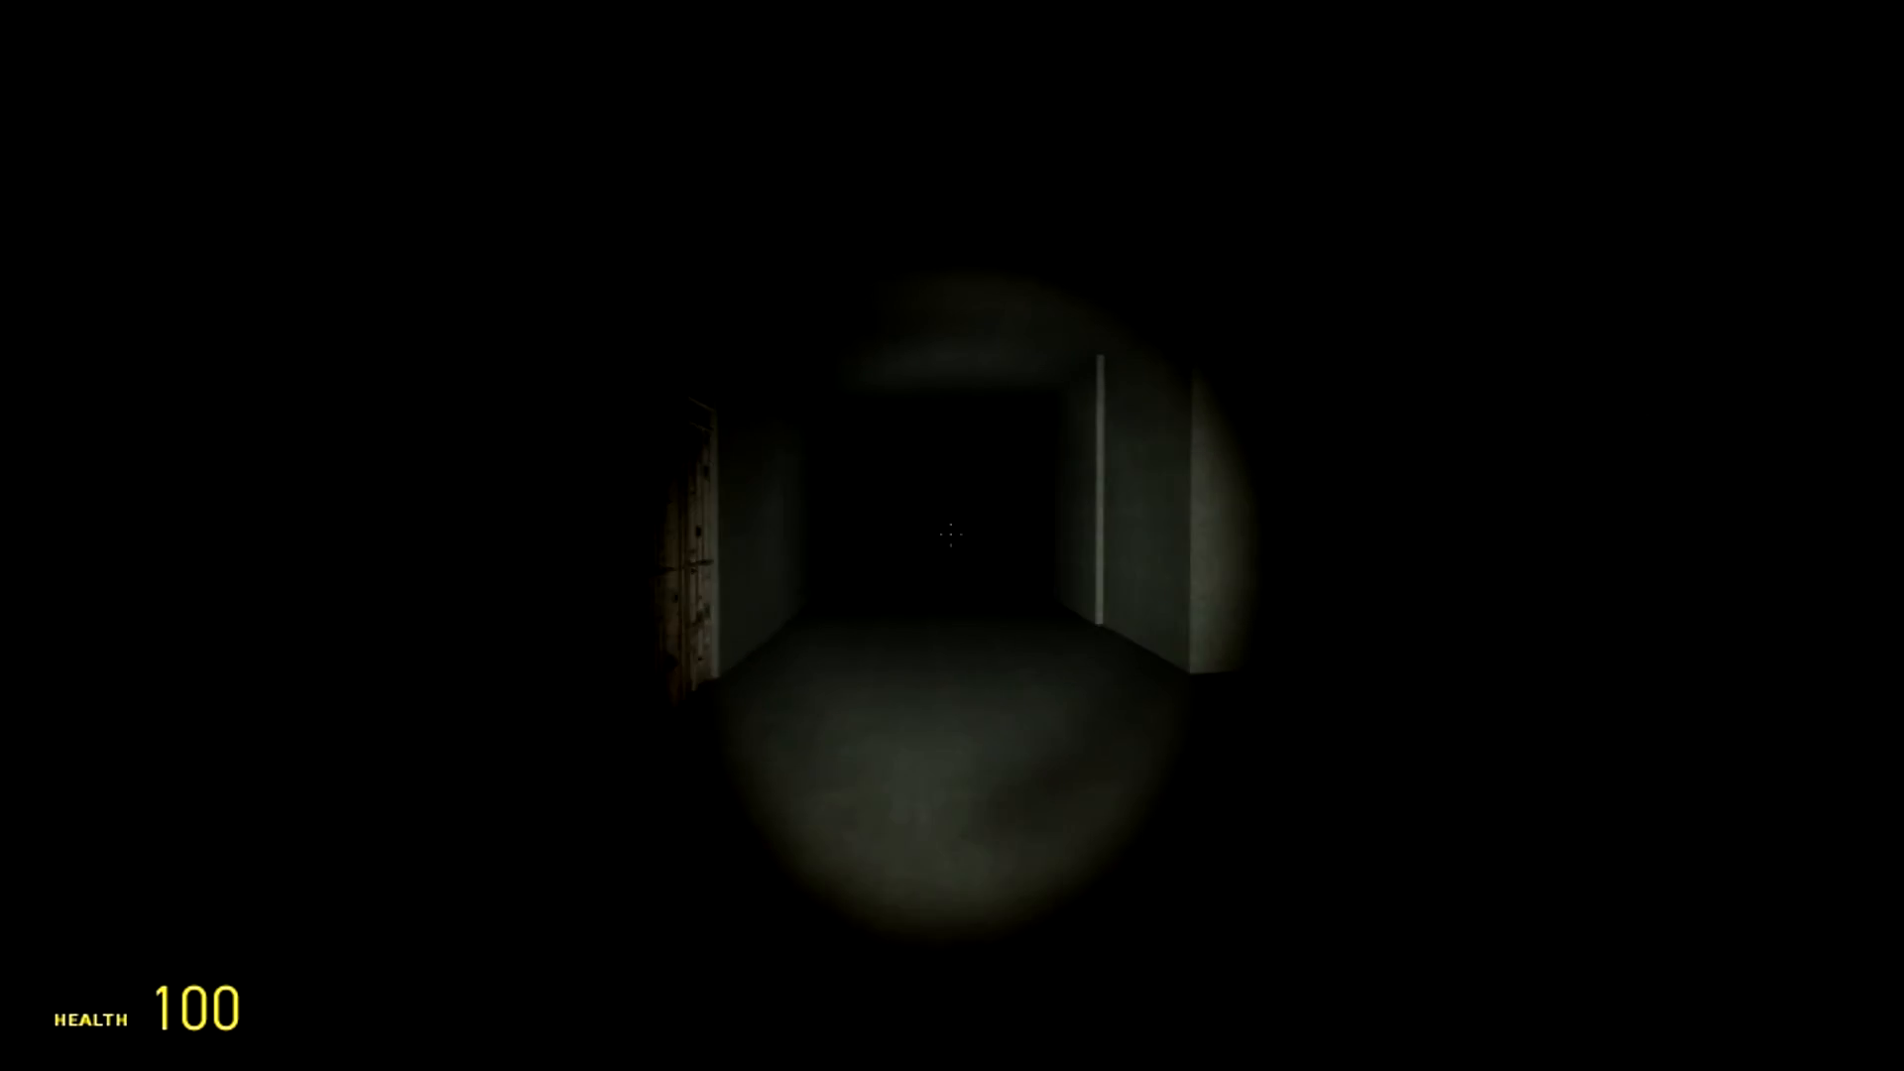
mouse_move(952, 535)
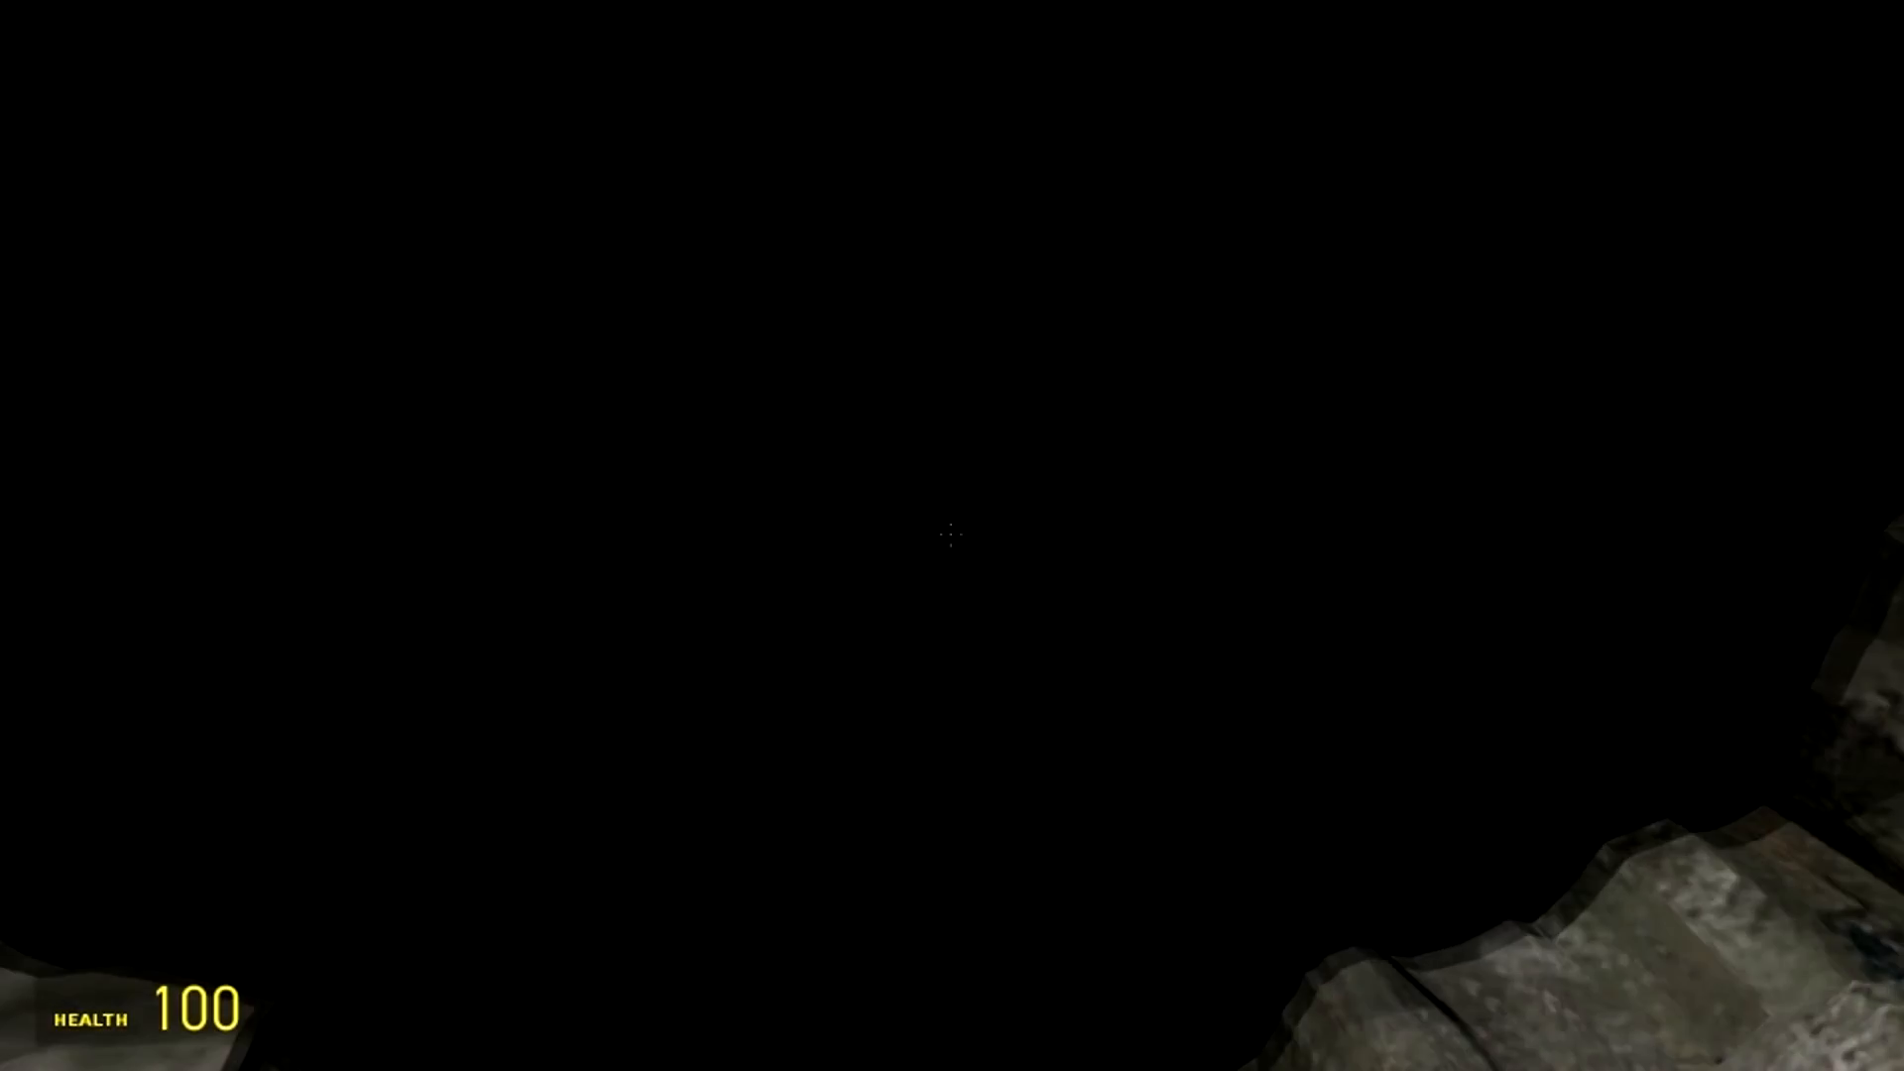
mouse_move(952, 536)
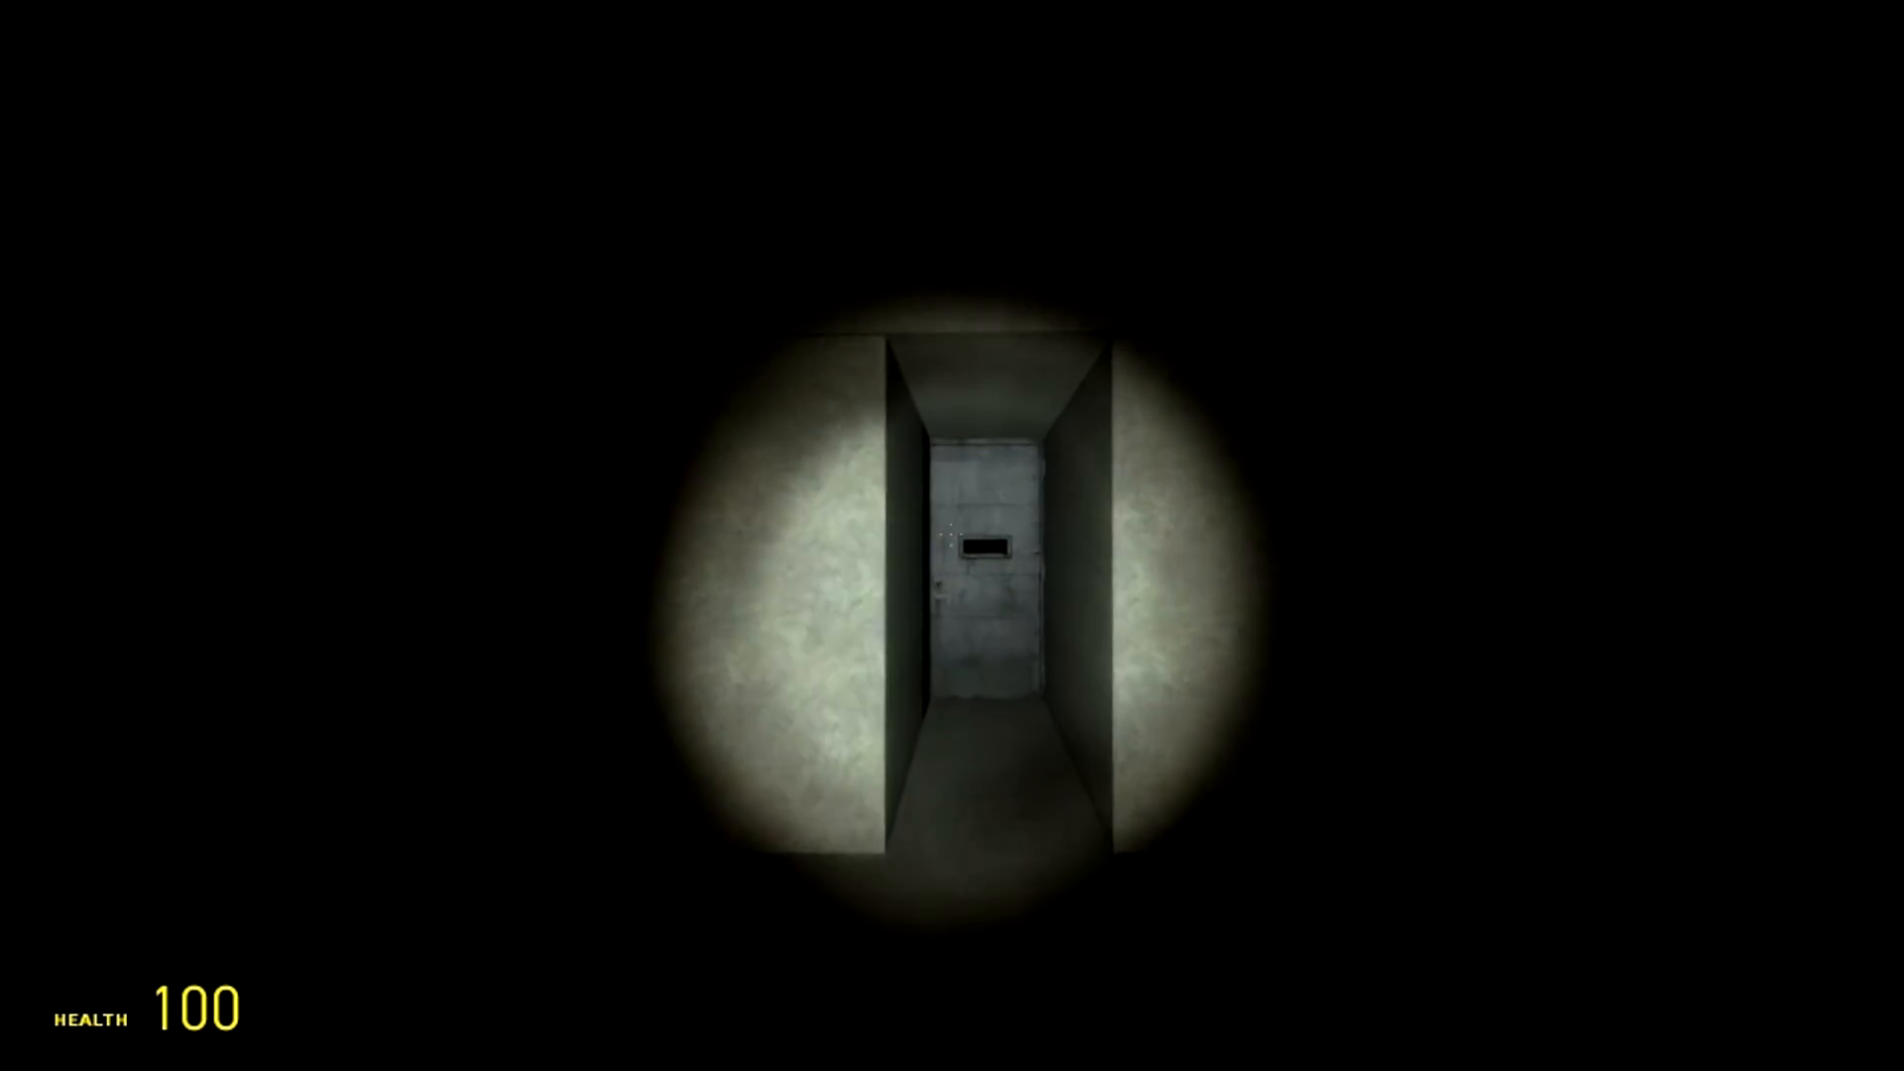
mouse_move(951, 535)
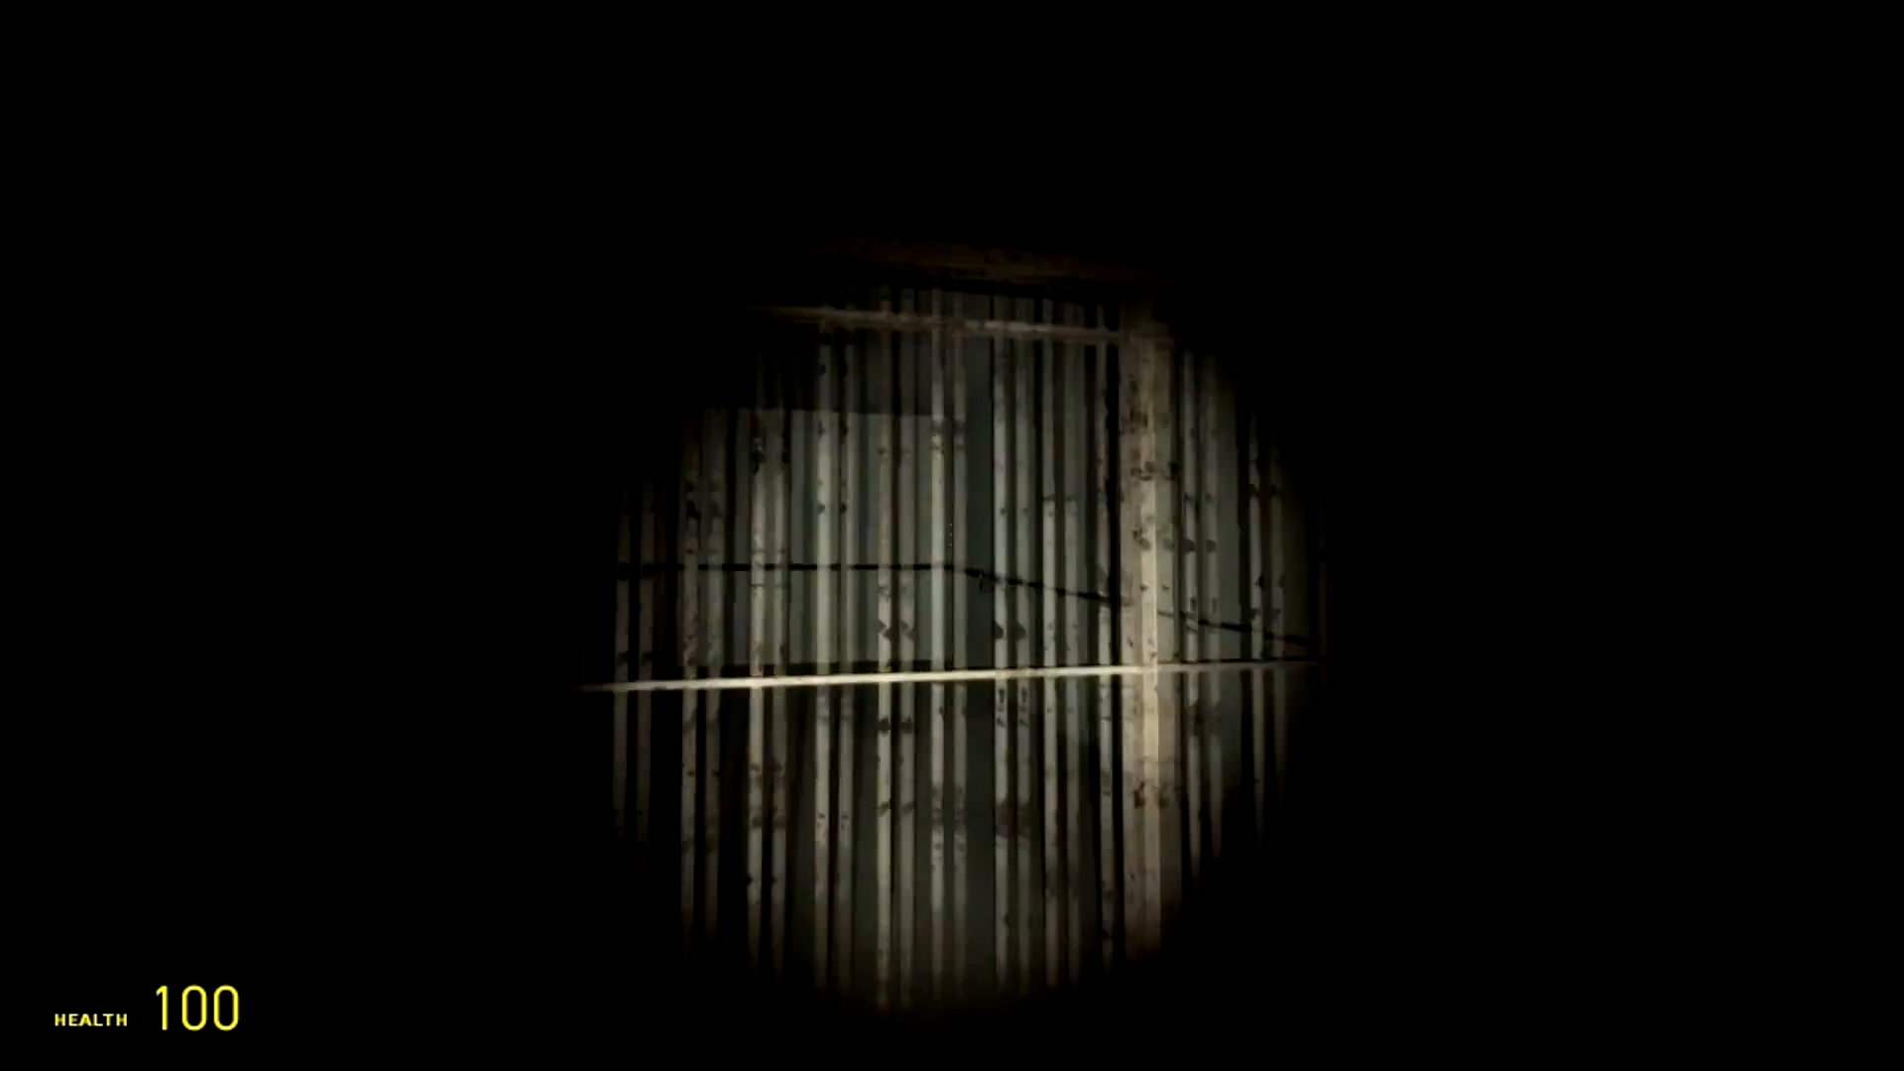
mouse_move(951, 535)
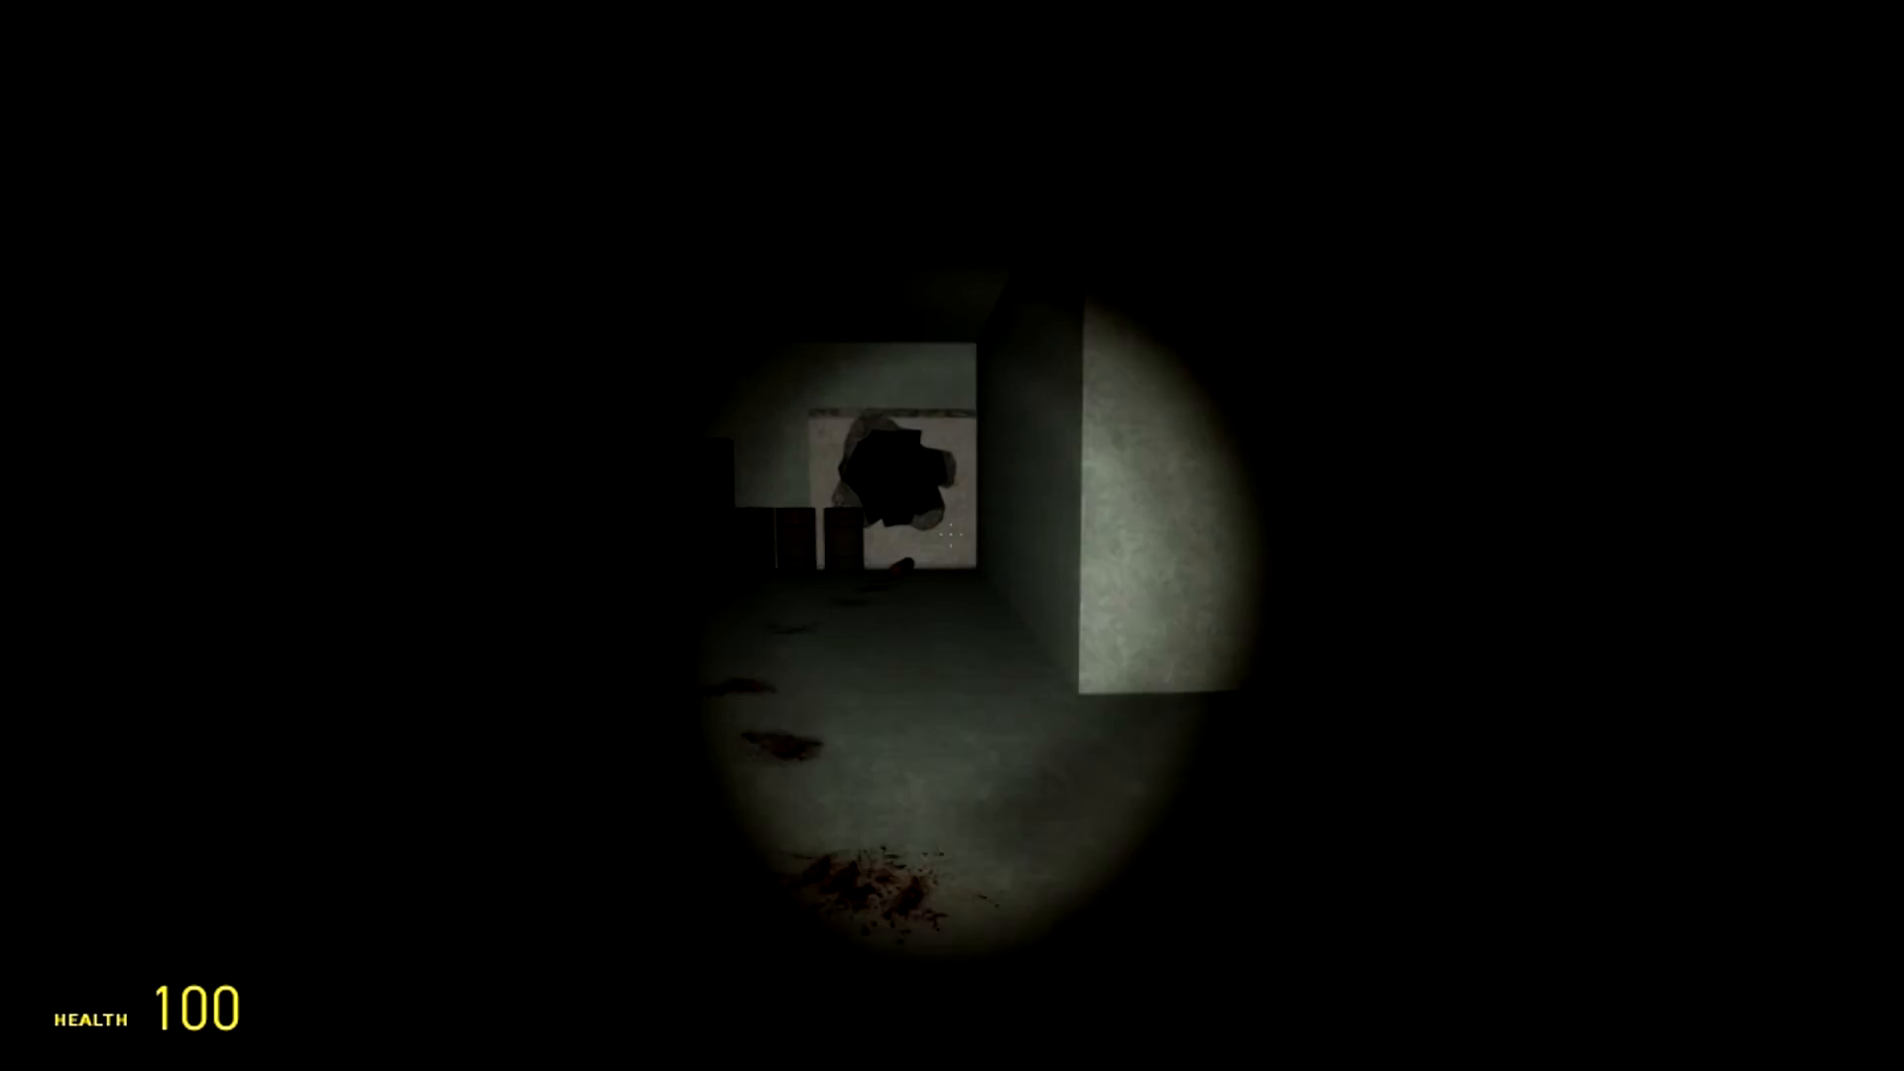
mouse_move(952, 536)
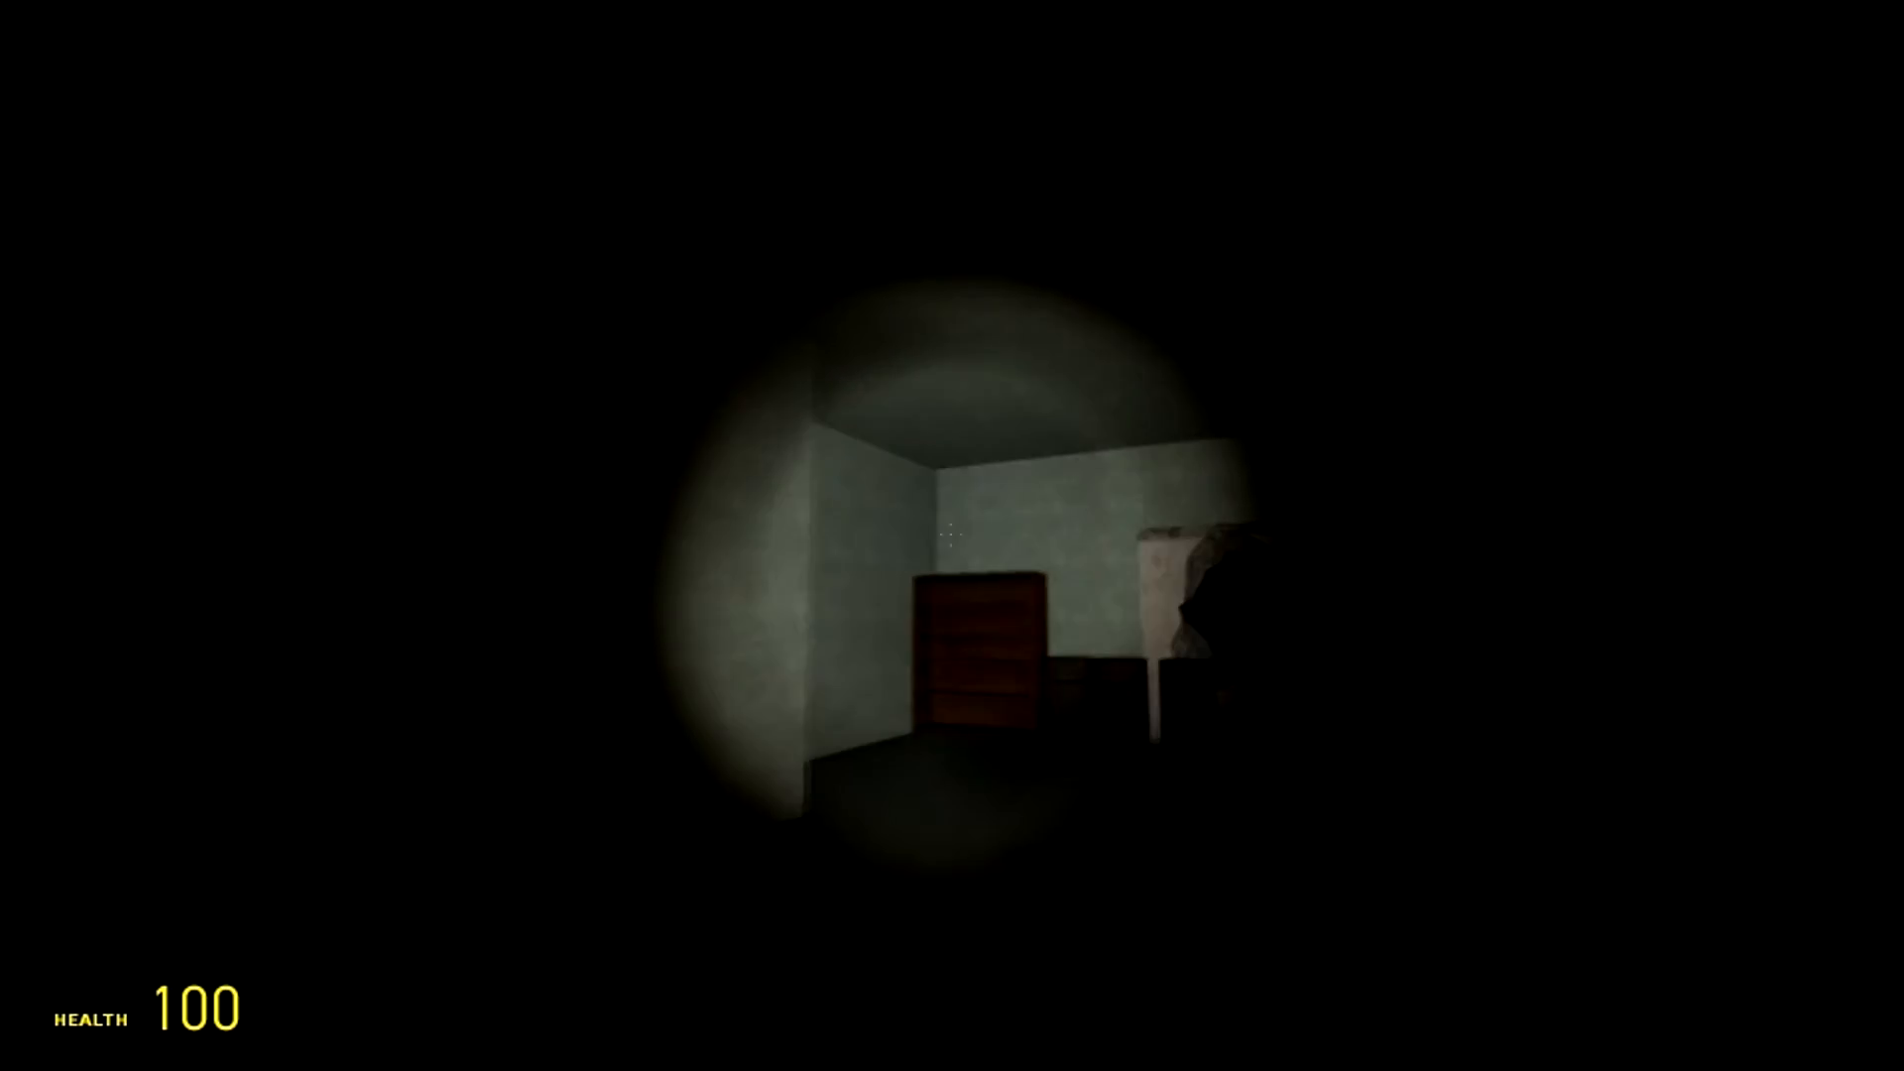
mouse_move(952, 536)
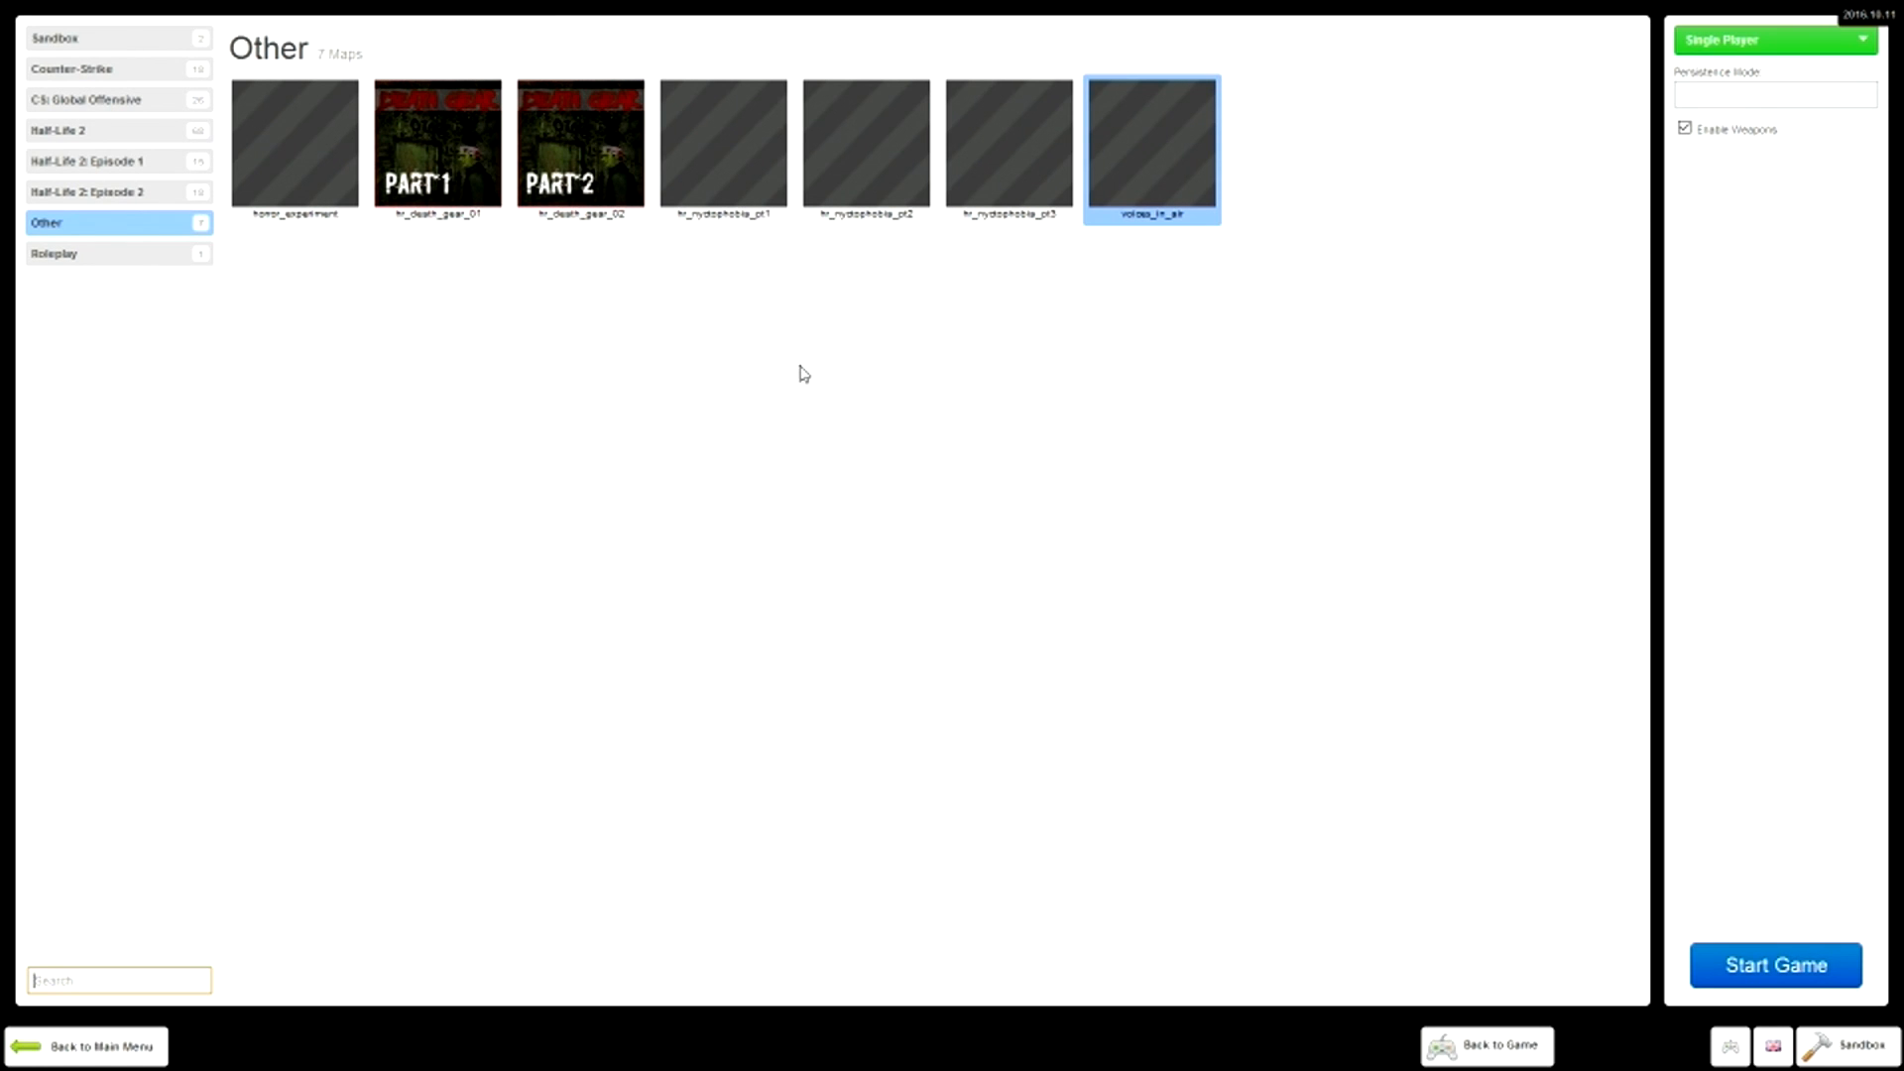
Switch to the Roleplay category, then back to Other to list its seven maps
left_click(53, 252)
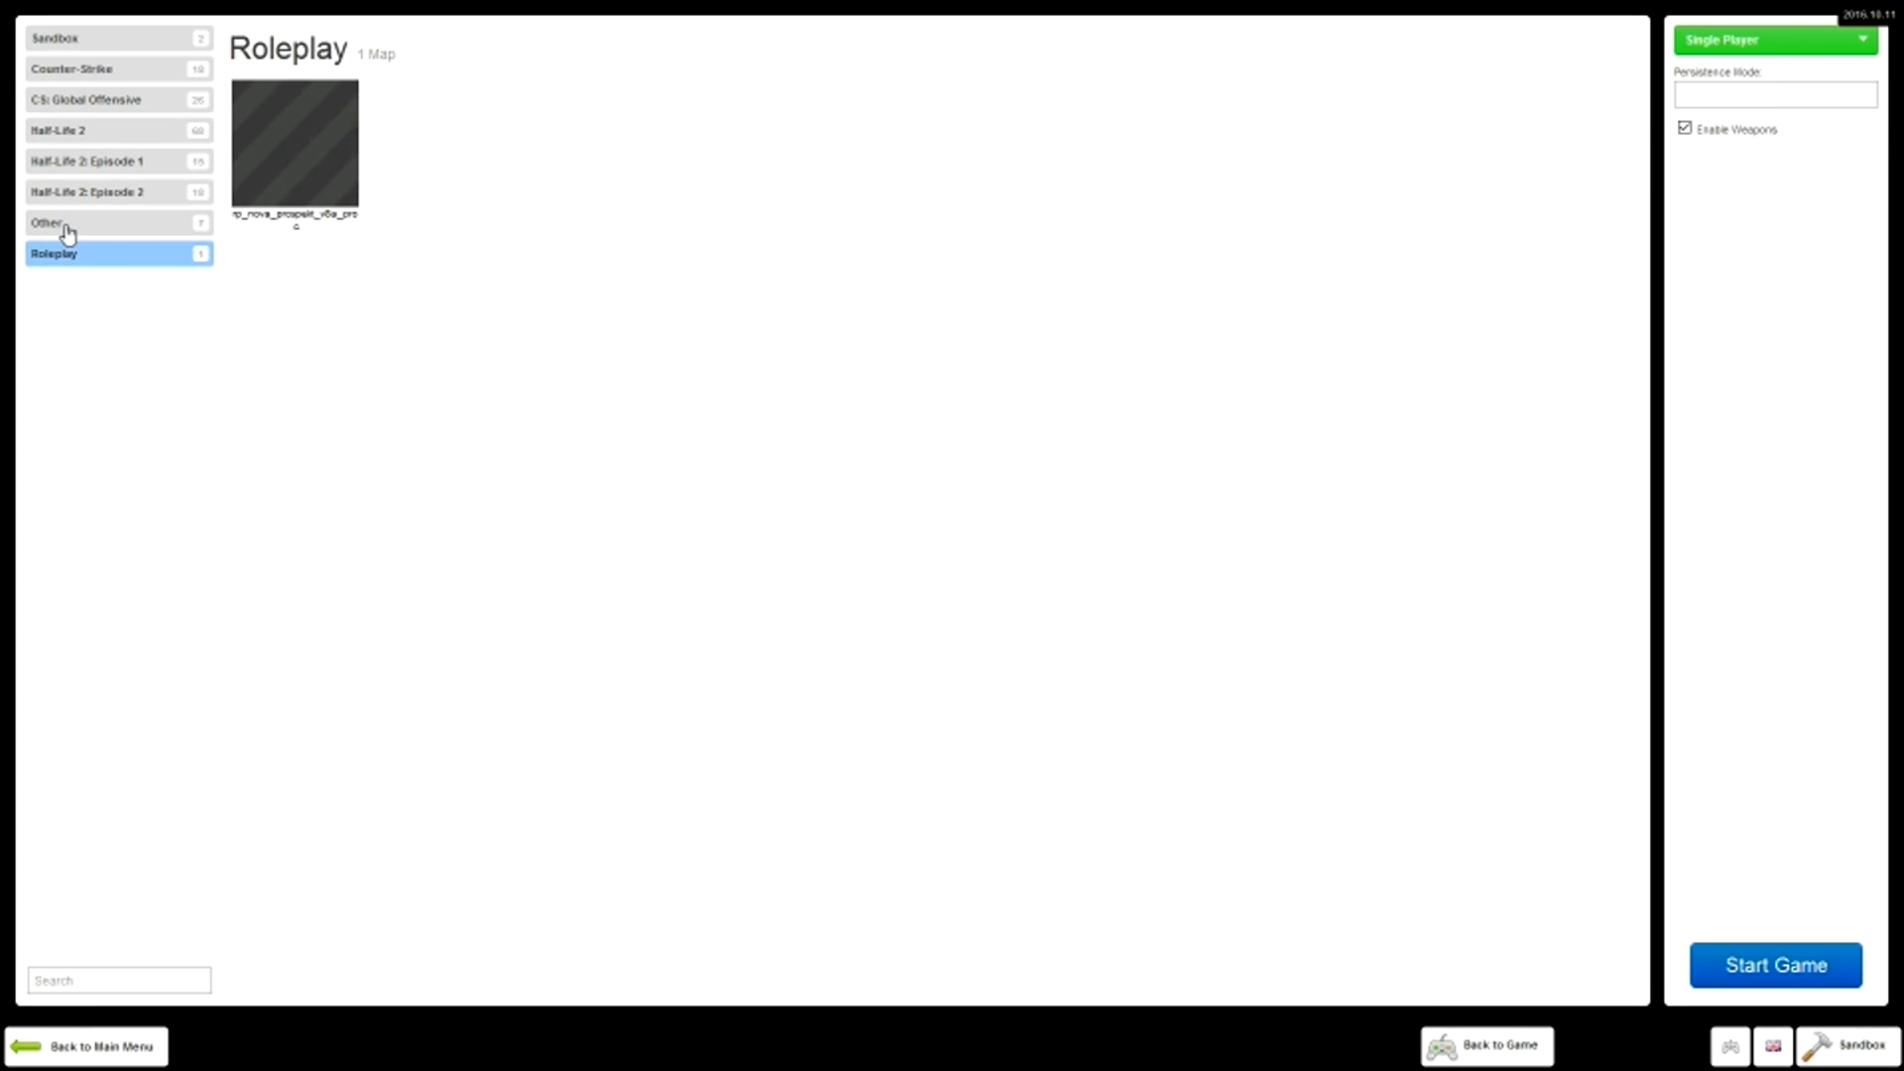
left_click(117, 222)
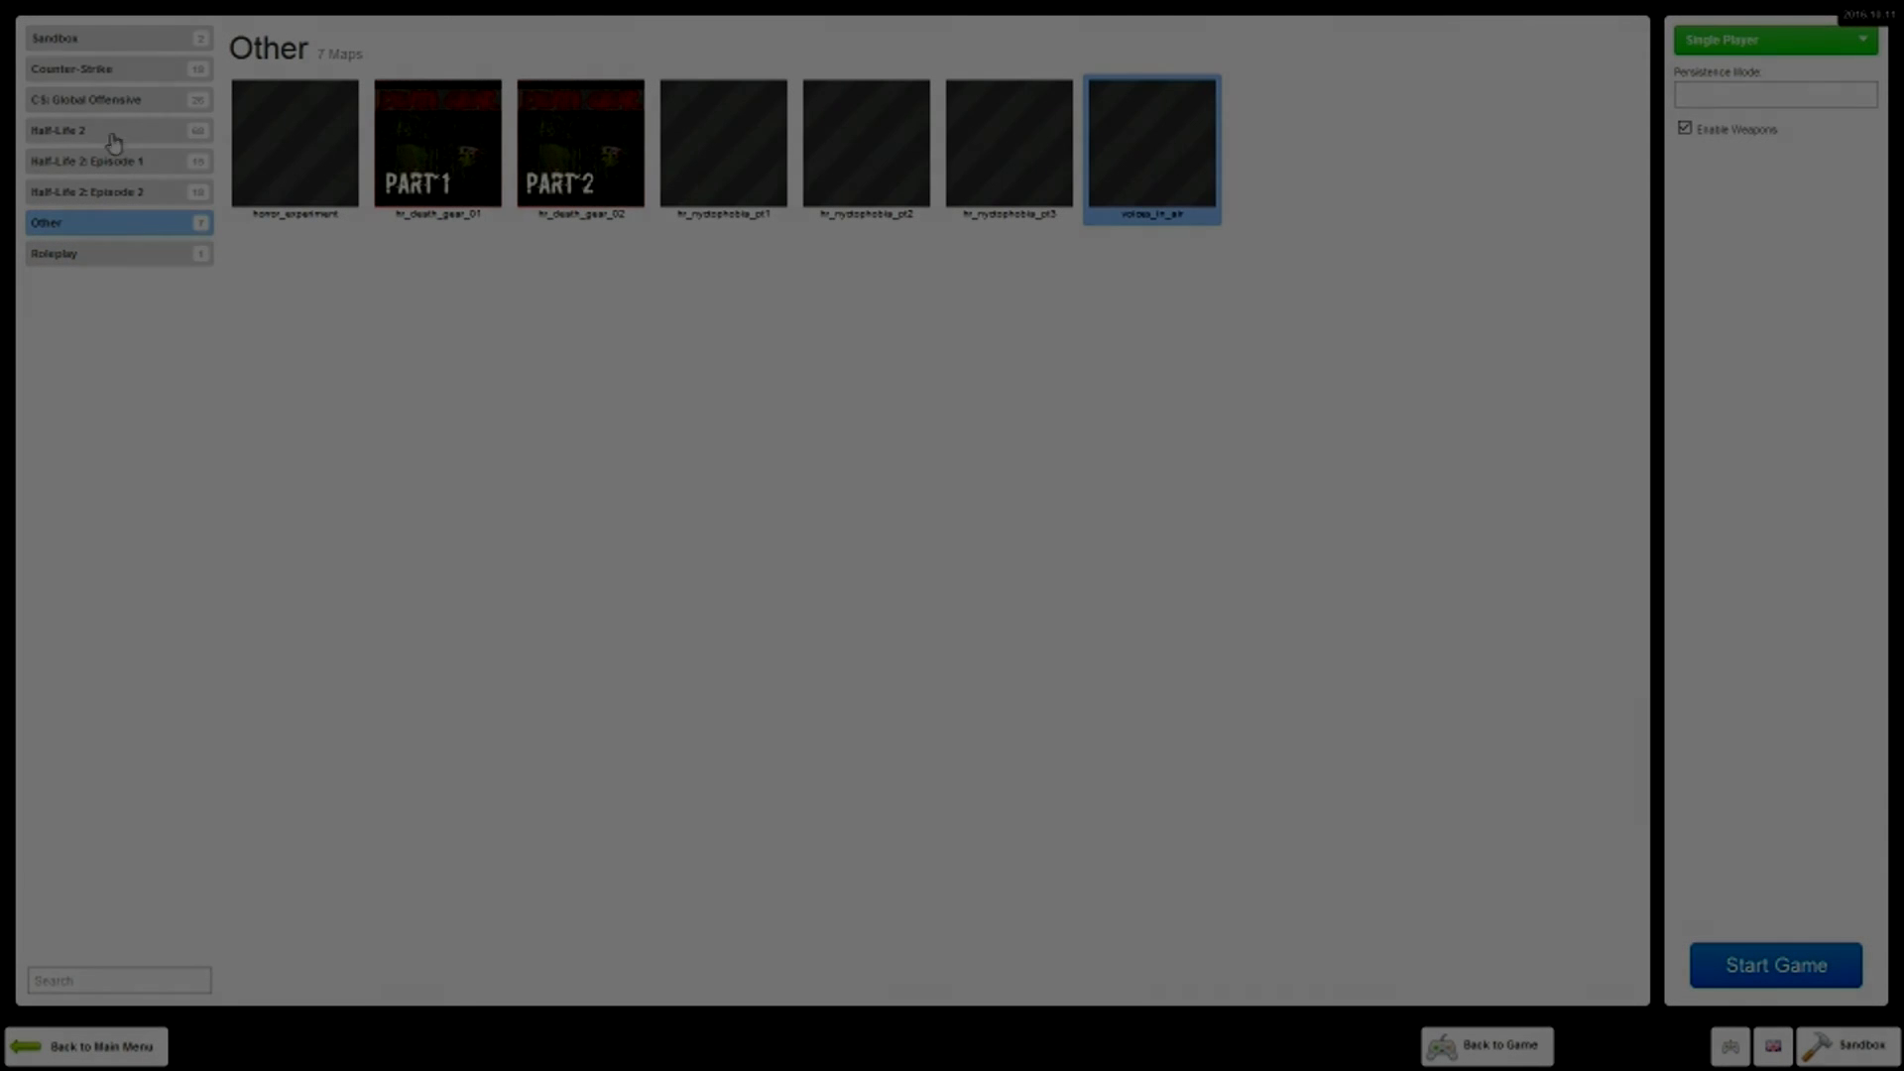